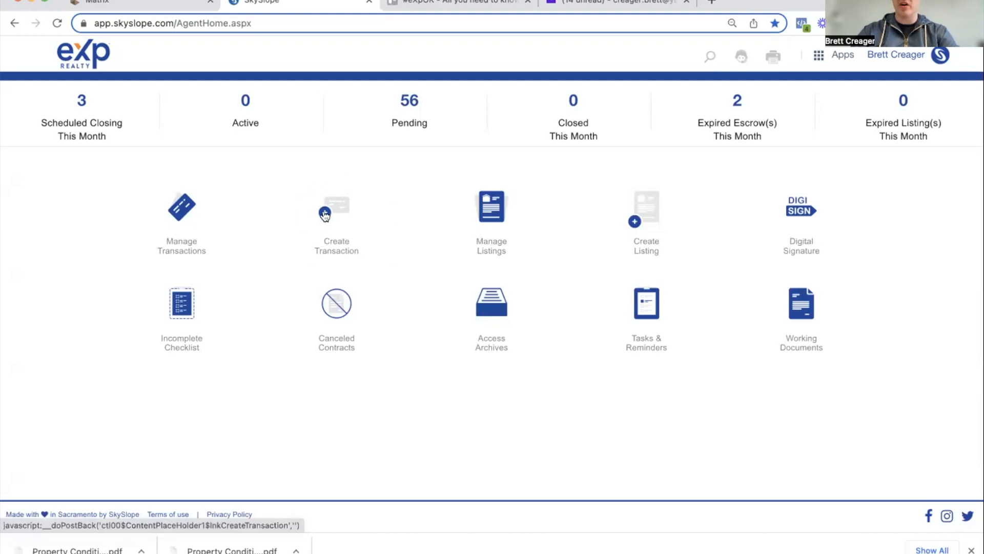
pyautogui.moveTo(617, 261)
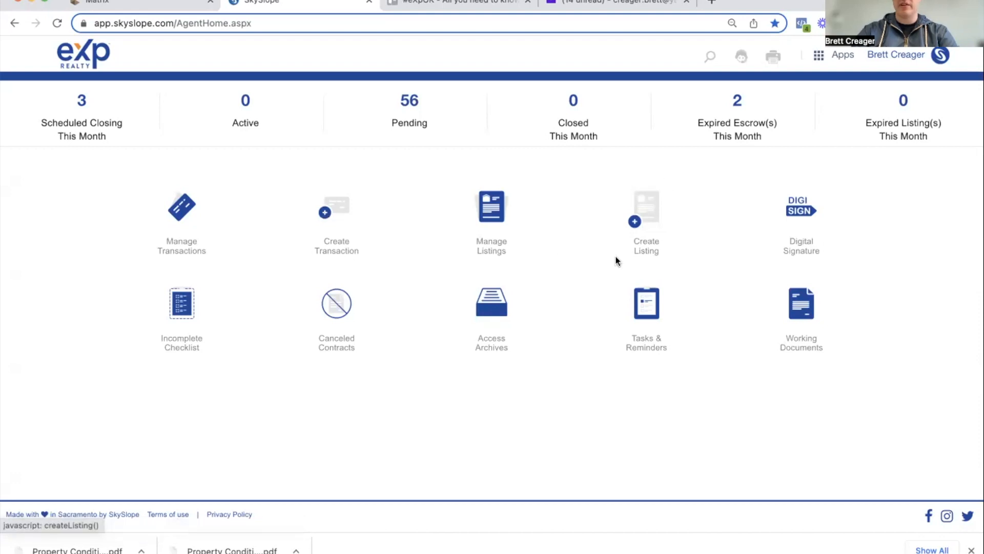
pyautogui.moveTo(642, 200)
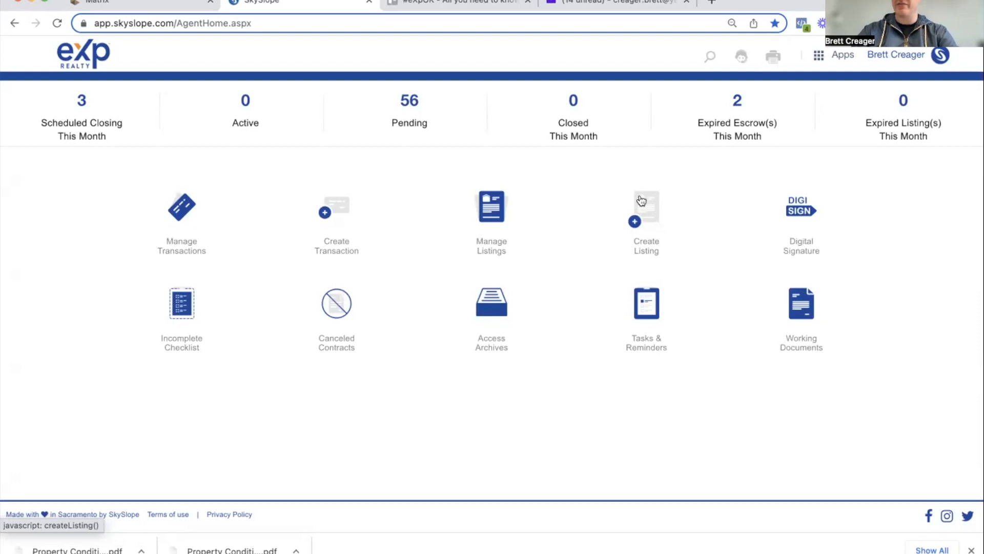
pyautogui.moveTo(148, 200)
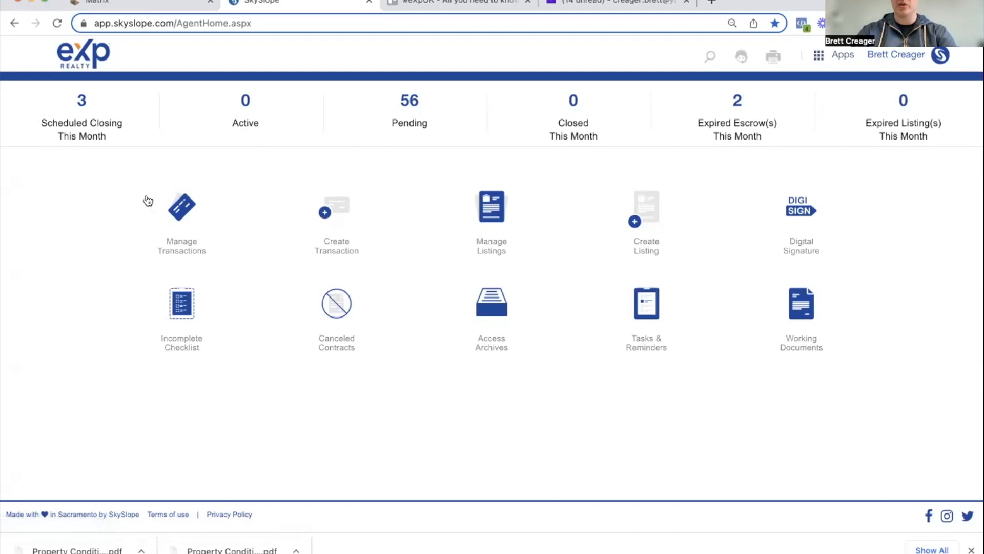
pyautogui.moveTo(647, 244)
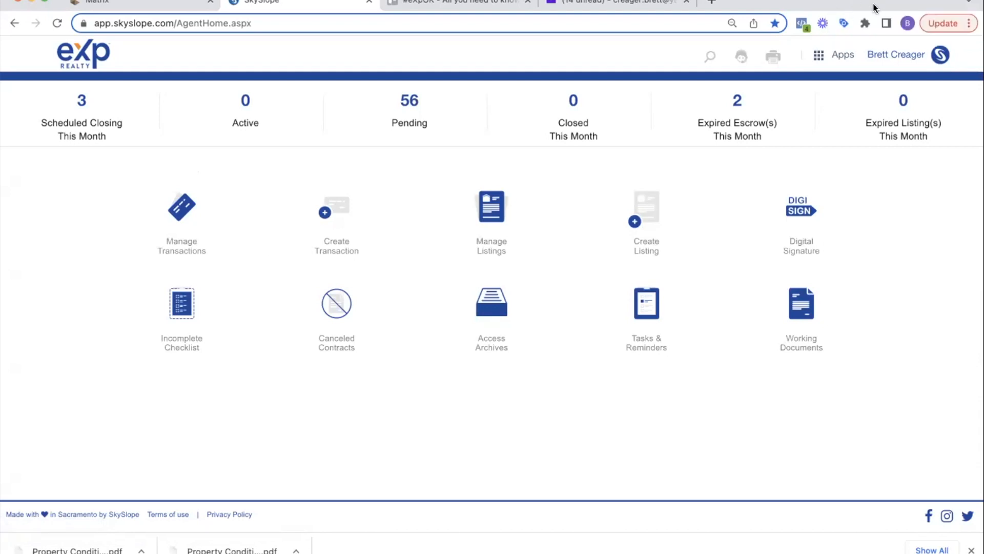
# - Show the Switch to menu listing Forms, DigiSign and Breeze from the dashboard
pyautogui.click(818, 55)
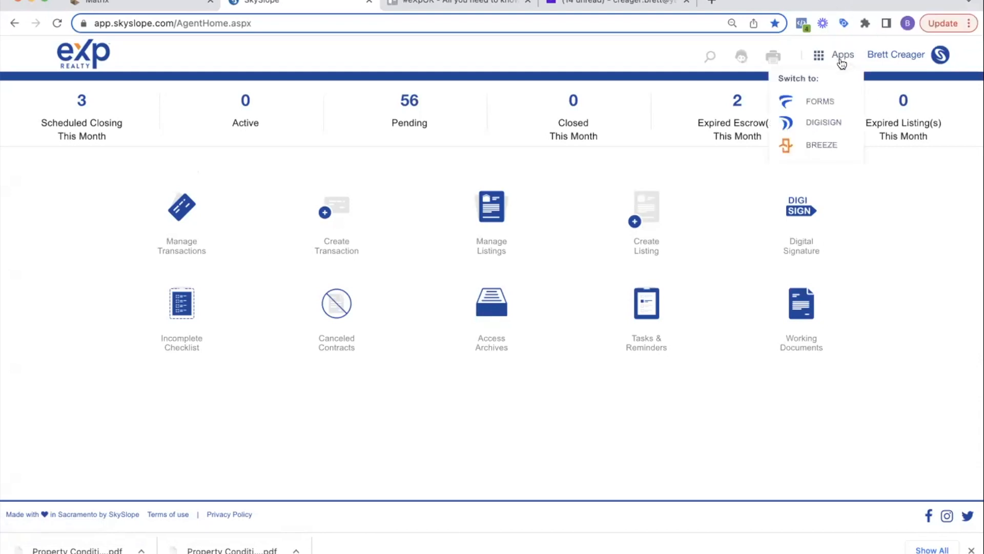
pyautogui.moveTo(819, 101)
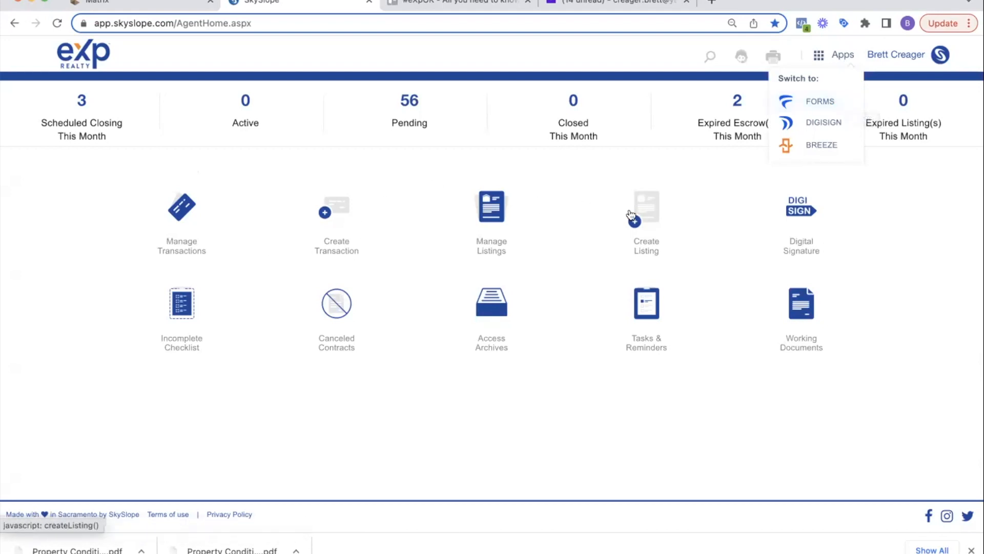
pyautogui.moveTo(591, 202)
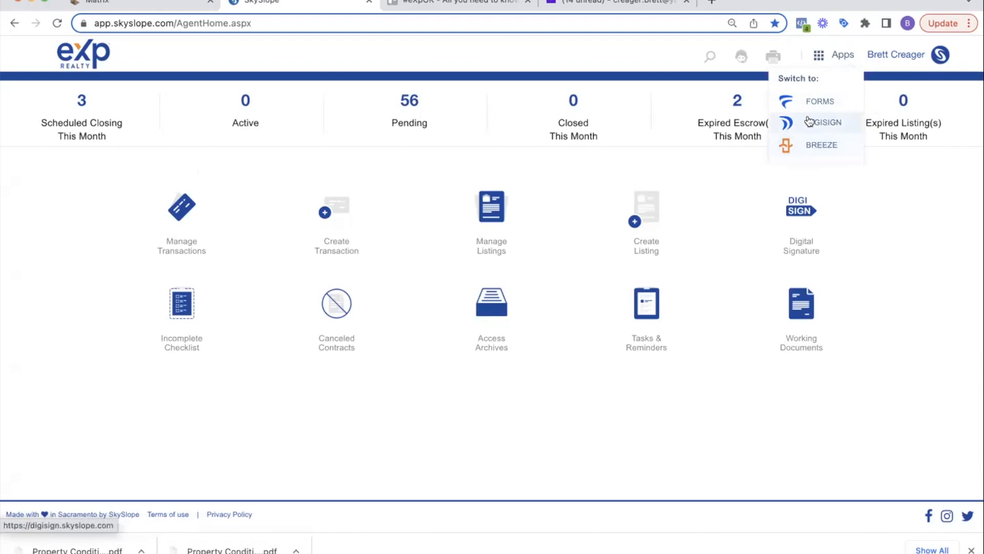
pyautogui.moveTo(820, 102)
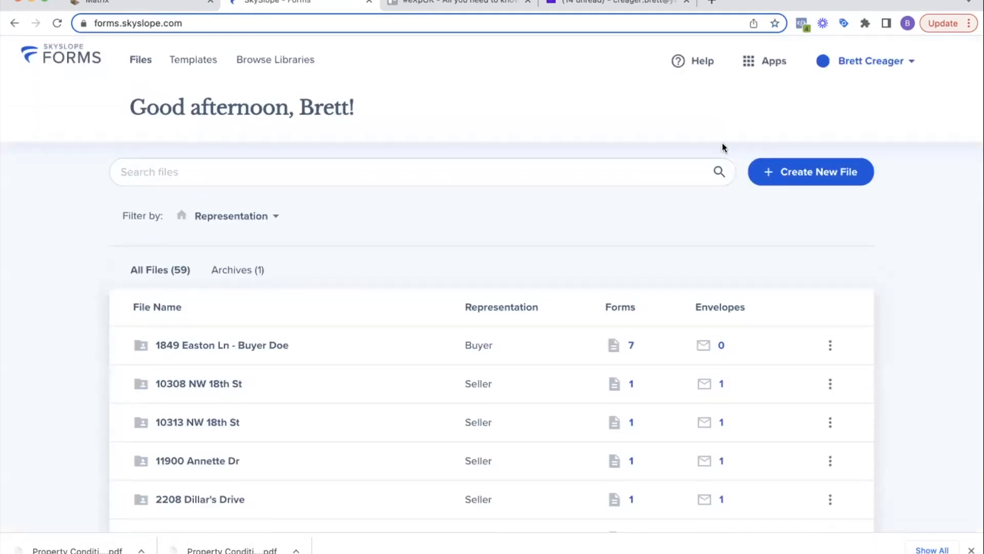
pyautogui.moveTo(740, 174)
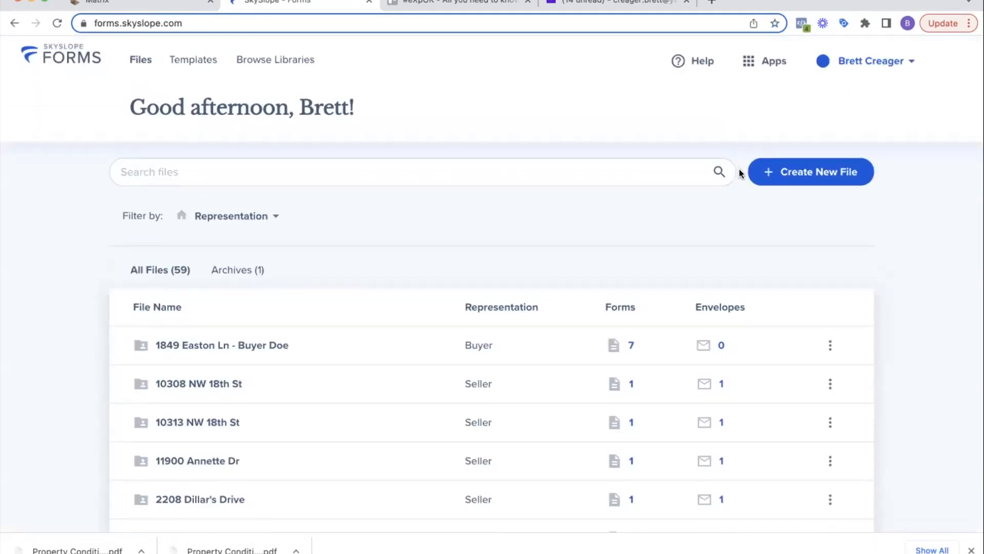
pyautogui.moveTo(105, 69)
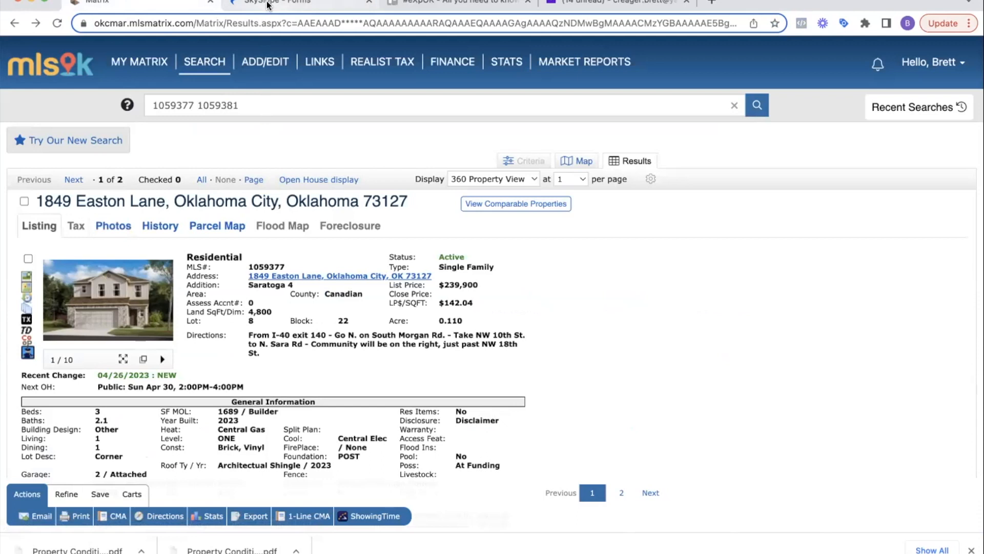
pyautogui.click(270, 2)
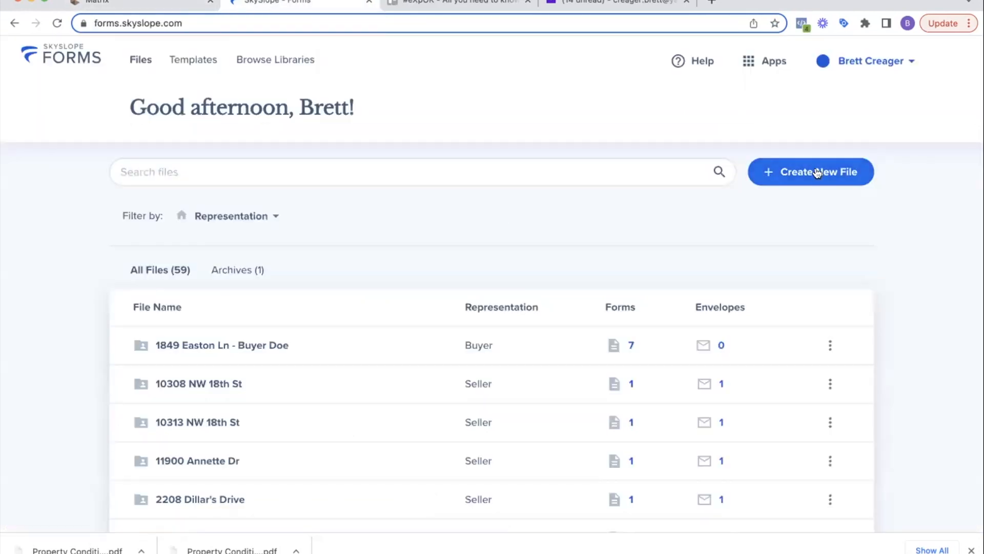
# - Start a new file with client Buyer Buyerton and an email picked from saved suggestions
pyautogui.click(810, 172)
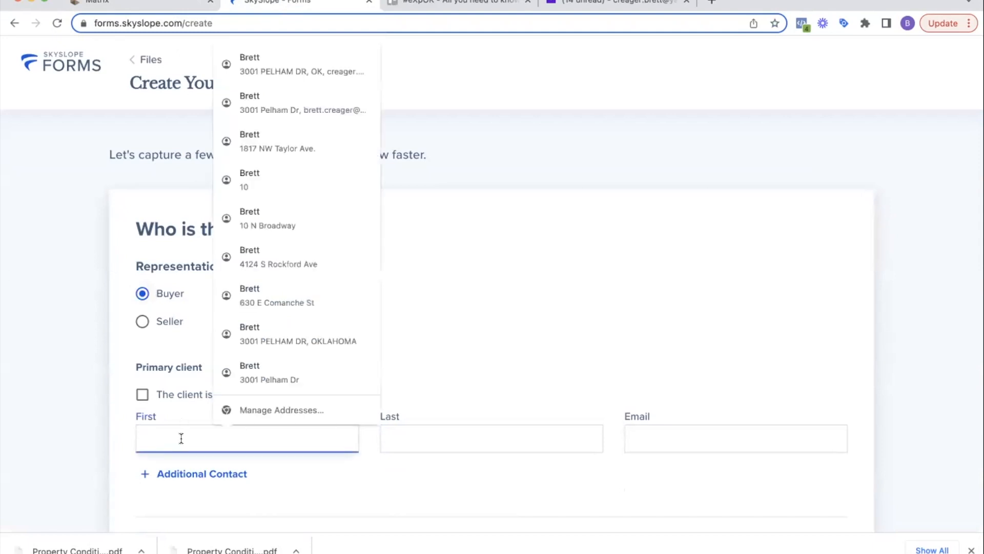
pyautogui.write('Bu')
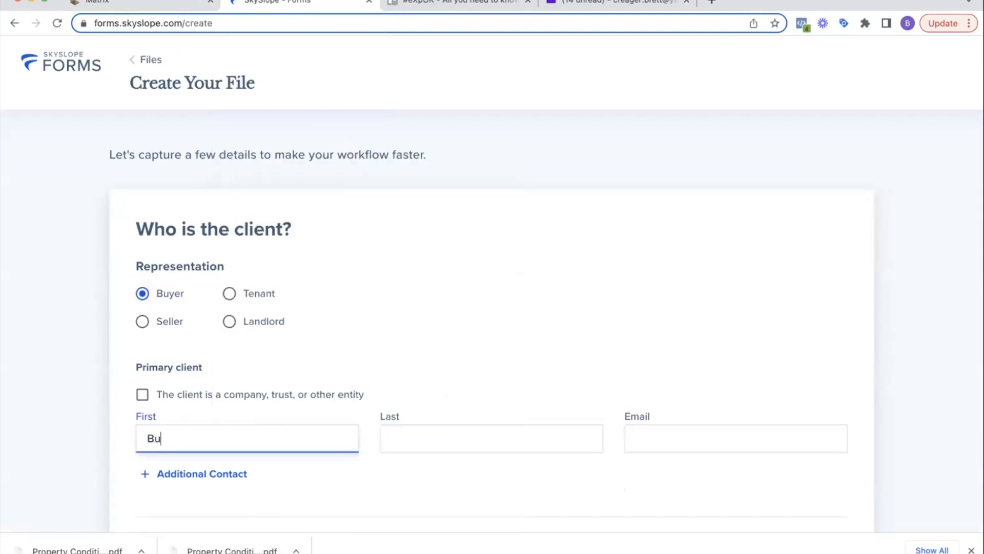
pyautogui.write('Be')
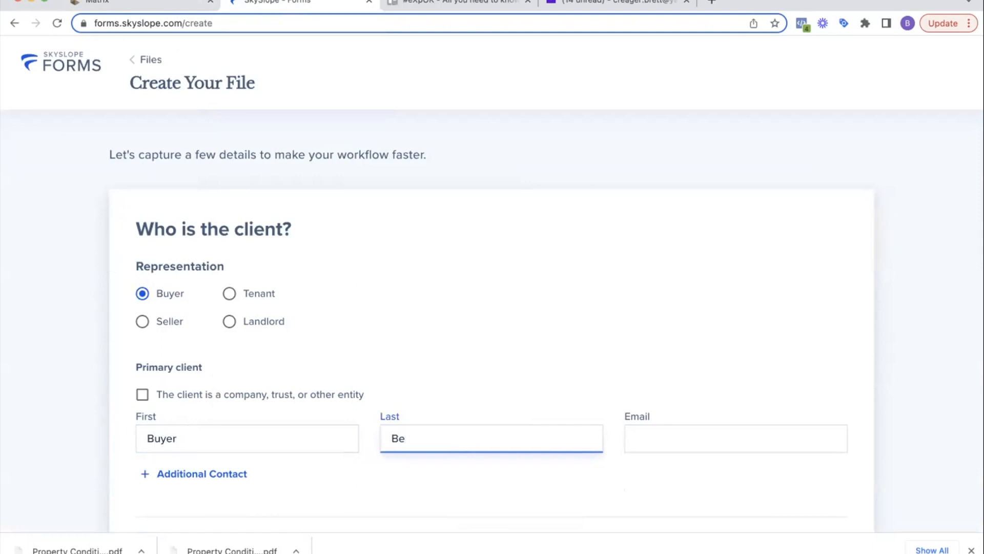
pyautogui.write('uyerton')
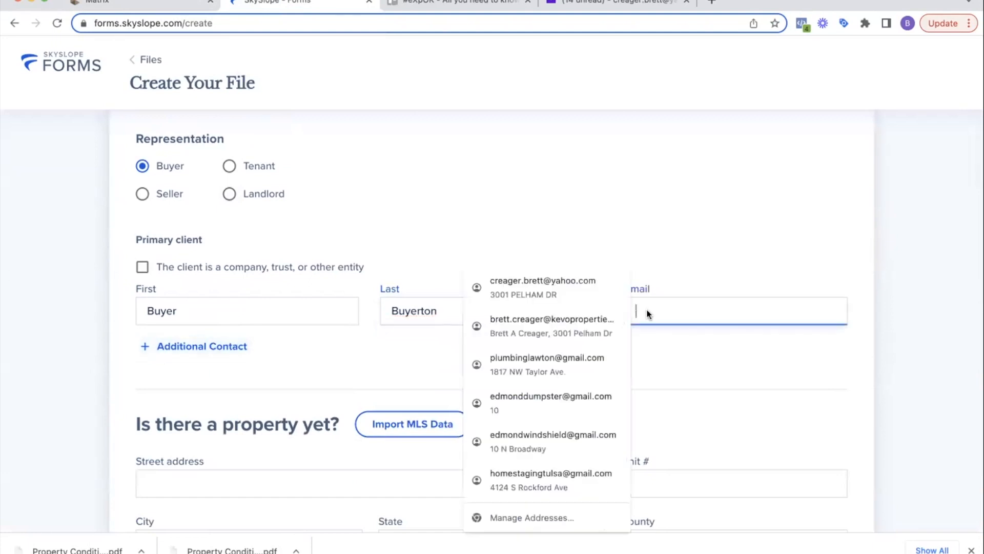
pyautogui.click(543, 287)
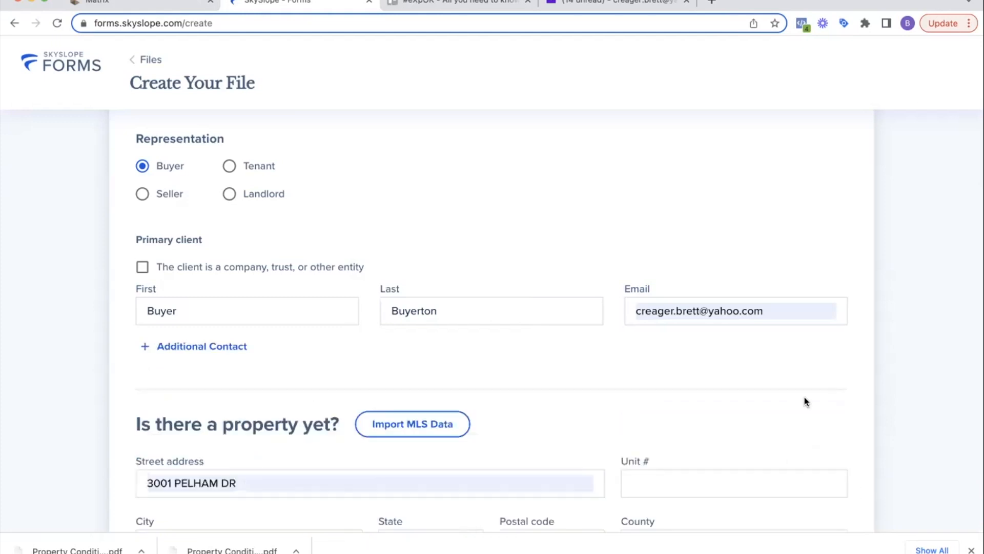
pyautogui.scroll(-3)
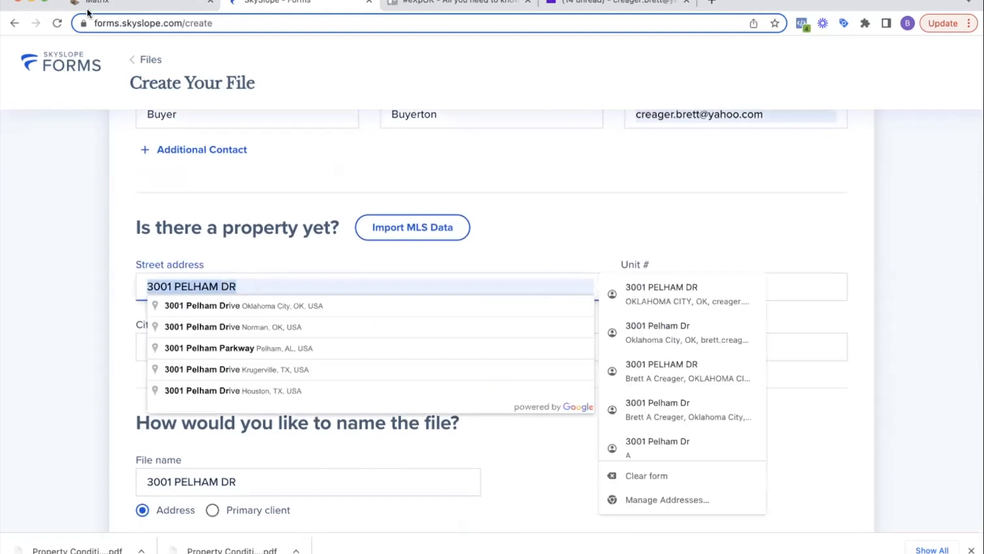
pyautogui.click(94, 2)
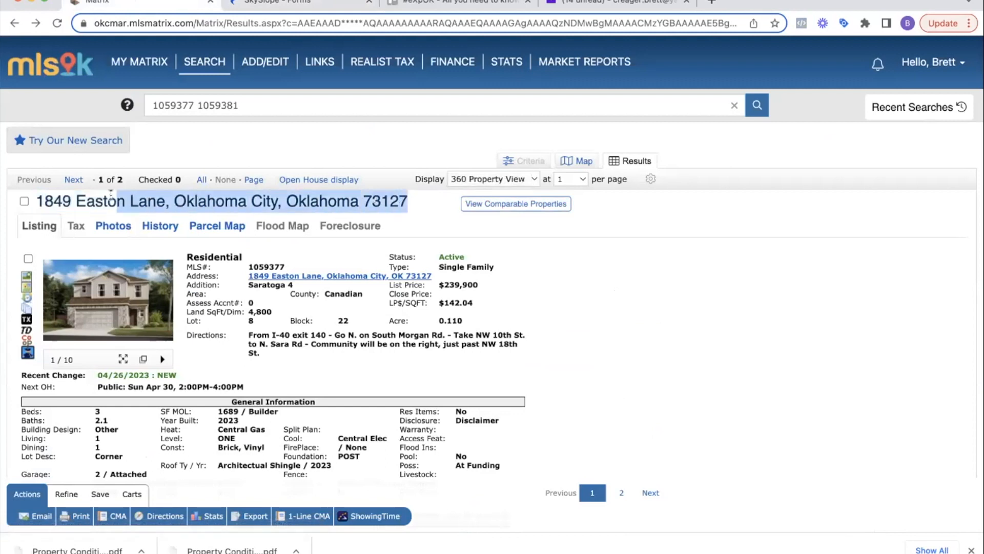
pyautogui.click(270, 2)
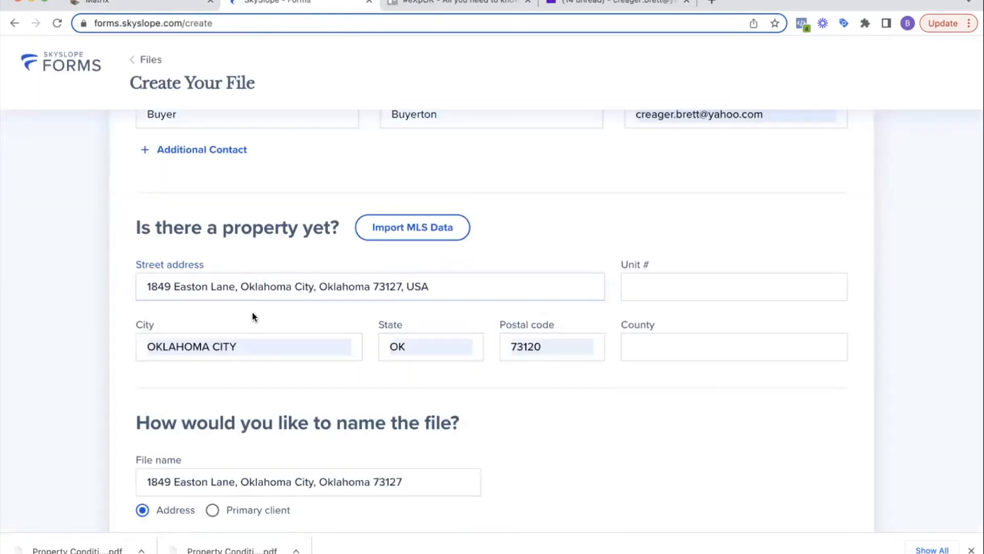
pyautogui.scroll(-3)
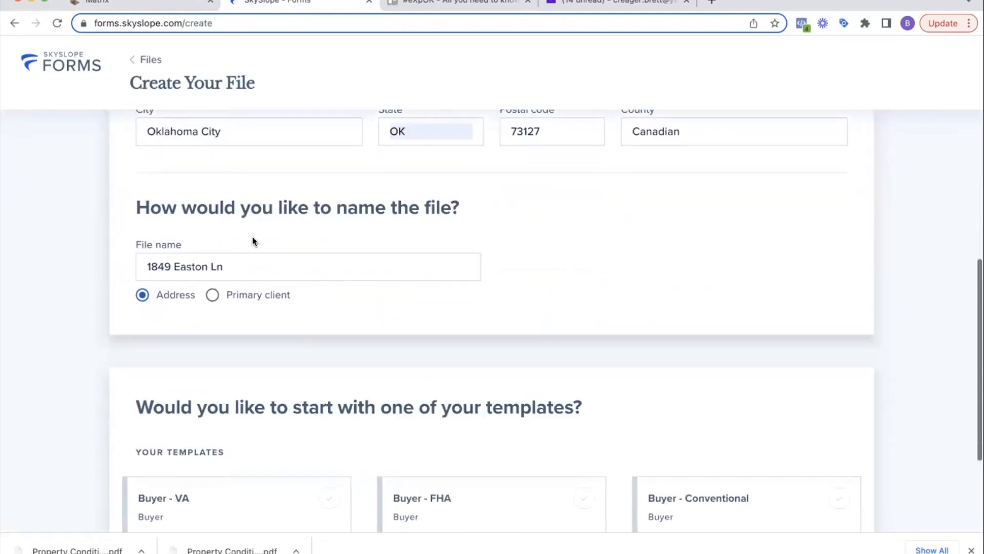
# - Name the file '1849 Easton Ln - Buyer Buyerton'
pyautogui.click(307, 267)
pyautogui.write(' -')
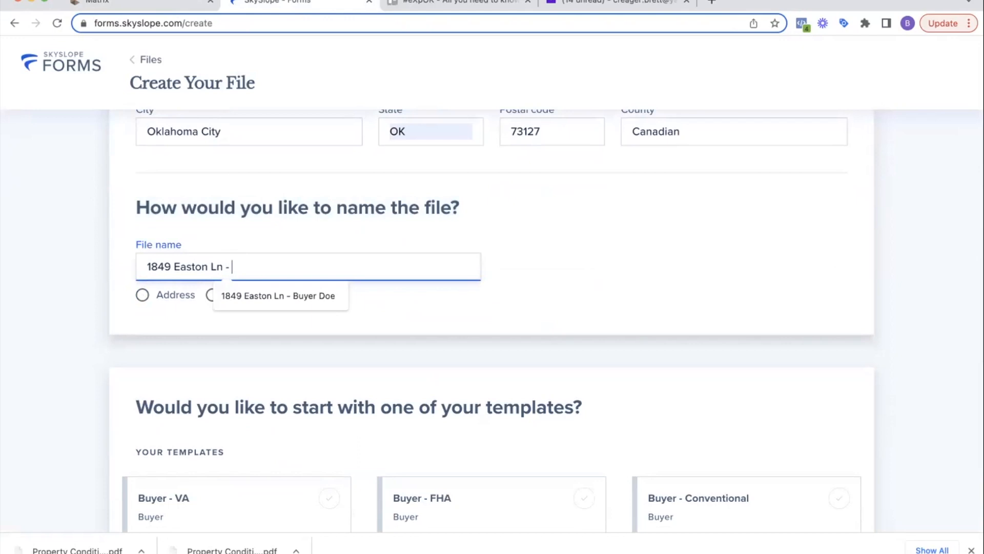
pyautogui.write('Buyer B')
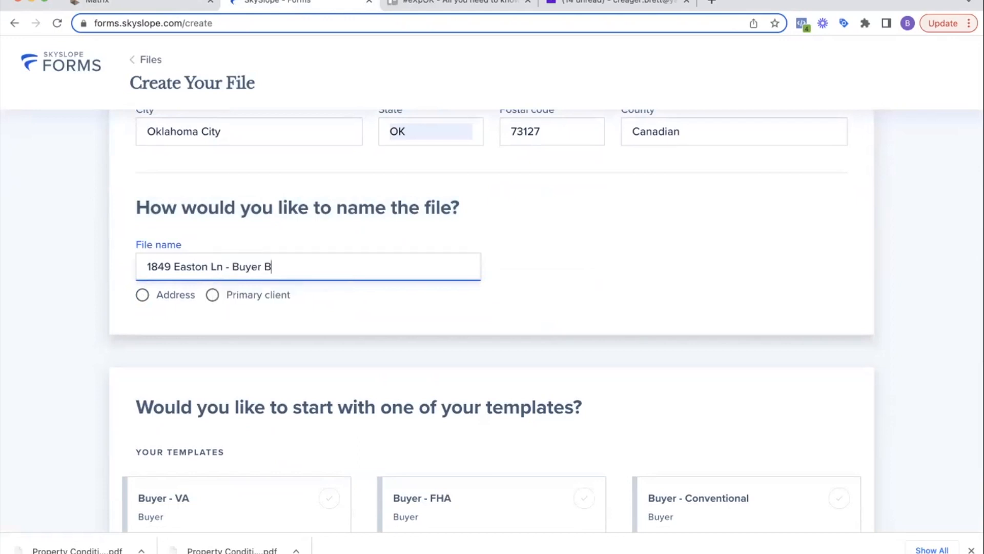
pyautogui.write('uyerton')
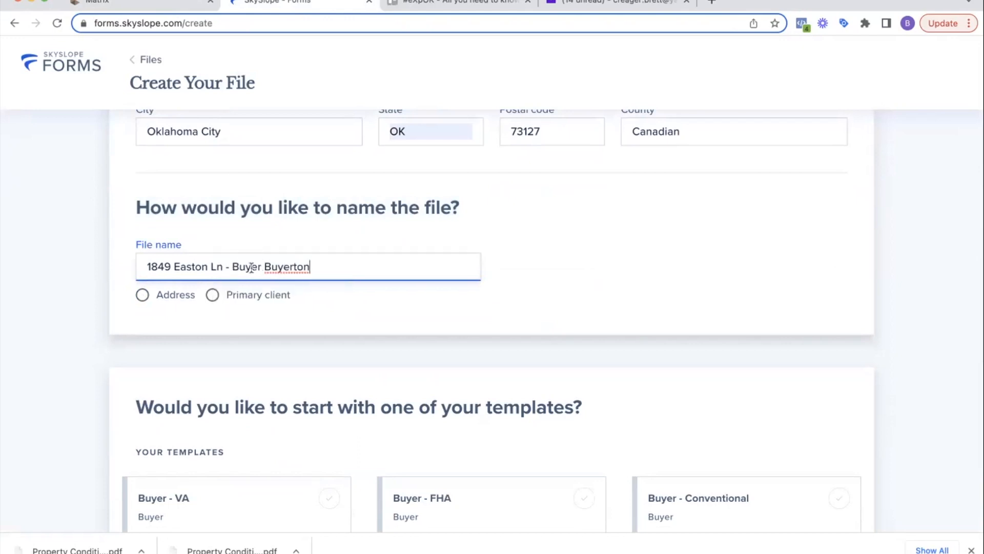
pyautogui.doubleClick(286, 267)
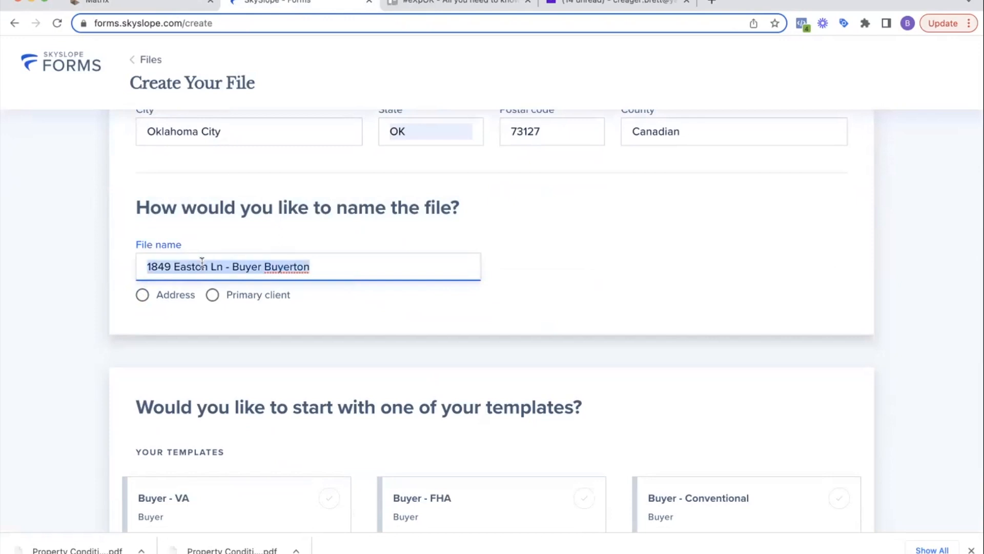
# - Create the file from the Buyer - FHA template with its six forms
pyautogui.scroll(-3)
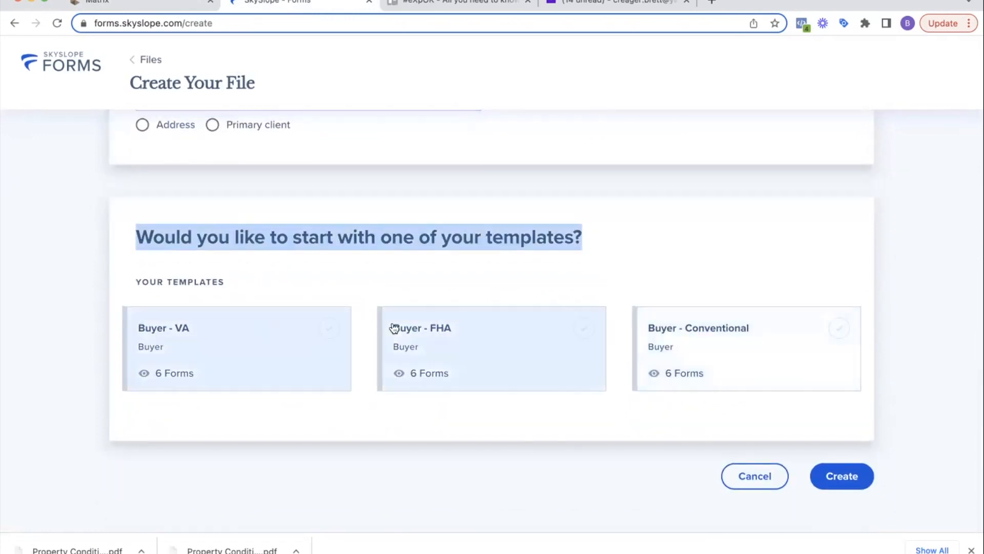
pyautogui.click(491, 349)
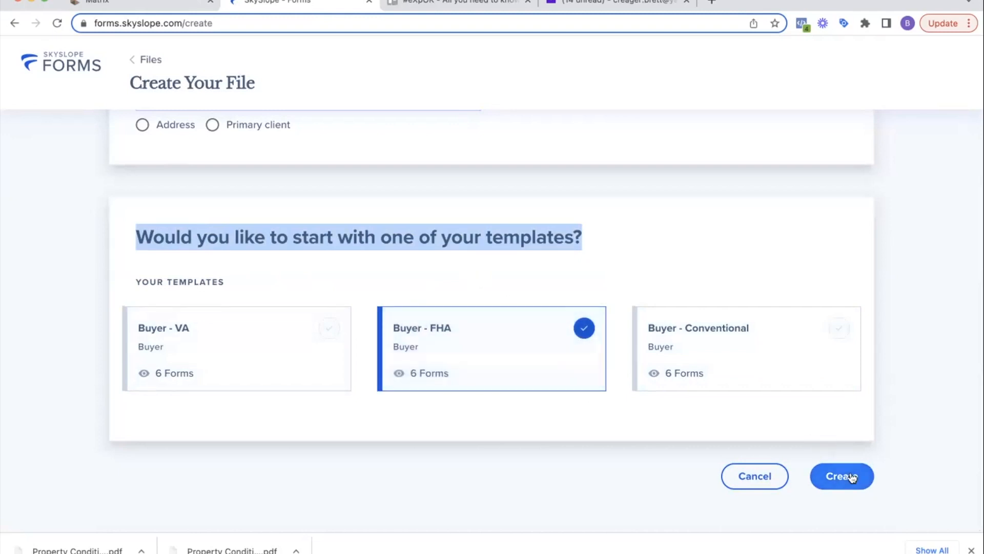
pyautogui.moveTo(849, 477)
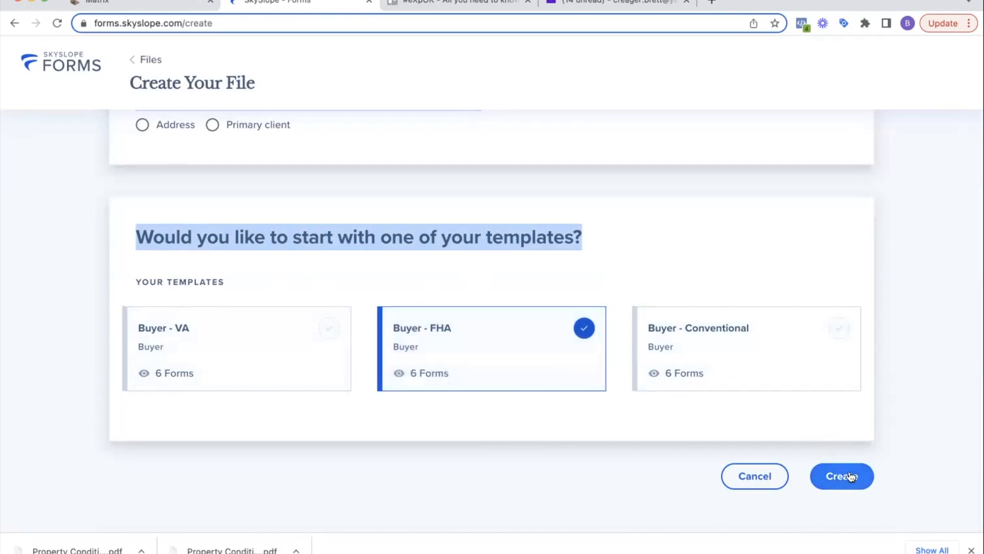
pyautogui.click(840, 475)
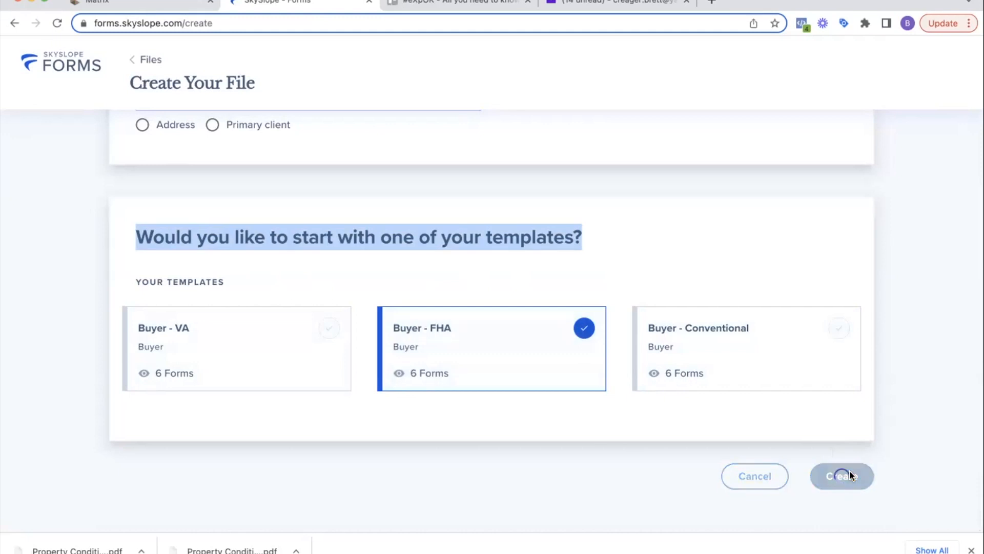
pyautogui.click(840, 476)
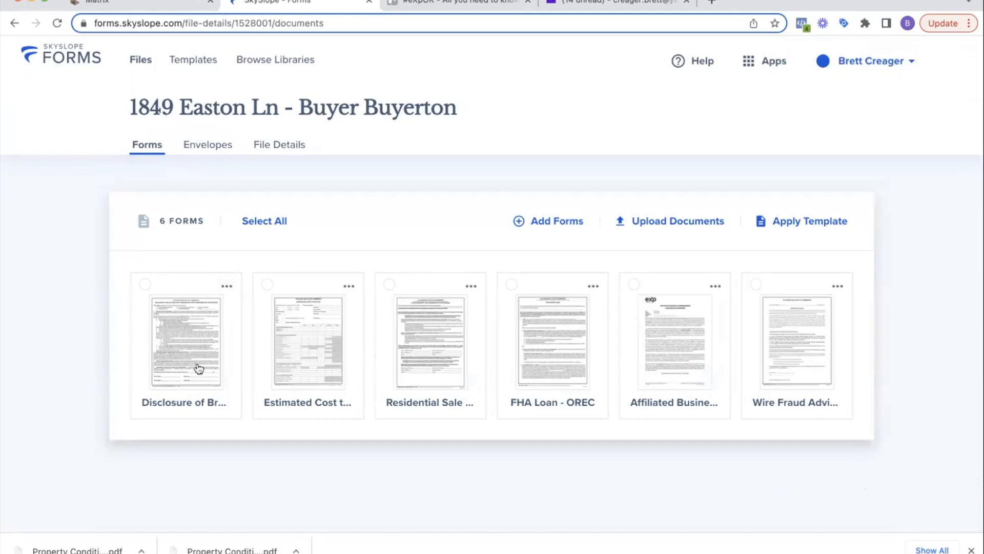
pyautogui.moveTo(289, 381)
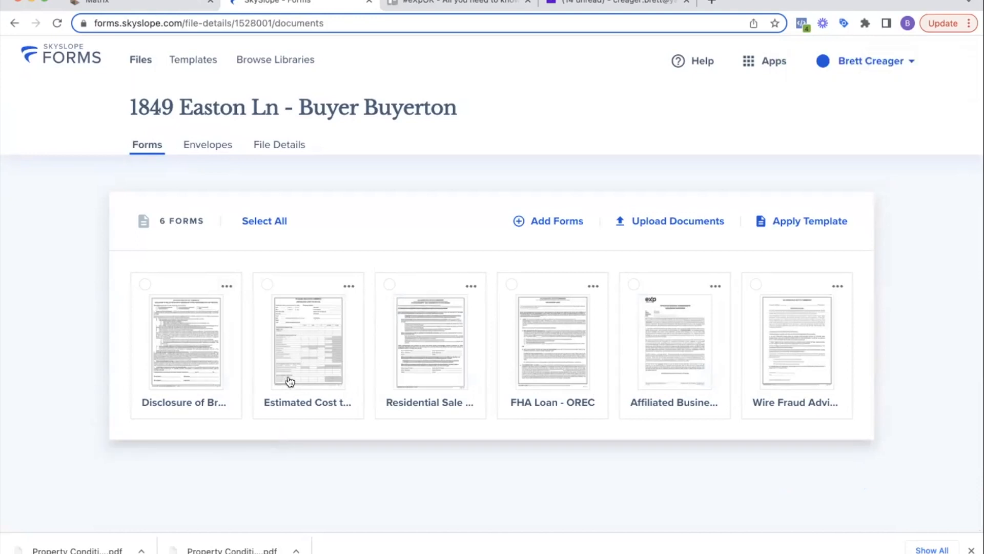
pyautogui.moveTo(446, 346)
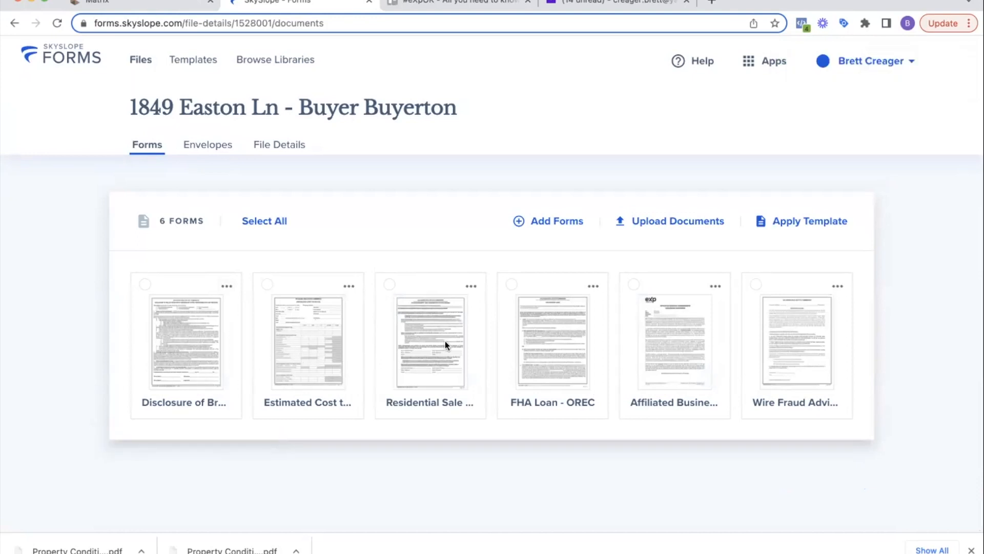
pyautogui.moveTo(586, 383)
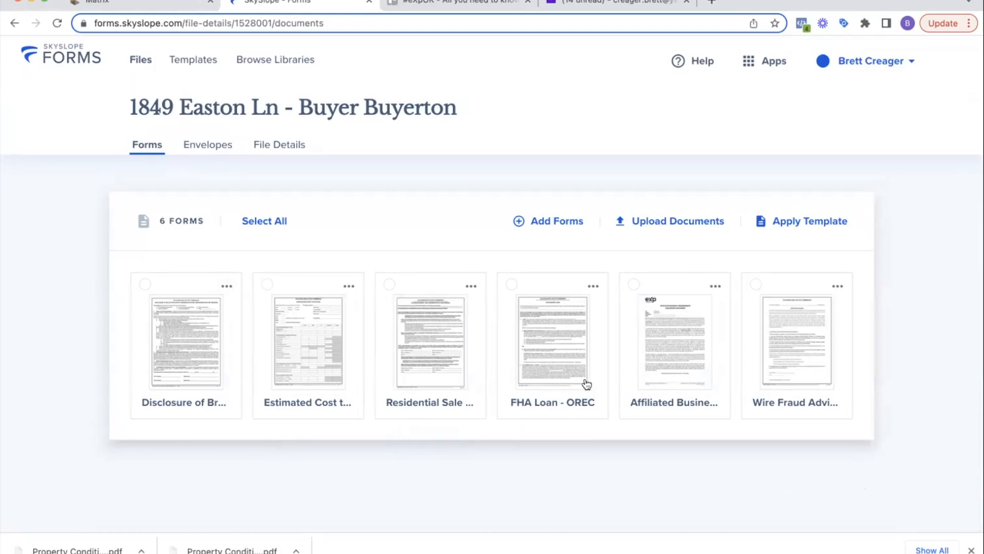
pyautogui.moveTo(658, 388)
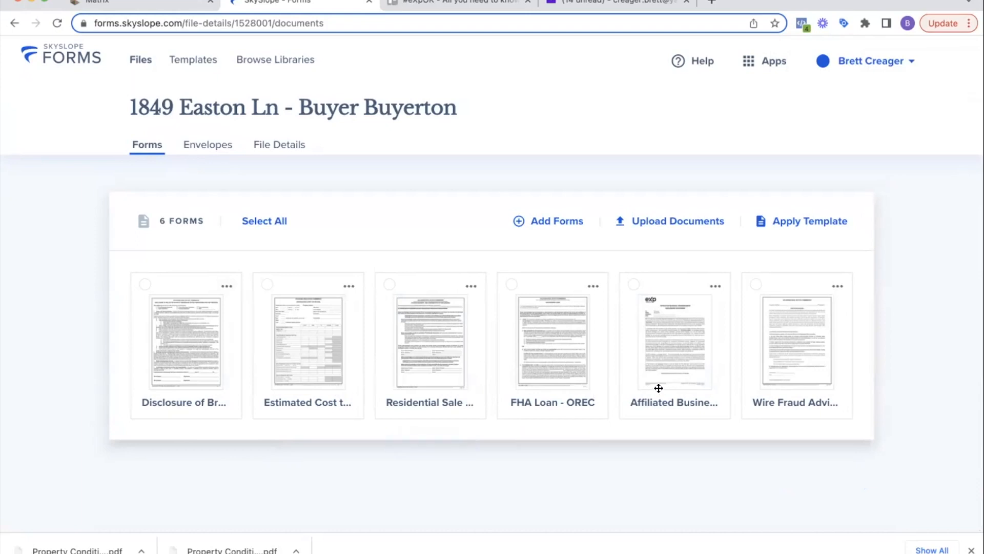
pyautogui.moveTo(805, 392)
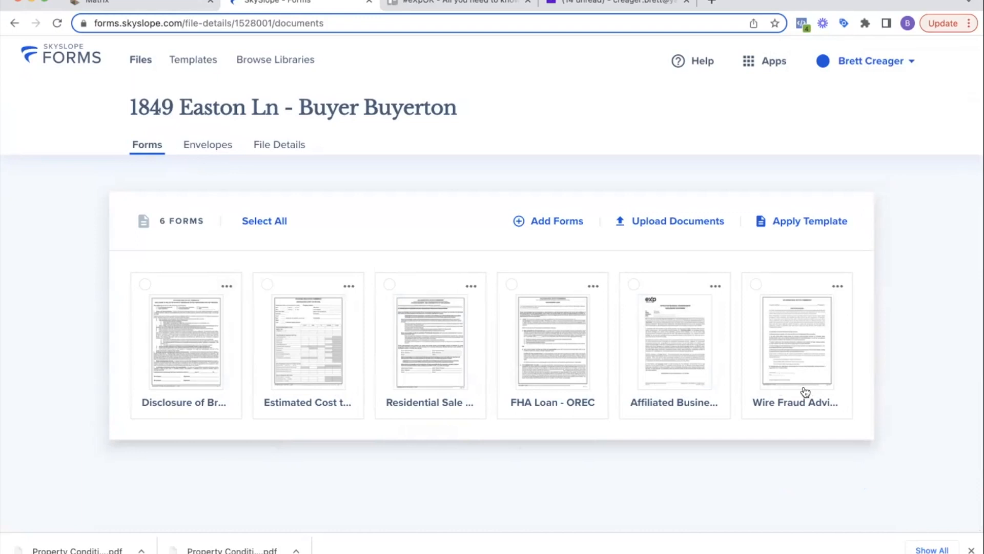
pyautogui.moveTo(679, 316)
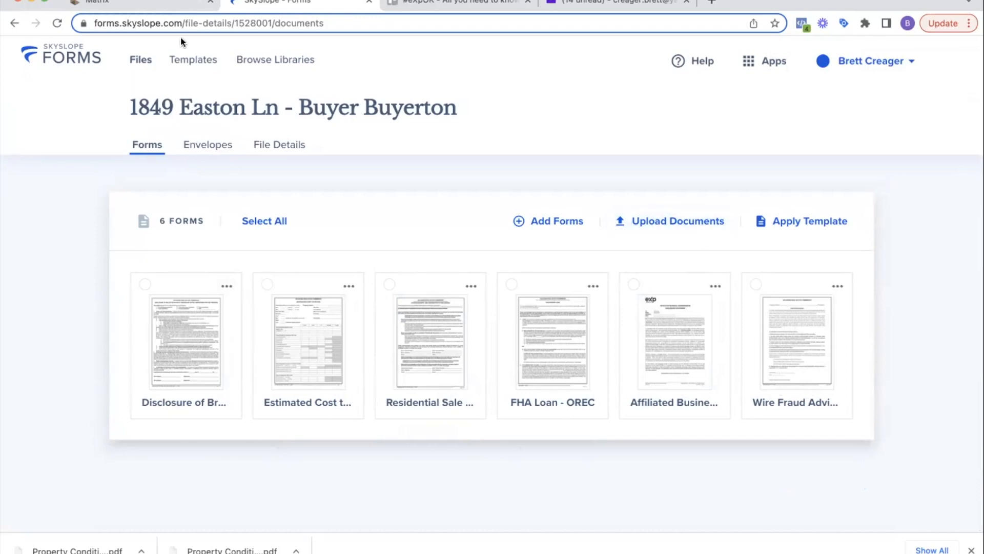
pyautogui.moveTo(151, 80)
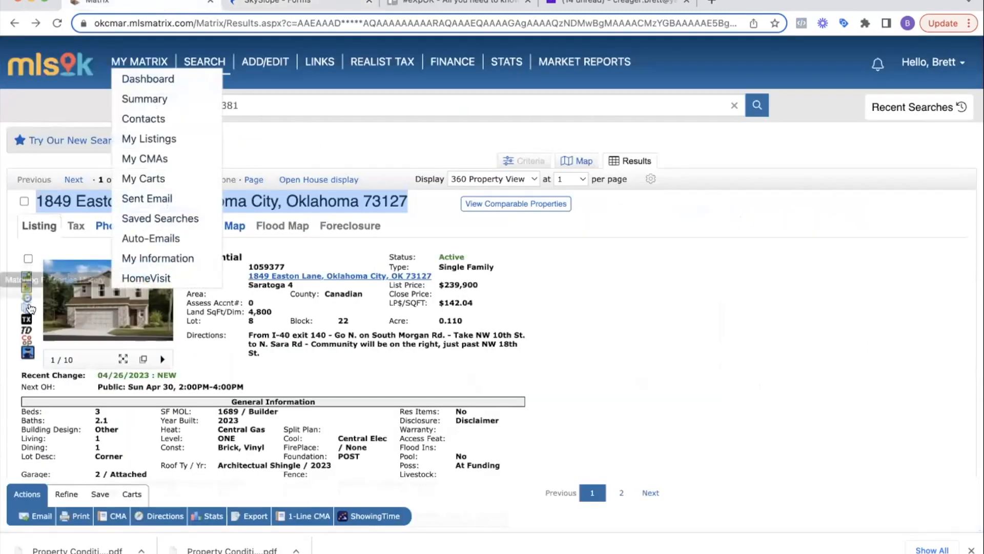
# - Download the listing's Property Condition Disclaimer PDF from Matrix and return to the forms file
pyautogui.click(295, 2)
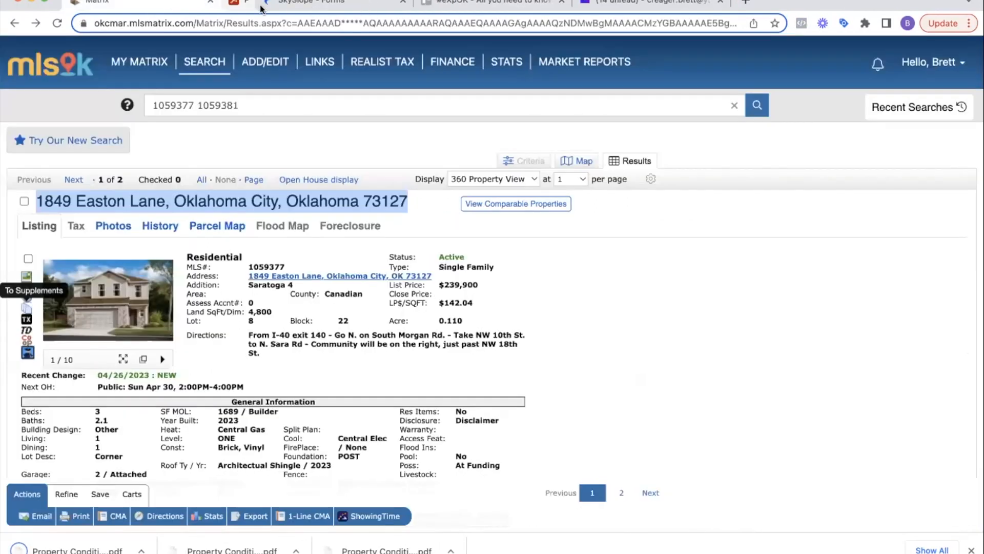
pyautogui.click(308, 2)
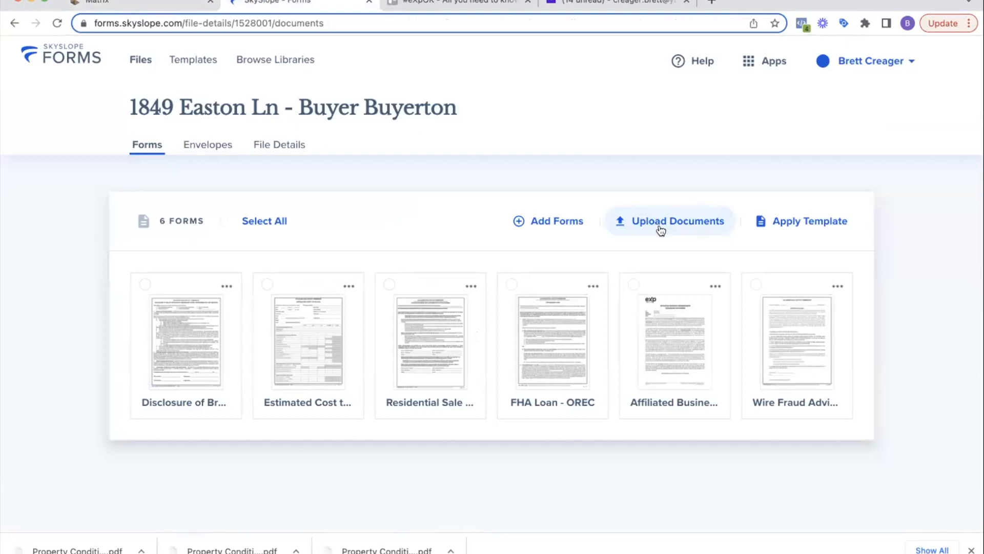
# - Upload the Property Condition Disclaimer, bringing the file to seven forms
pyautogui.click(669, 220)
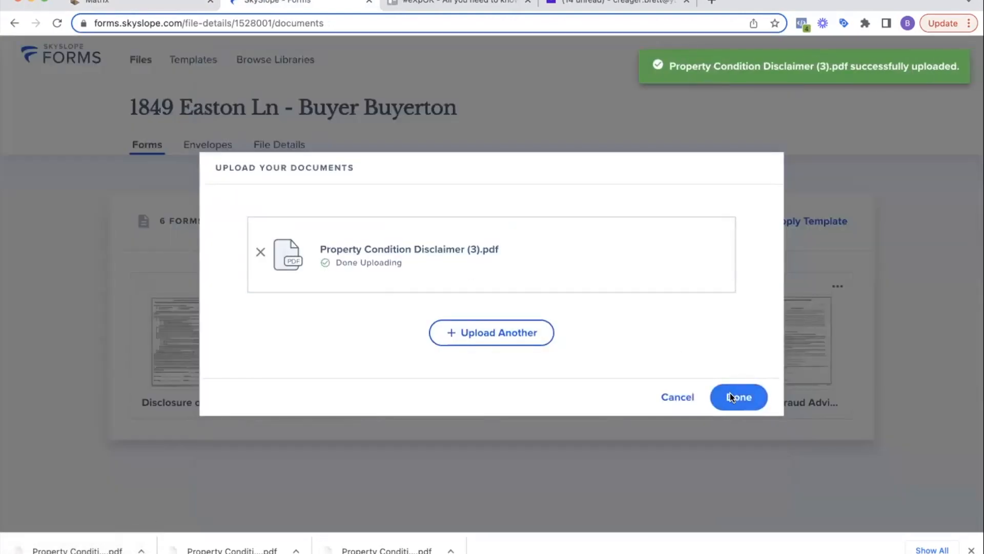
pyautogui.click(738, 396)
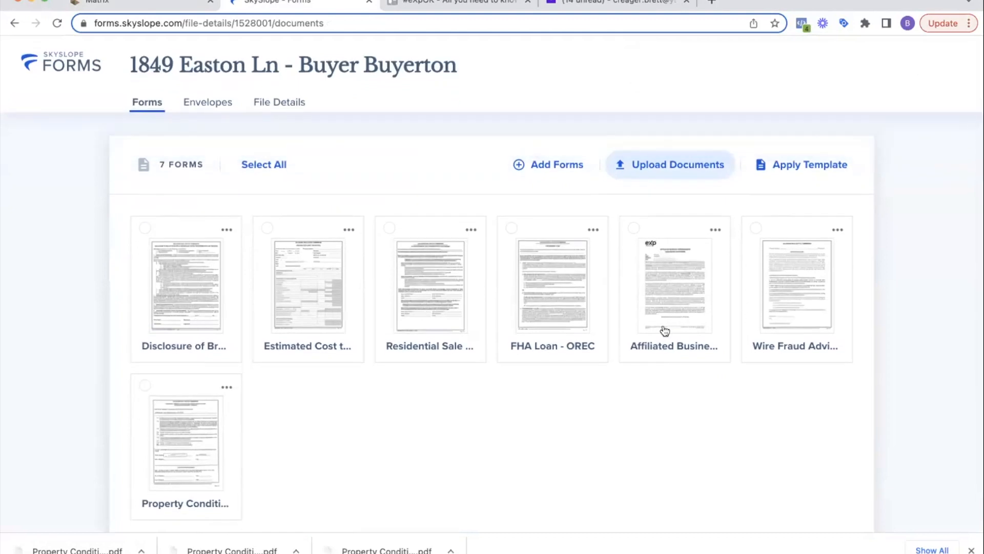
# - Select all seven forms and open them together with Fill and Send
pyautogui.click(264, 164)
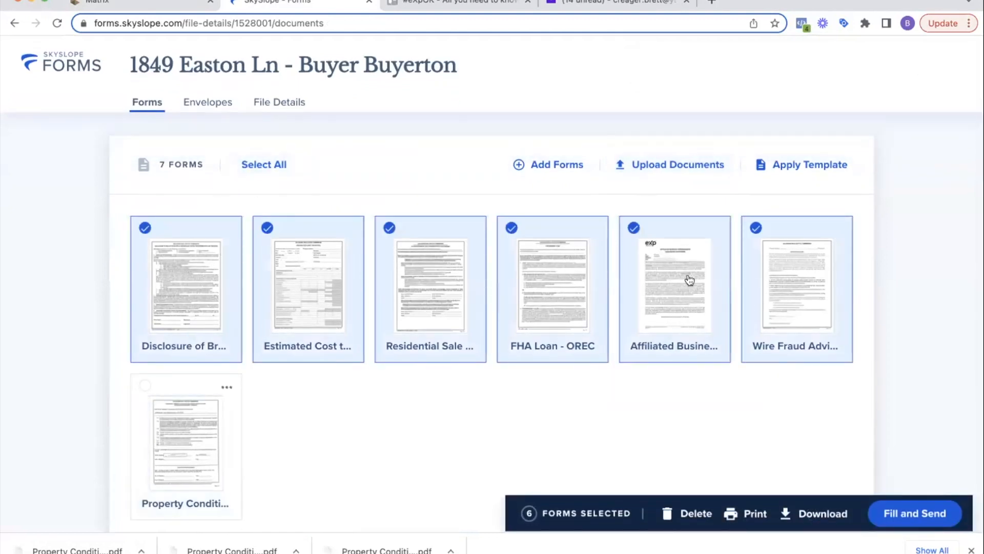
pyautogui.click(915, 513)
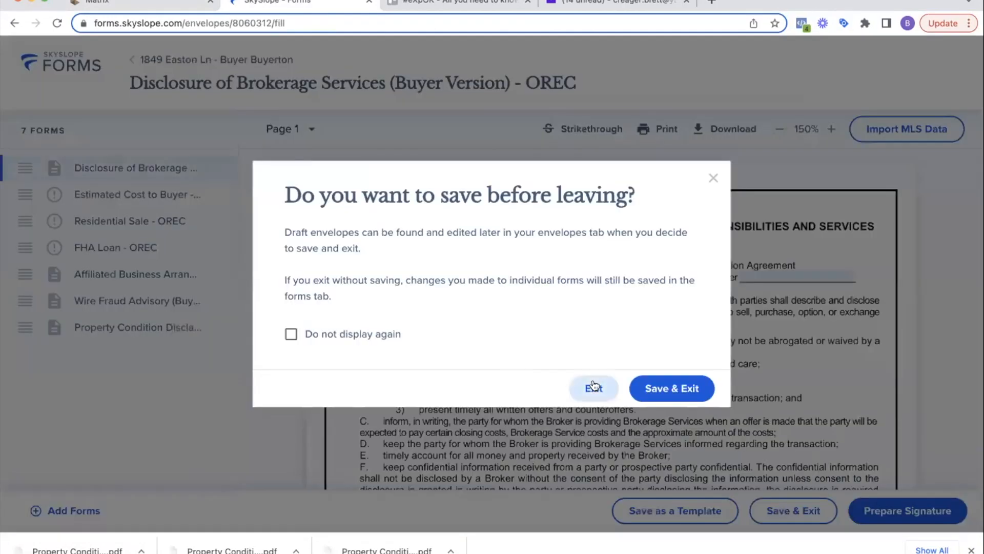
pyautogui.click(593, 388)
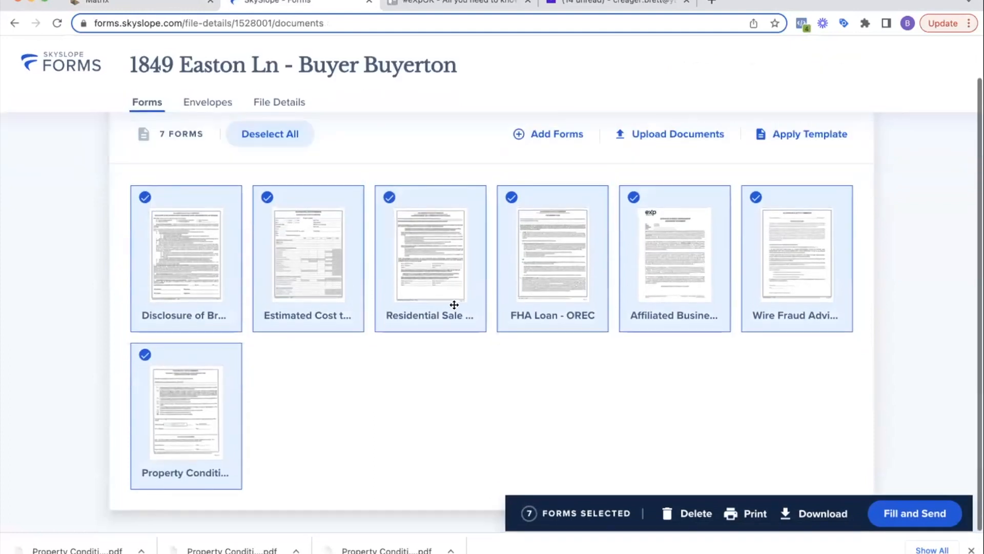
pyautogui.click(915, 512)
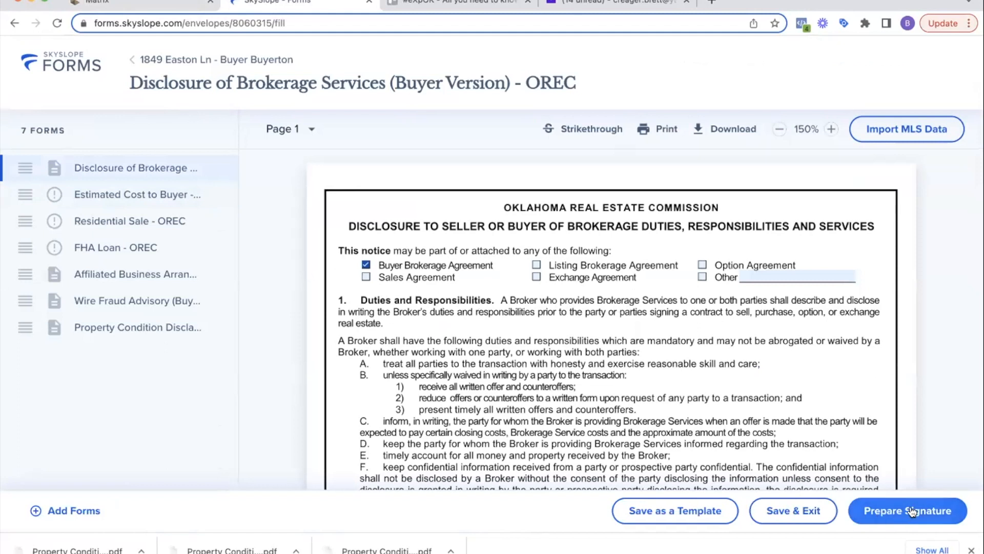
# - Prepare the envelope with Buyer set to Needs to sign and Buyer Agent to No action, then continue
pyautogui.click(908, 510)
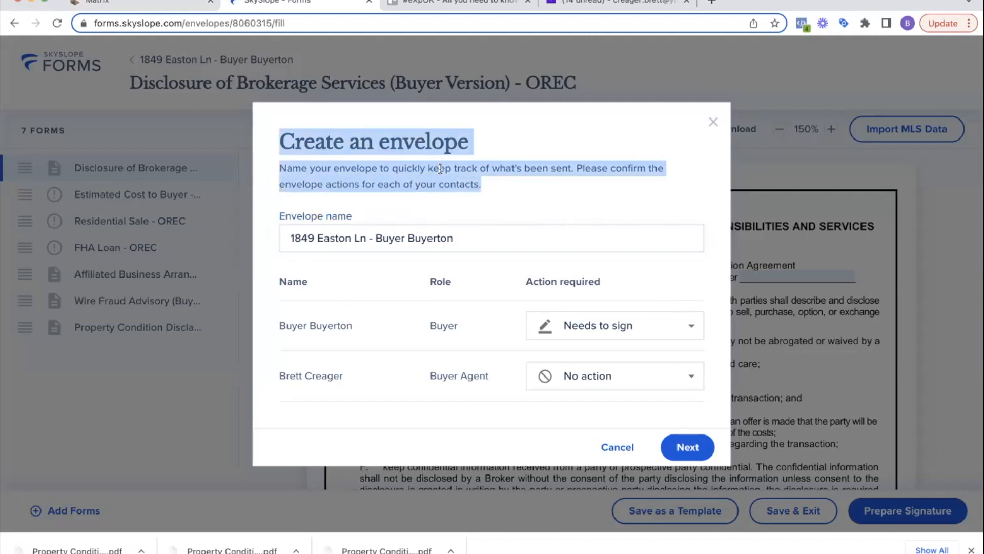
pyautogui.moveTo(336, 222)
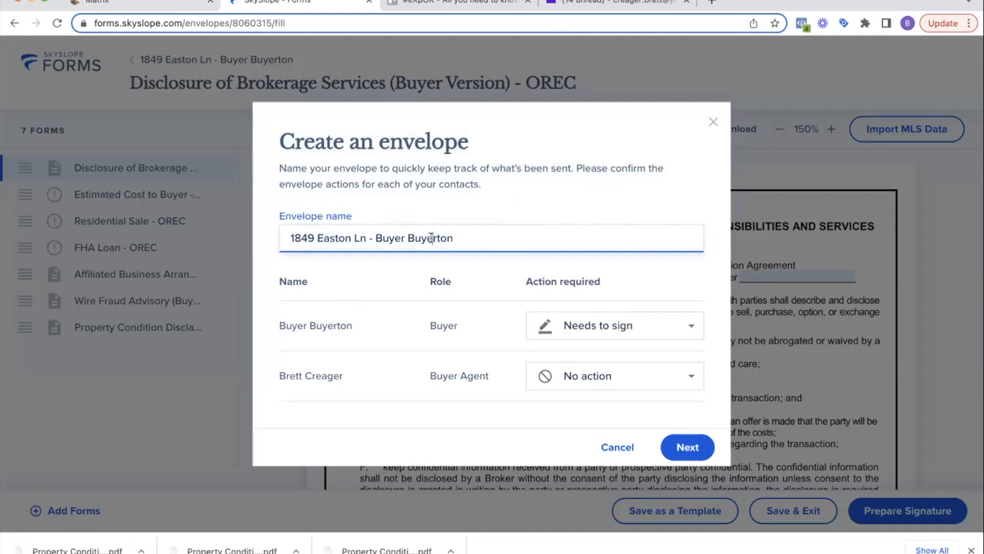
pyautogui.doubleClick(314, 325)
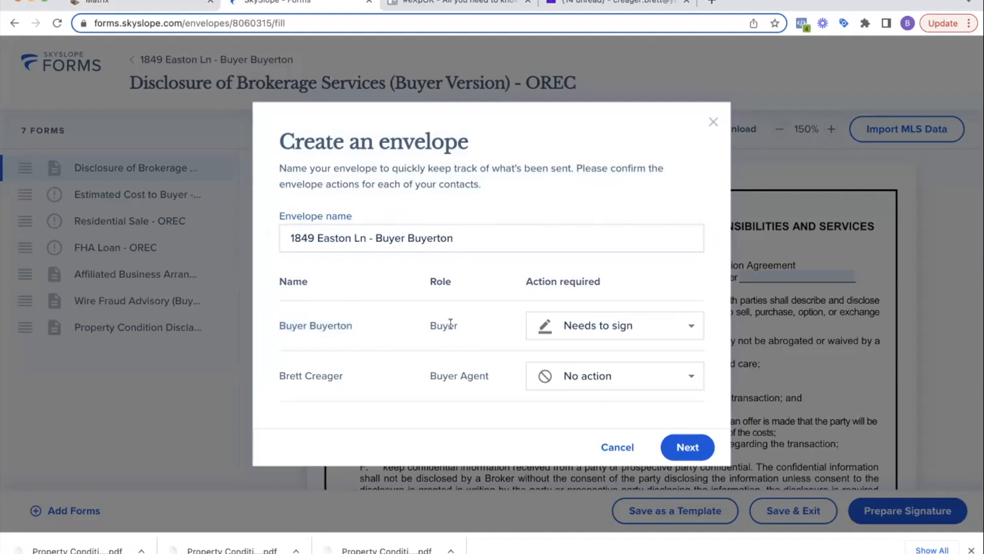
pyautogui.click(613, 325)
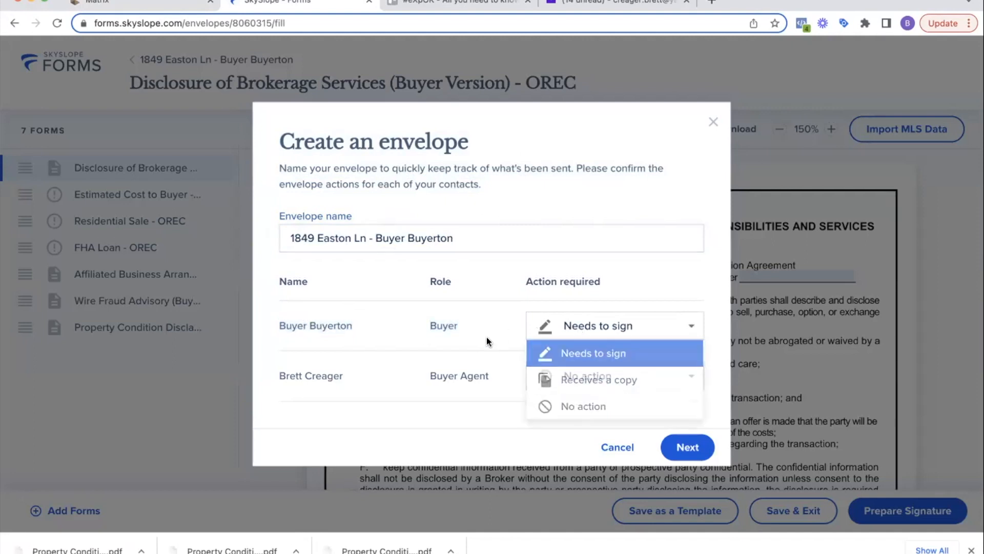
pyautogui.click(614, 375)
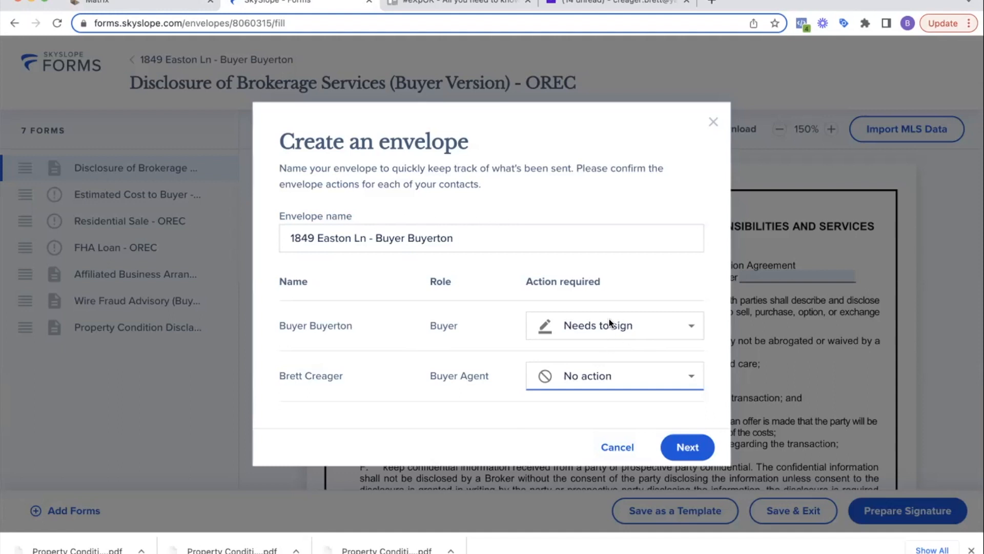
pyautogui.moveTo(304, 325)
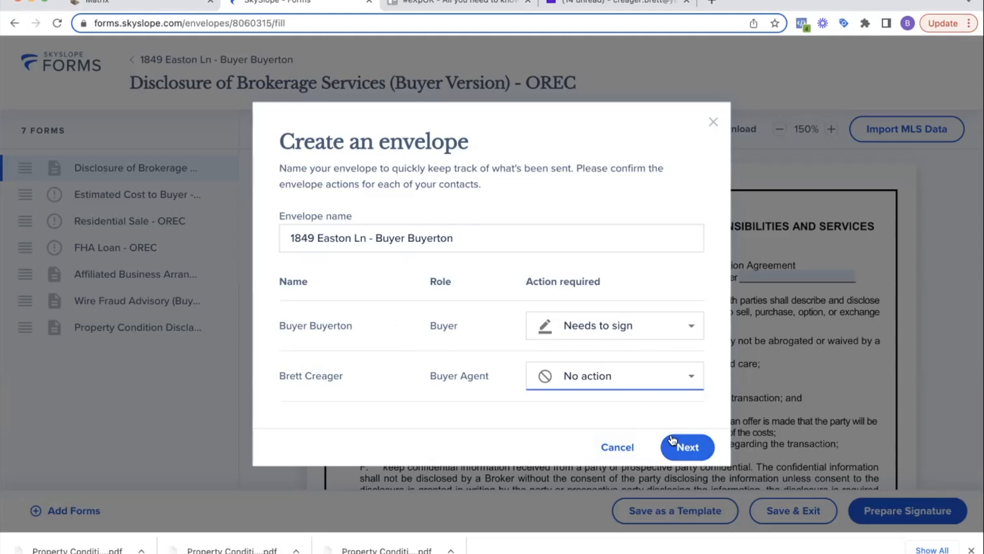
pyautogui.click(686, 447)
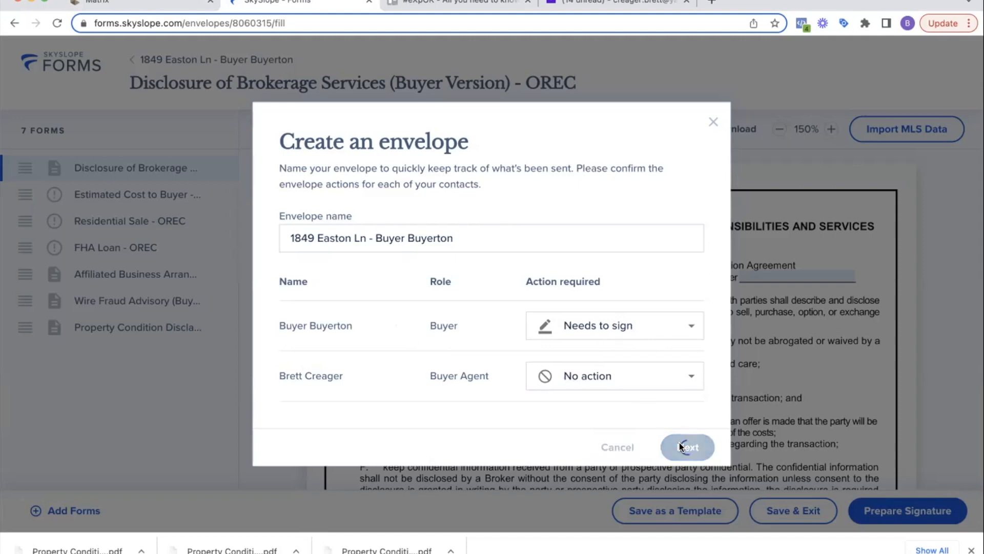
pyautogui.click(687, 447)
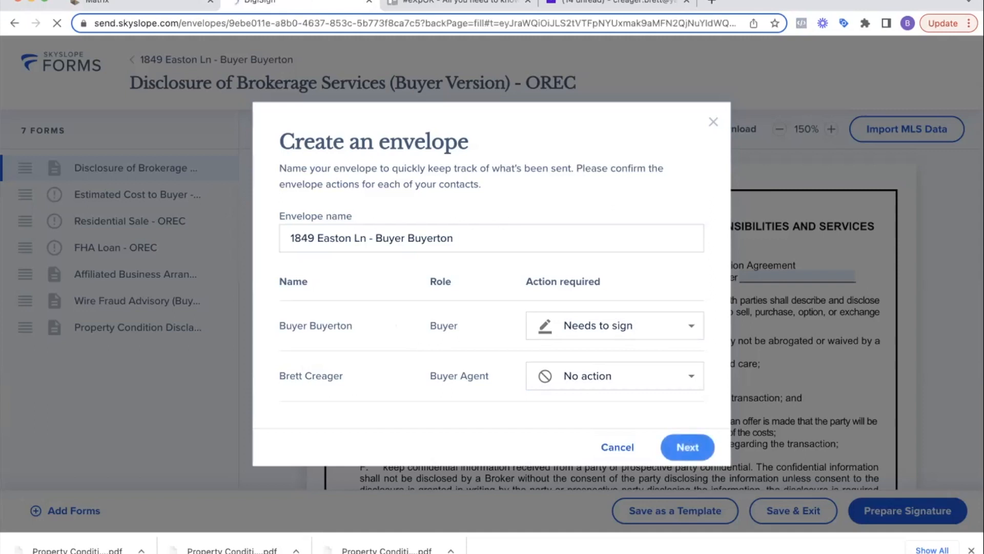
# - Review the buyer signature block on the brokerage disclosure and move to the Estimated Cost to Buyer document
pyautogui.click(687, 447)
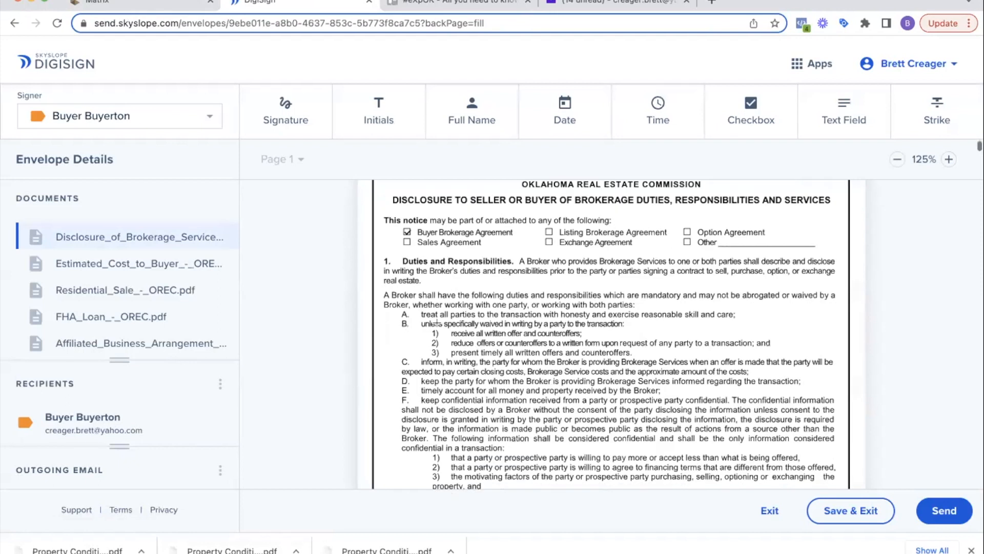
pyautogui.scroll(-3)
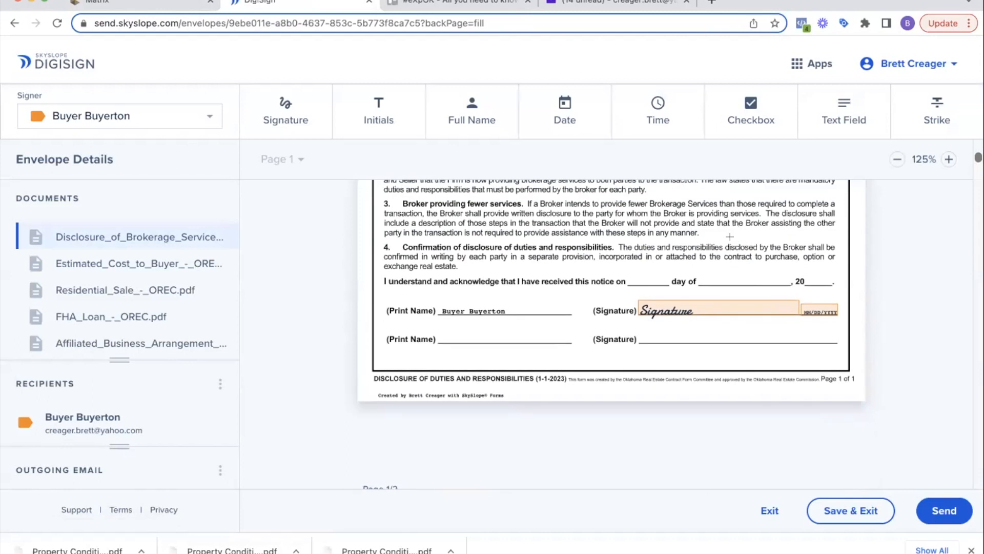
pyautogui.click(665, 309)
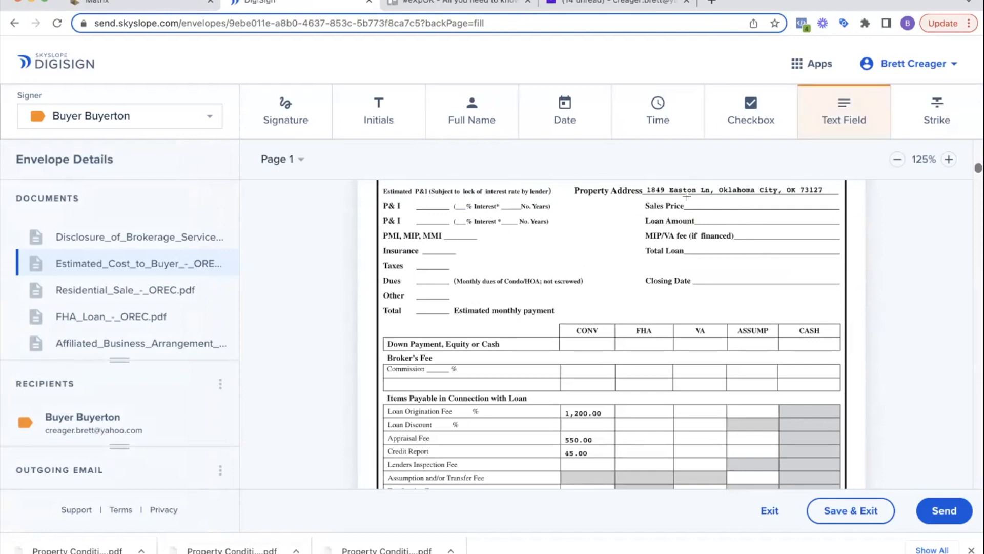
# - Add a Sales Price text field reading $239,90 on the cost form
pyautogui.click(722, 204)
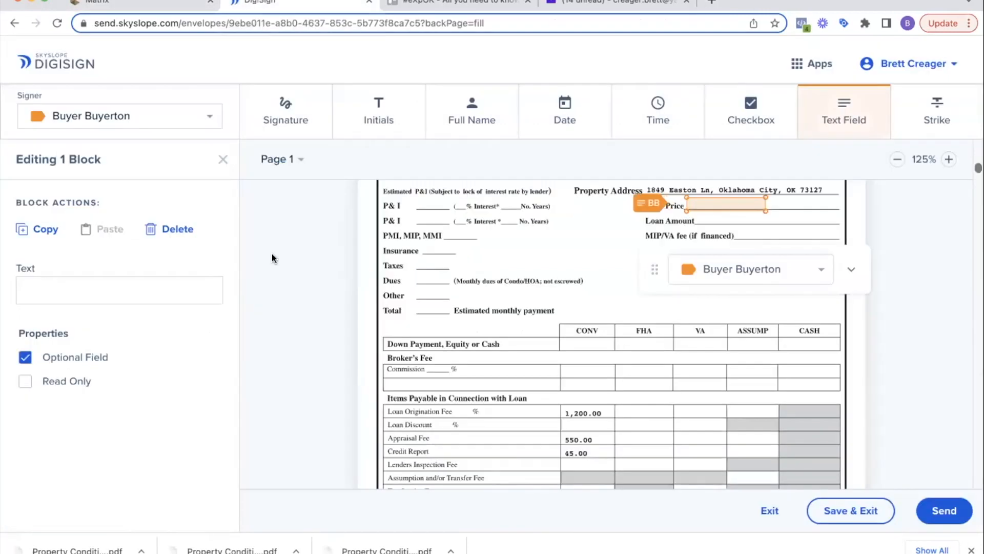
pyautogui.write('$')
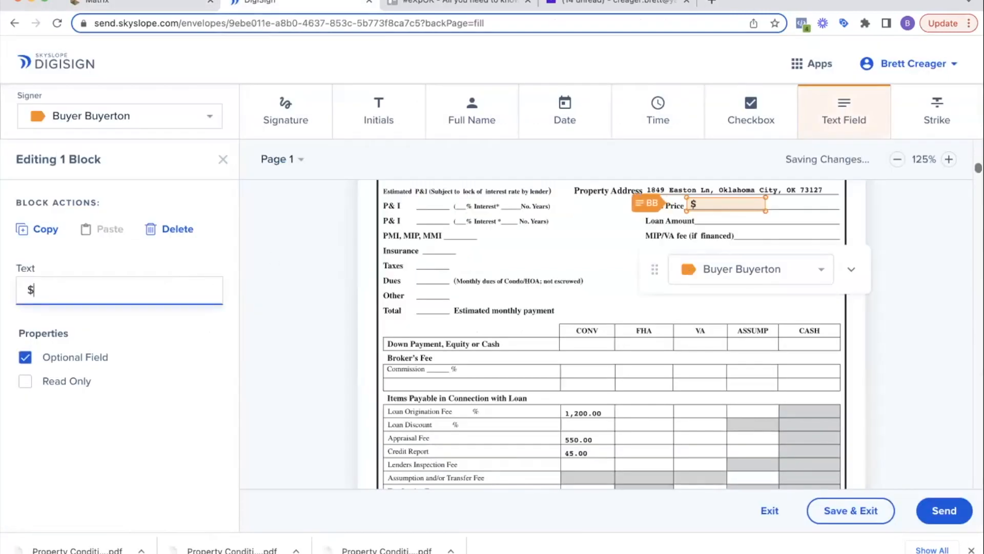
pyautogui.write('239,900')
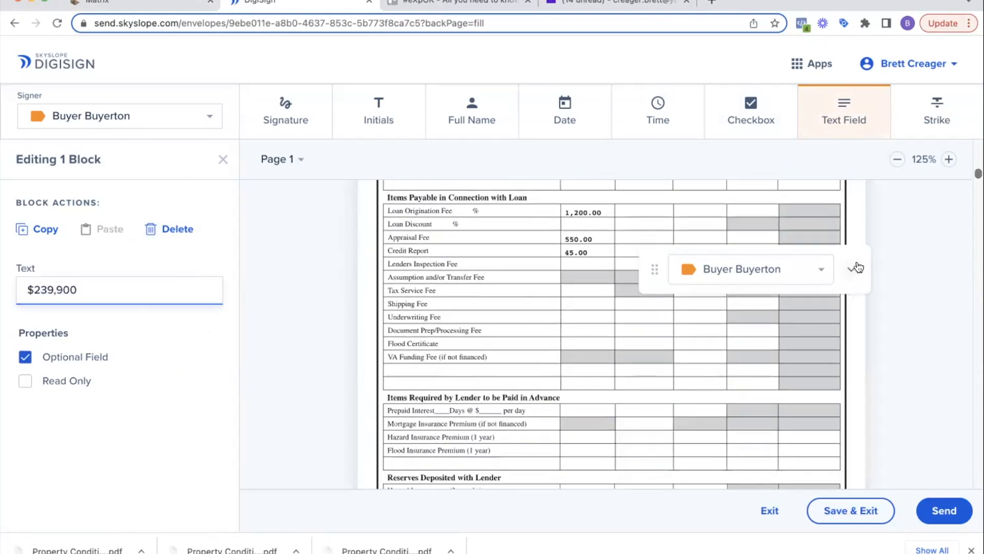
pyautogui.click(856, 266)
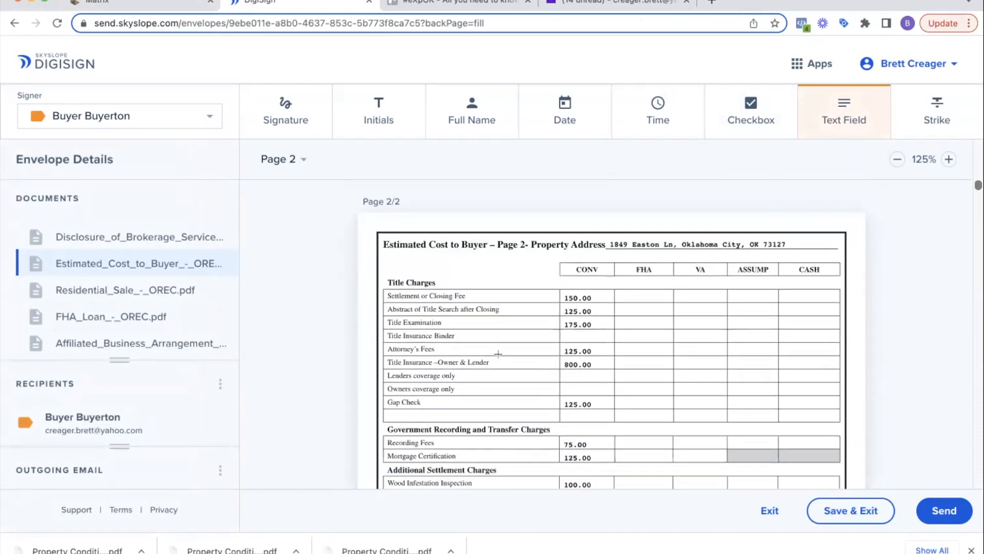
pyautogui.scroll(-3)
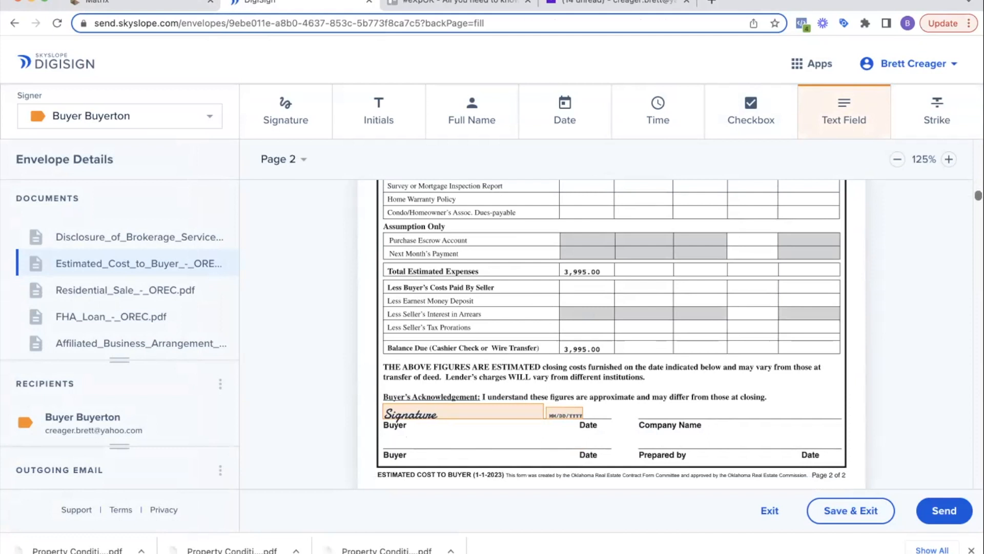
# - Place a buyer text field on the Balance Due row and enter $243,895
pyautogui.click(593, 257)
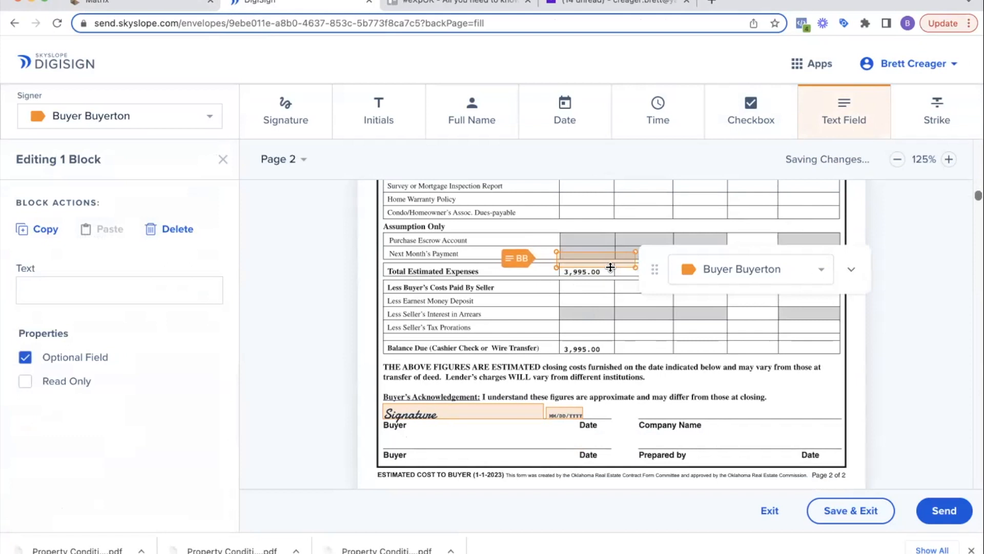
pyautogui.moveTo(593, 258); pyautogui.dragTo(606, 271)
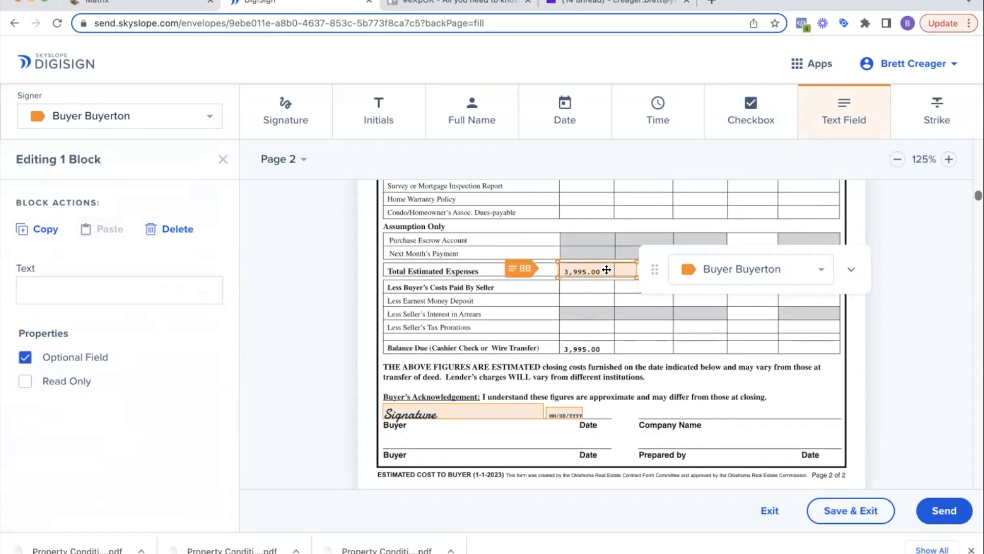
pyautogui.moveTo(606, 270); pyautogui.dragTo(605, 347)
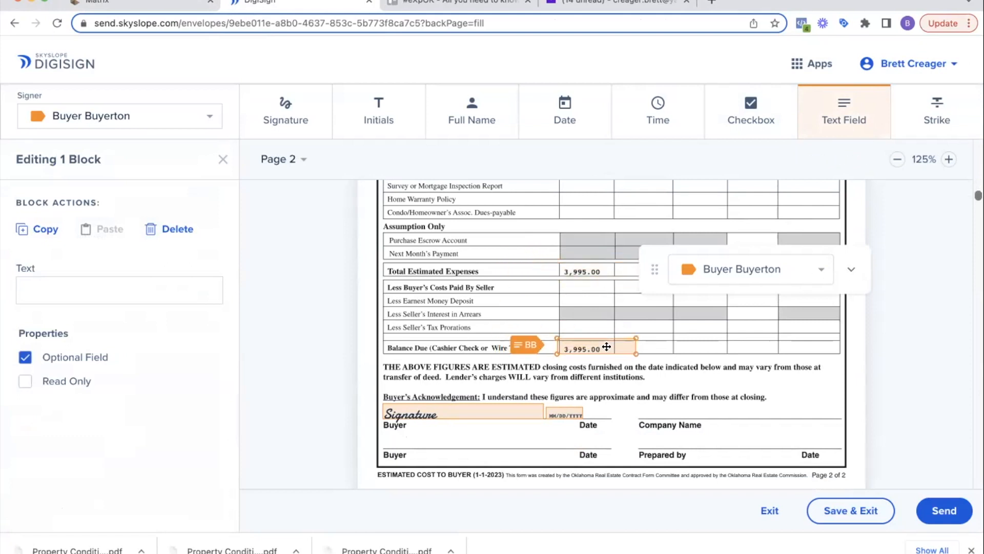
pyautogui.moveTo(594, 349); pyautogui.dragTo(605, 357)
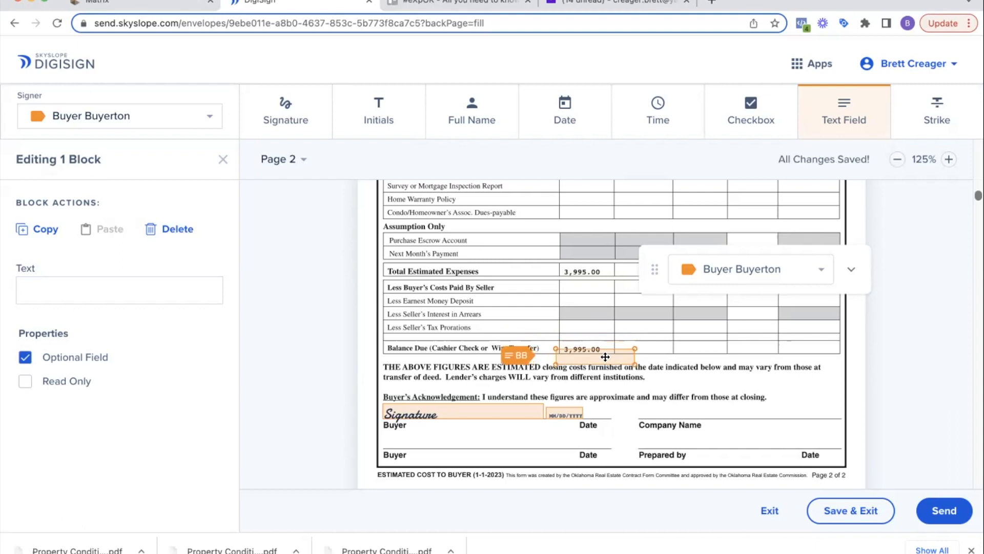
pyautogui.click(119, 289)
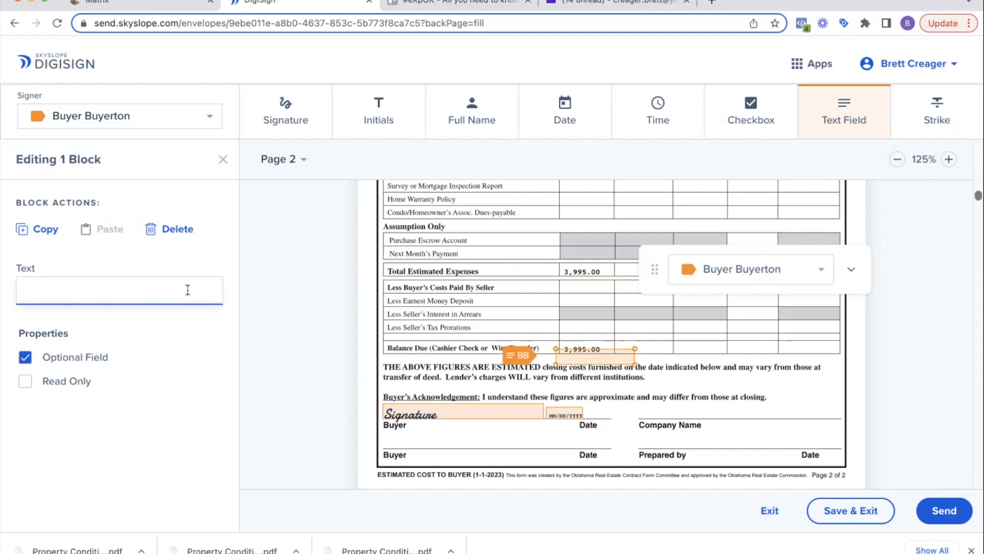
pyautogui.write('$243')
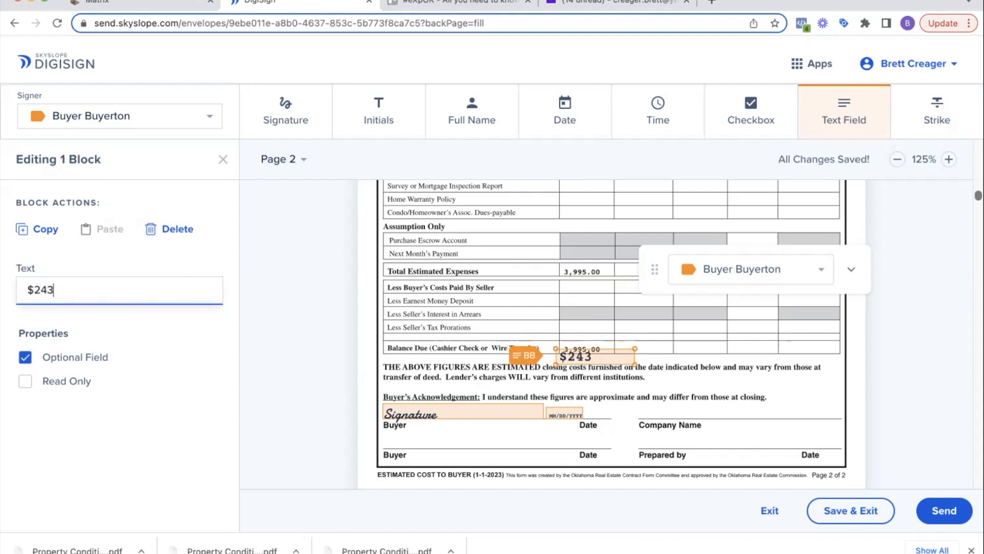
pyautogui.write(',895')
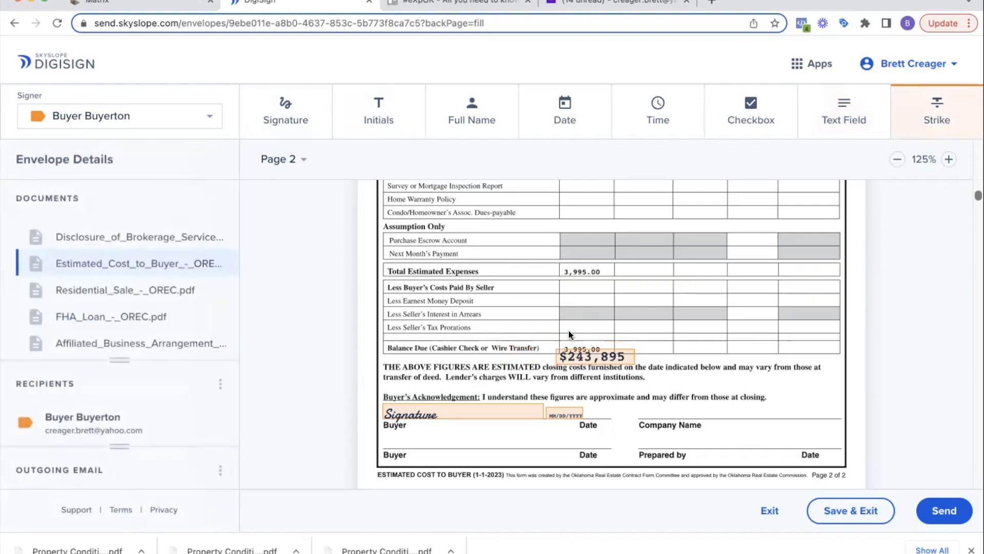
pyautogui.click(591, 355)
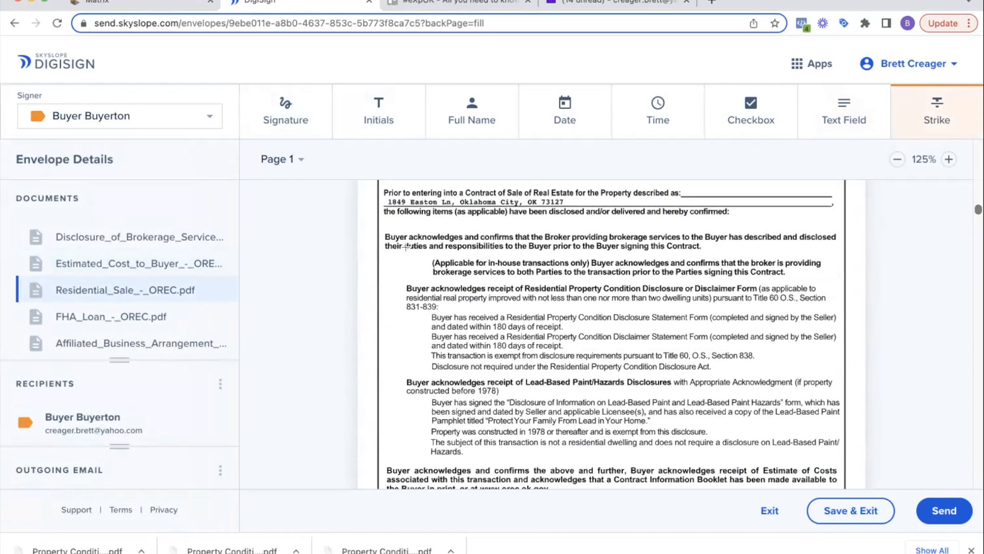
# - Place buyer checkboxes beside the disclosure statements on the Residential Sale form, checked by default
pyautogui.scroll(-3)
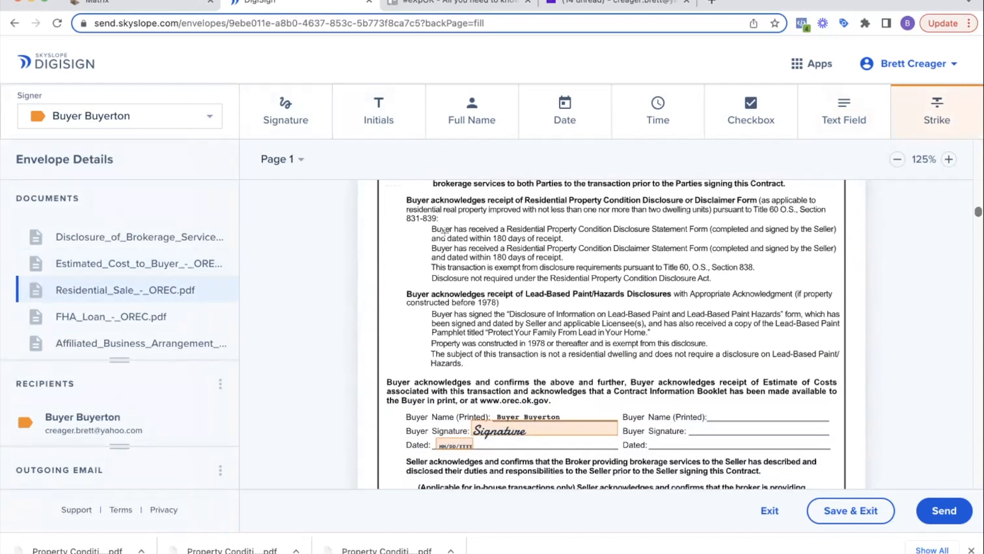
pyautogui.click(751, 111)
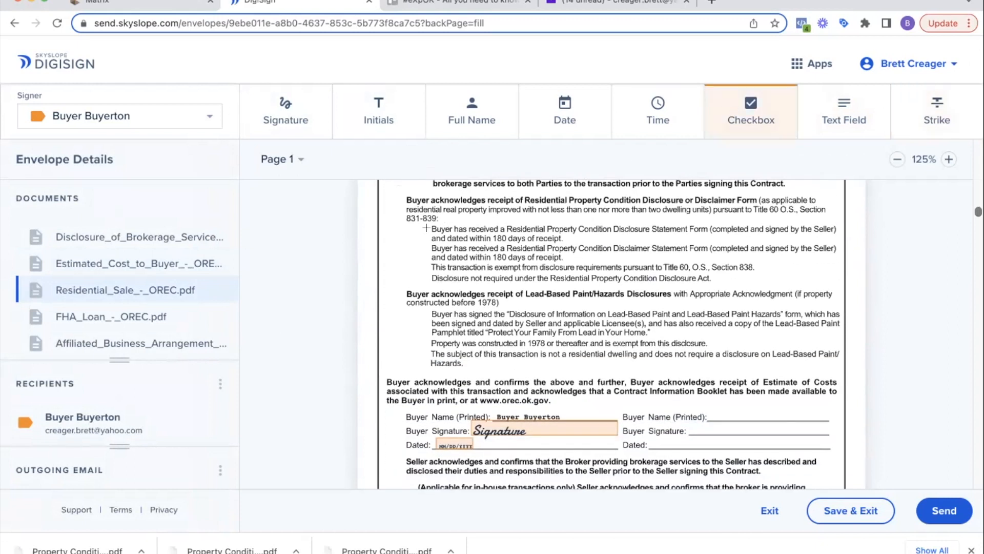
pyautogui.click(424, 229)
pyautogui.write('3')
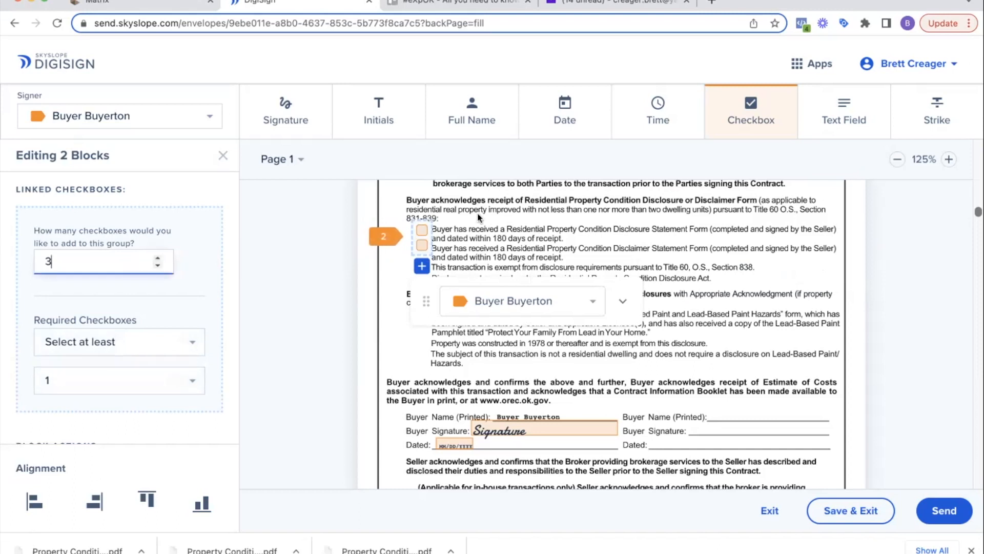
pyautogui.click(158, 266)
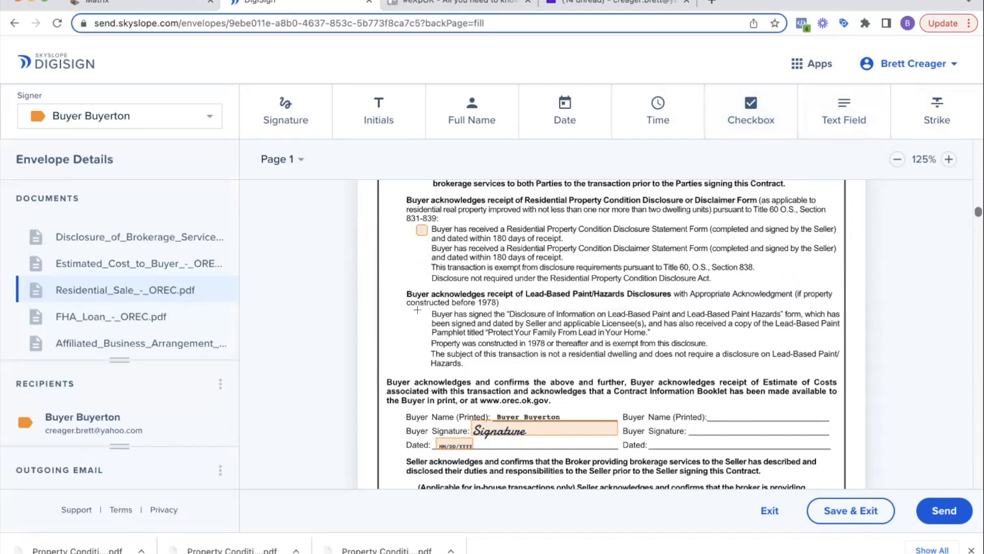
pyautogui.moveTo(750, 111)
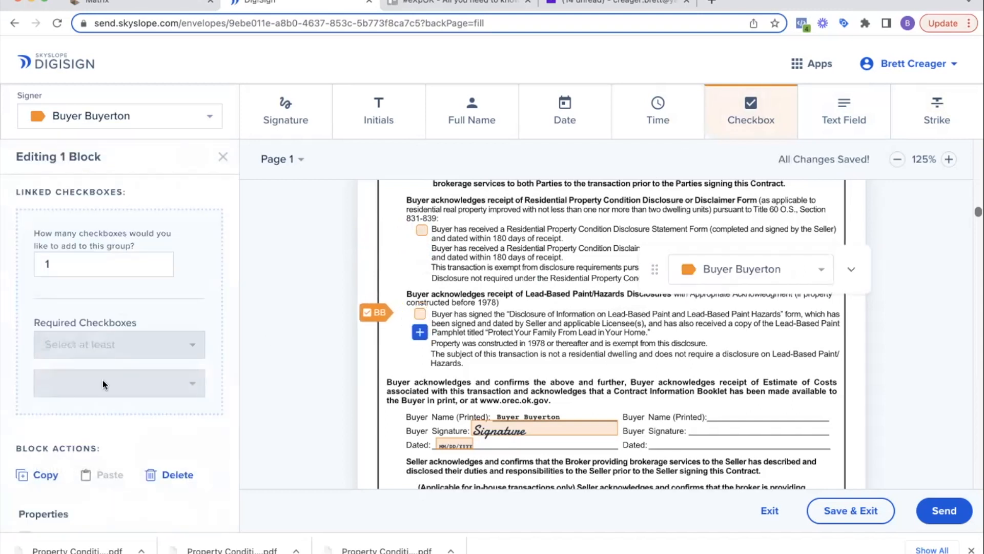
pyautogui.scroll(-3)
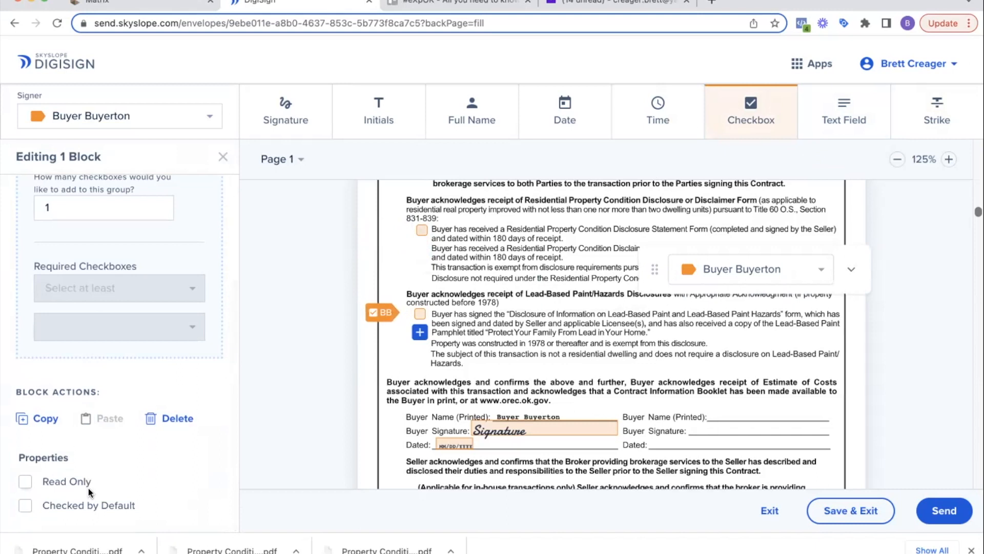
pyautogui.click(24, 506)
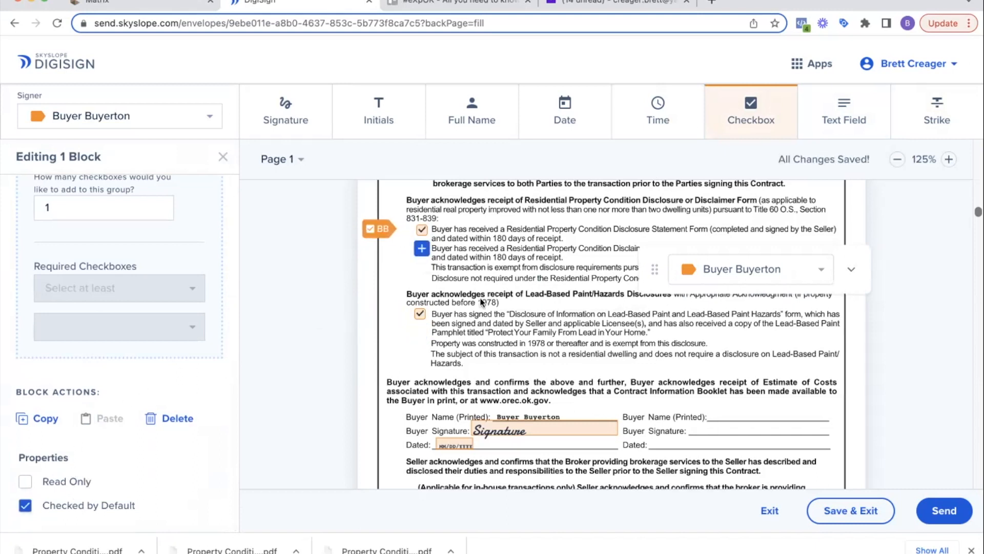
pyautogui.scroll(-3)
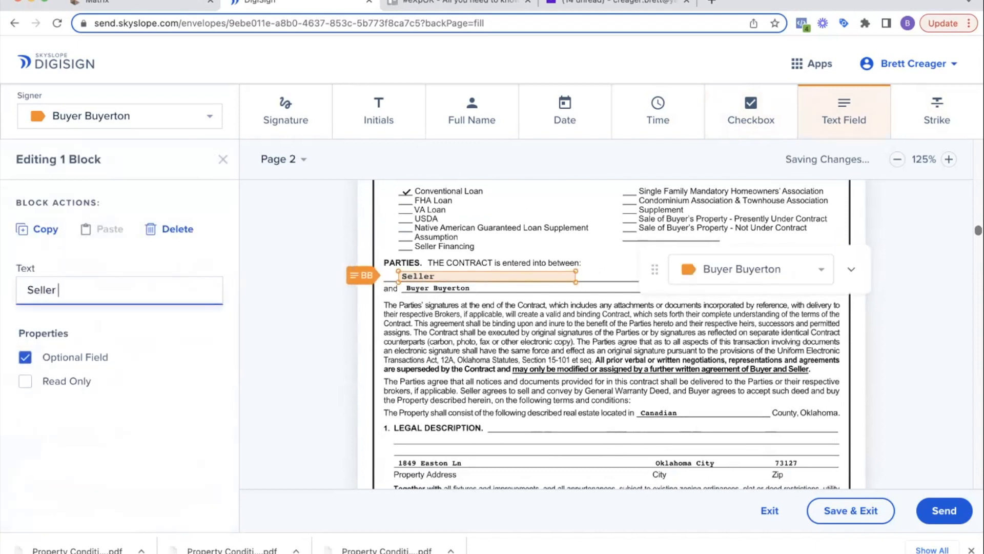
# - Fill the offer blanks with Sellerton, purchase price 239,900 and lender American Eagle
pyautogui.write('Sellerton')
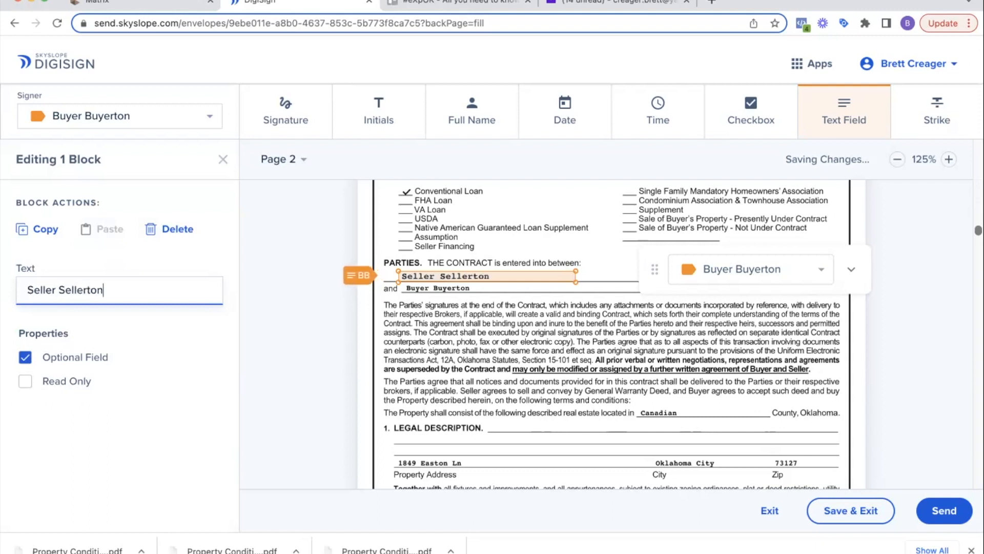
pyautogui.scroll(-3)
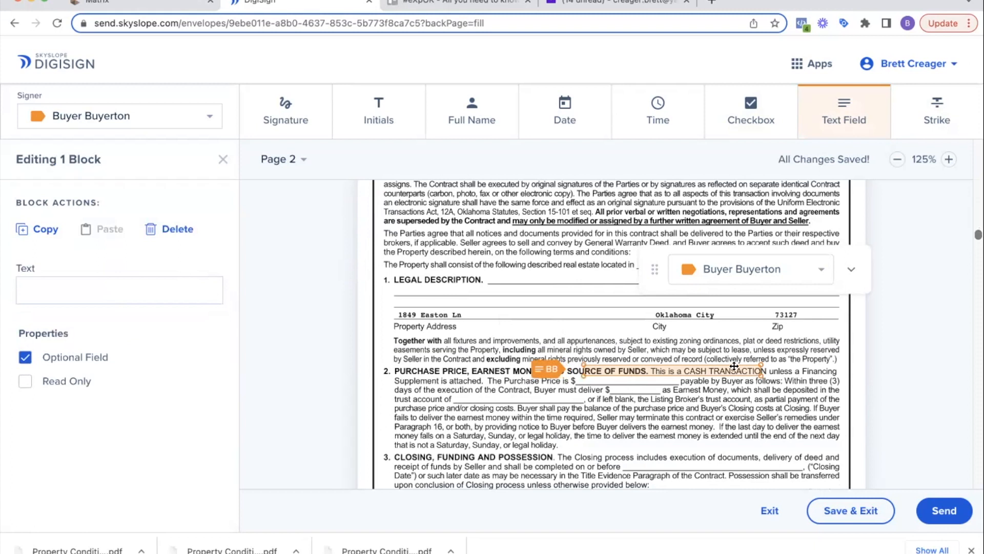
pyautogui.moveTo(734, 367); pyautogui.dragTo(659, 370)
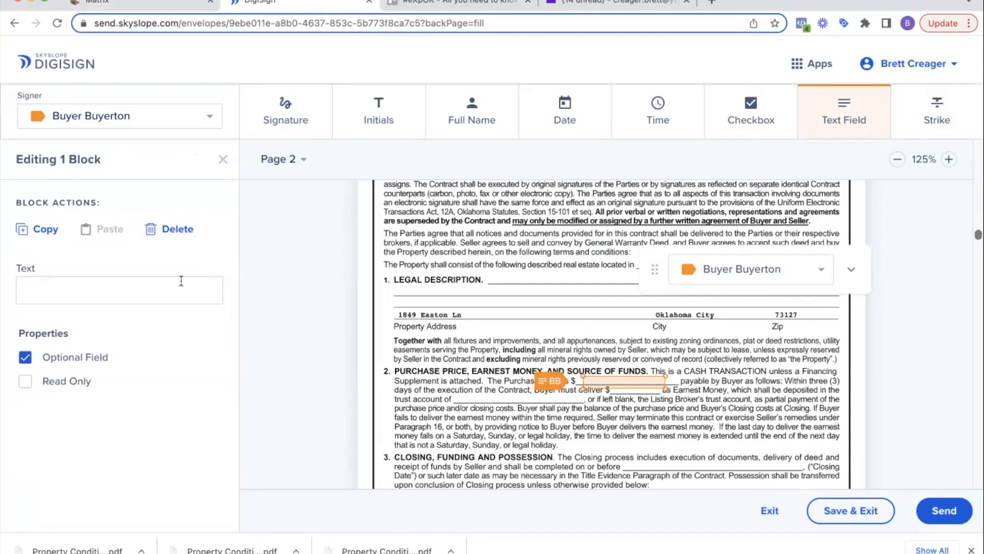
pyautogui.write('239,900')
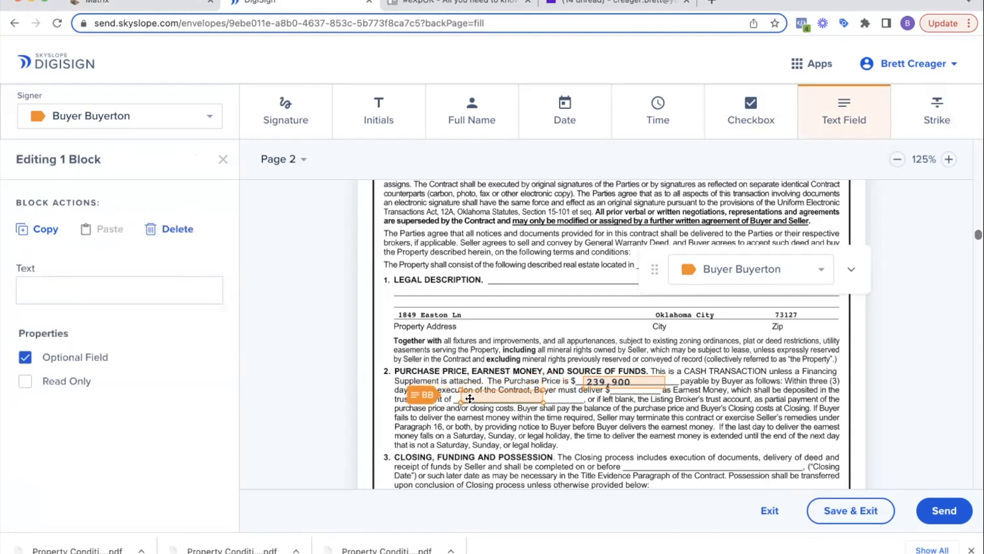
pyautogui.write('American')
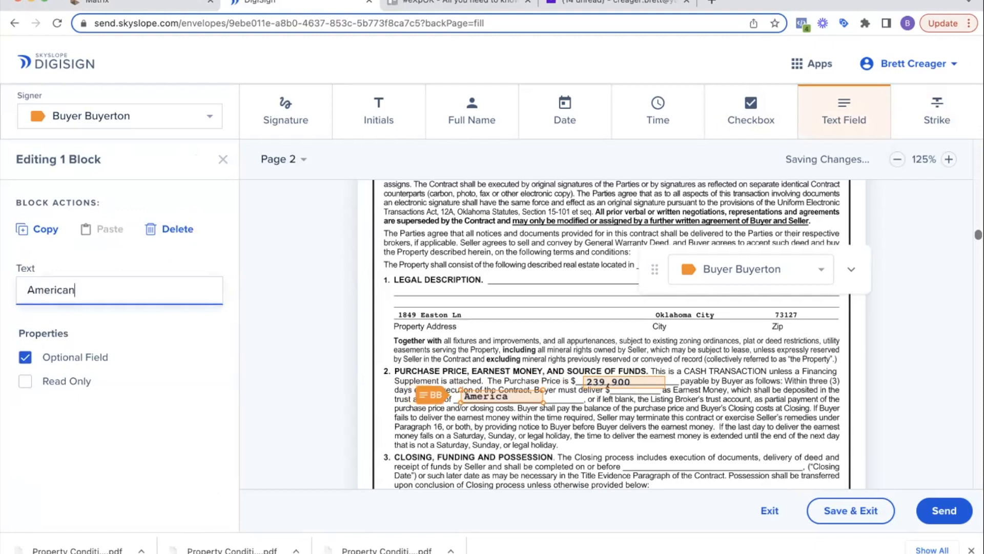
pyautogui.write('Eagle')
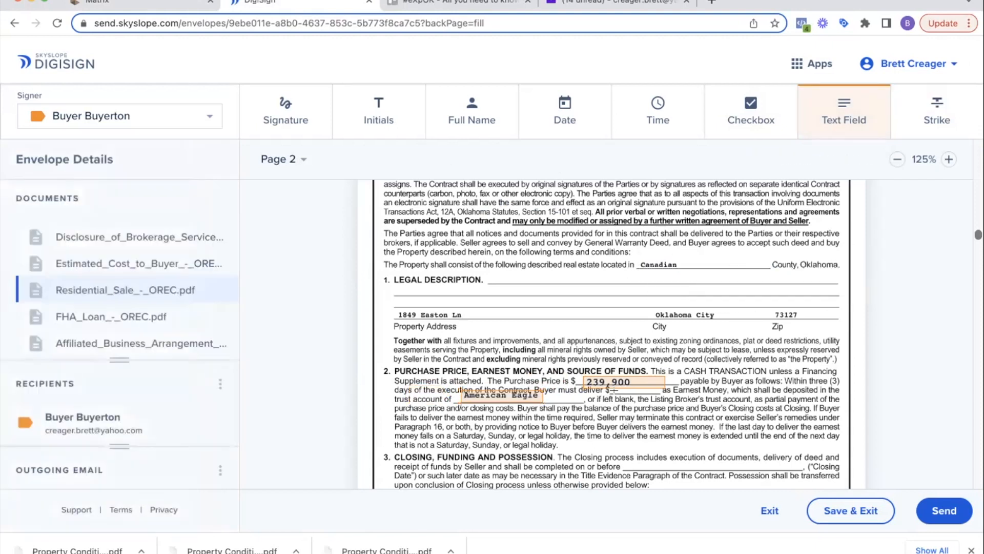
# - Add $1,000 earnest money and a 6/1/2023 closing date, then review the envelope's remaining pages
pyautogui.click(627, 384)
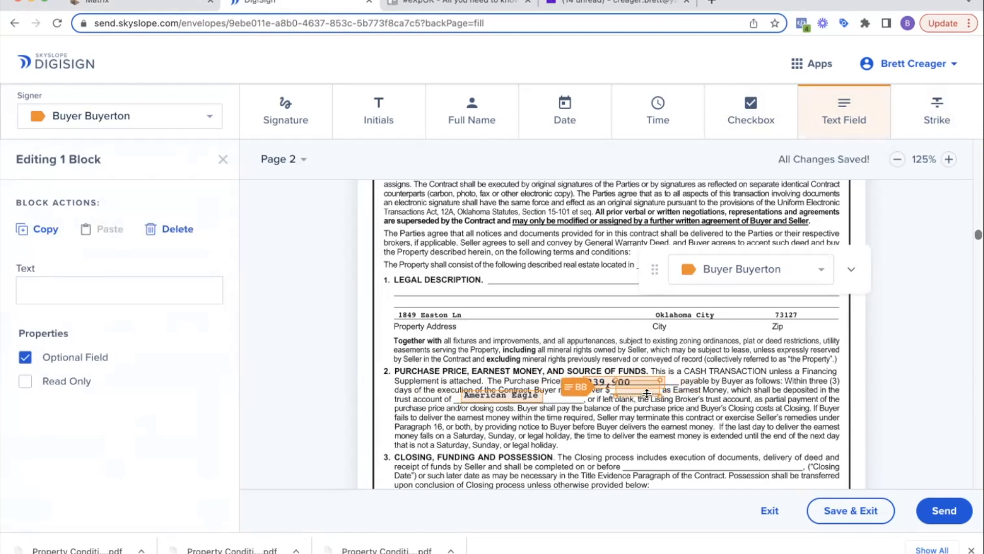
pyautogui.click(118, 289)
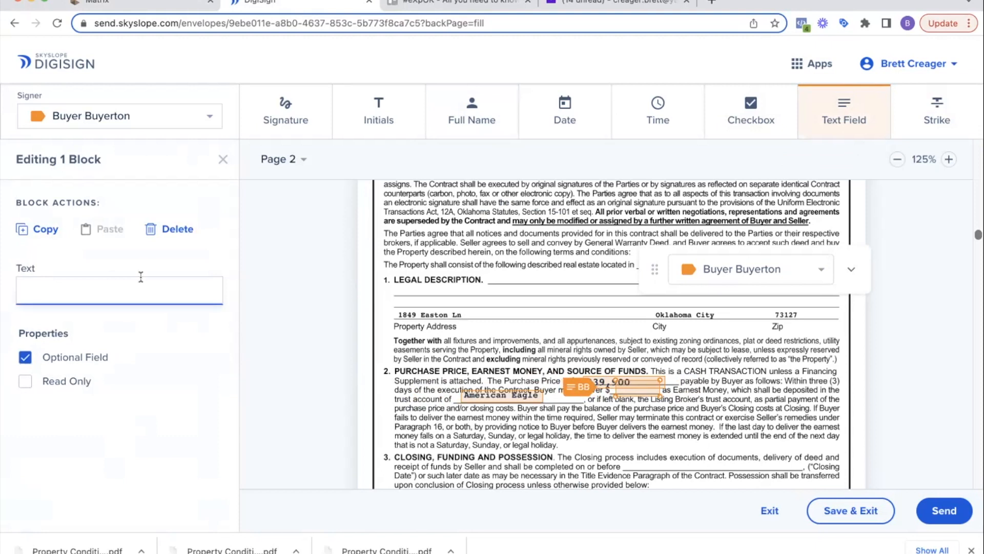
pyautogui.write('$1,000')
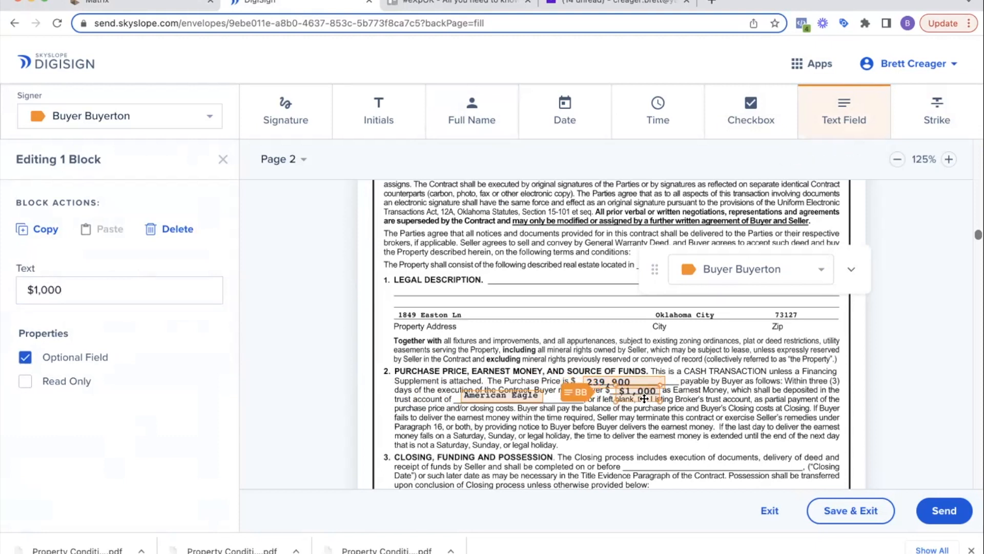
pyautogui.click(609, 381)
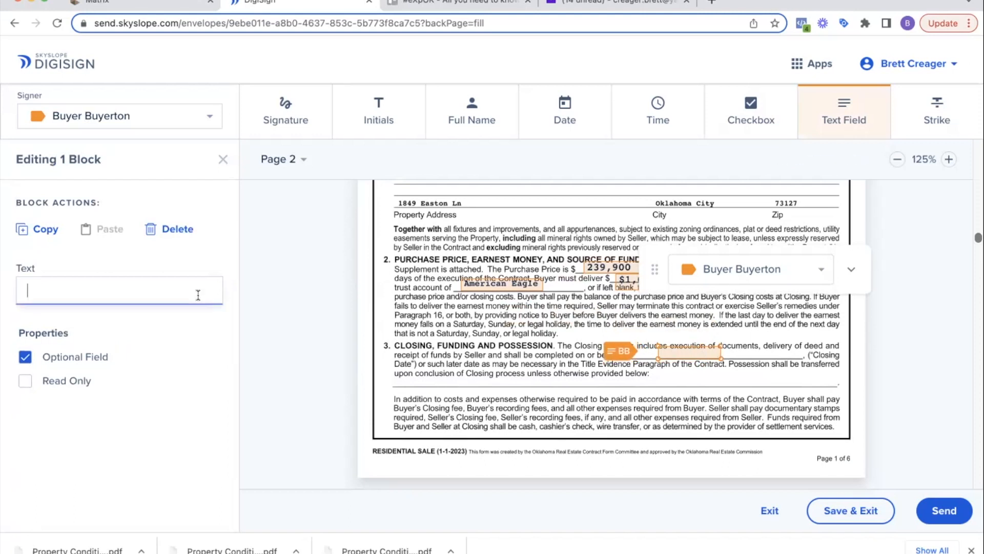
pyautogui.write('6/1/2023')
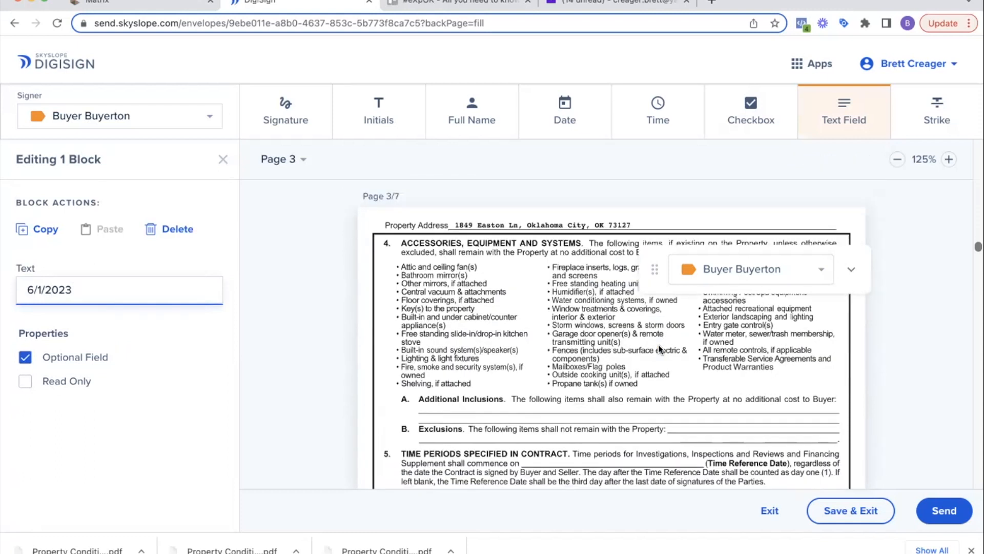
pyautogui.scroll(-3)
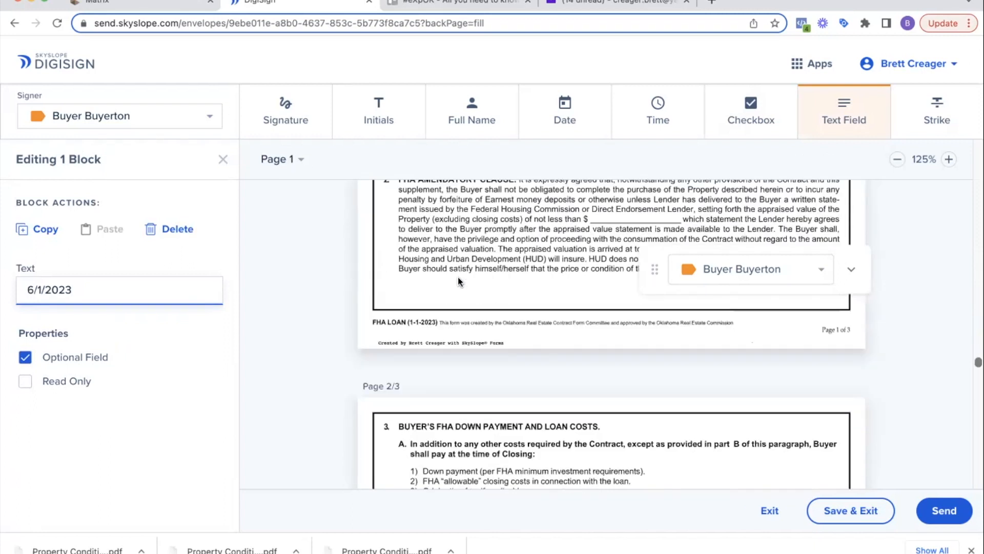
pyautogui.scroll(-3)
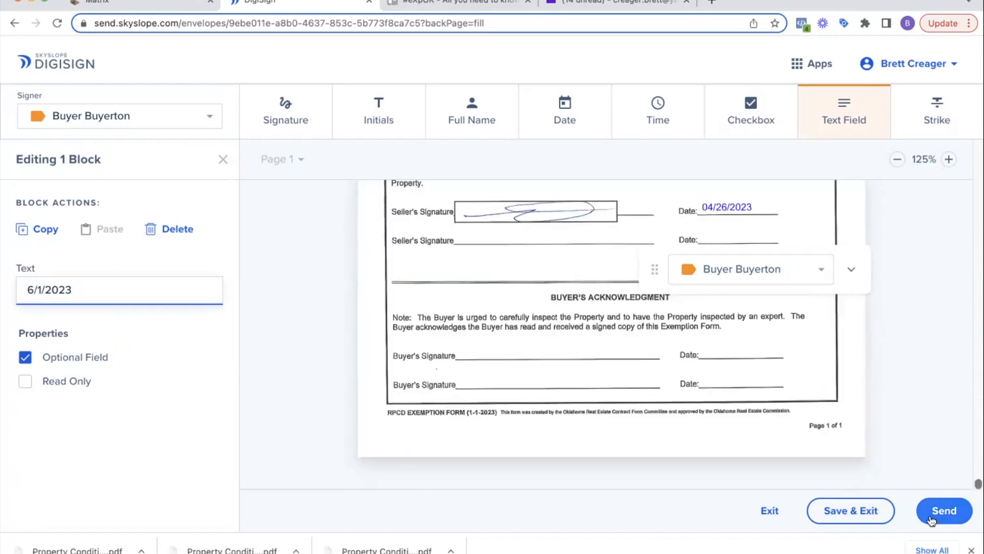
# - Send the envelope for signatures titled 'Easton OFFER docs' with a 'Please sign these docs for the offer on east ln' message
pyautogui.click(944, 510)
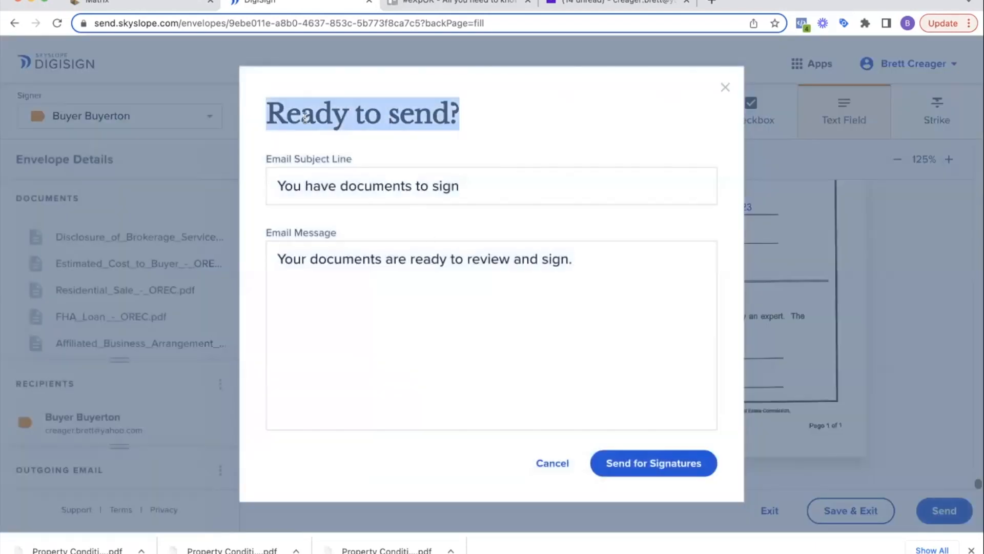
pyautogui.click(367, 186)
pyautogui.write('Easton OFFER docs')
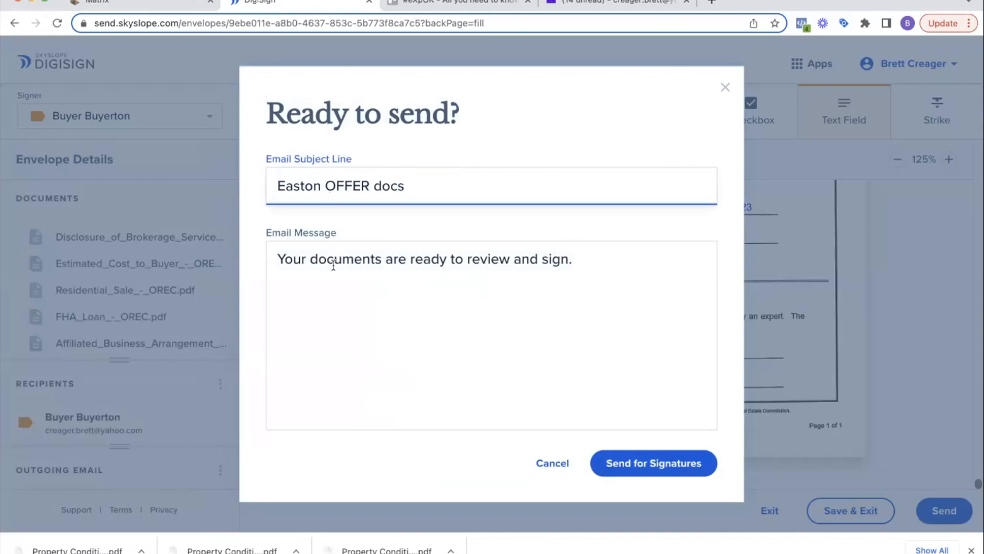
pyautogui.write('PLease sign t')
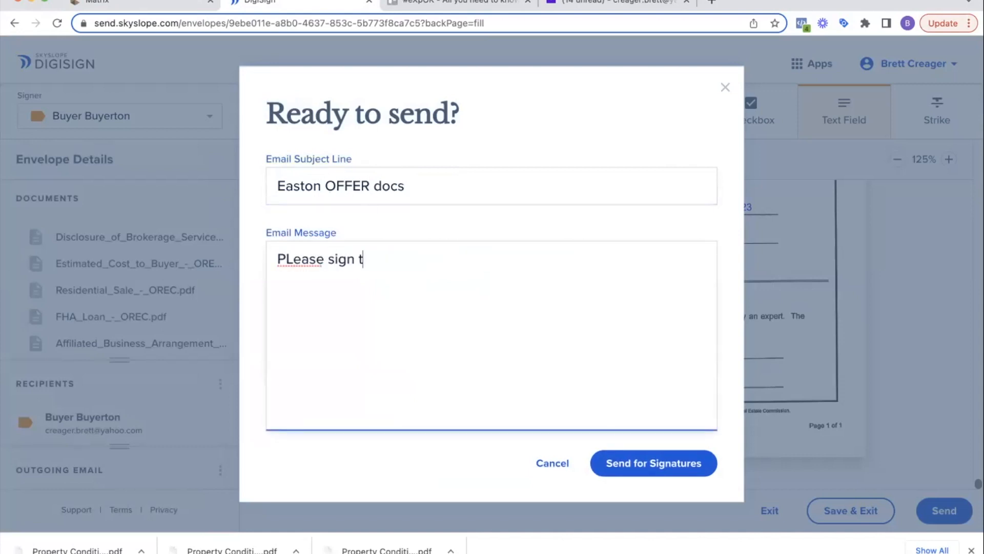
pyautogui.write('hese docs for ht offer')
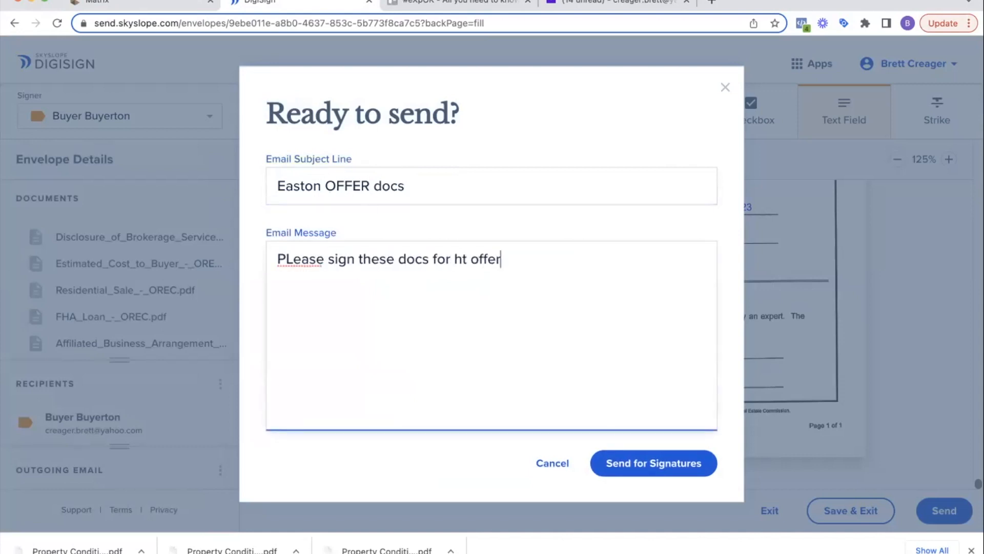
pyautogui.write('on east ln')
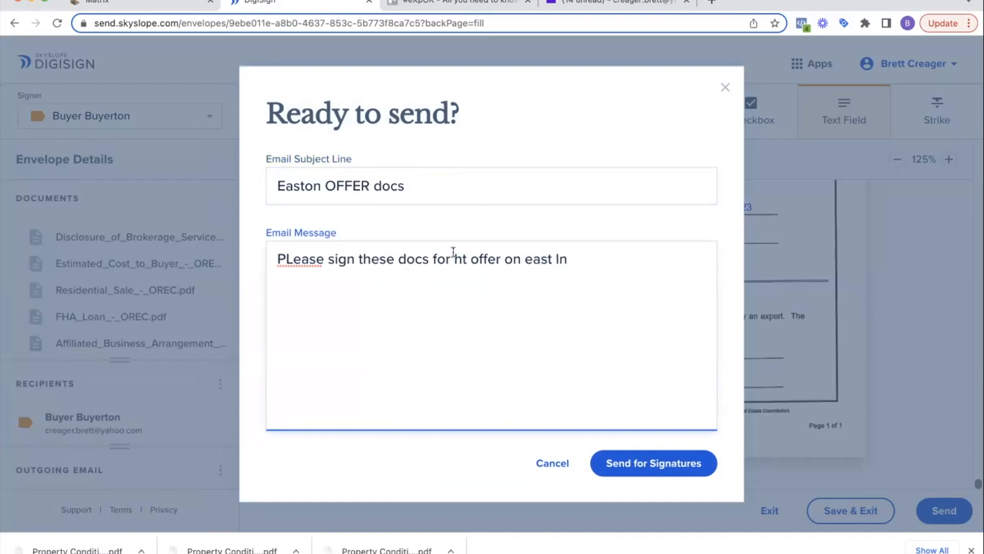
pyautogui.write('the')
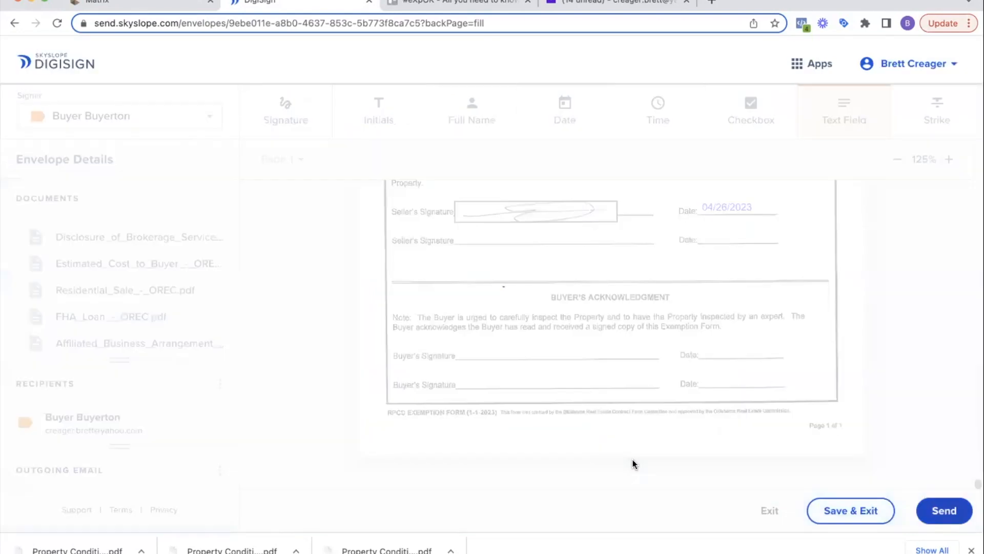
# - From Yahoo Mail, open the Easton OFFER docs request and get started with signing
pyautogui.click(943, 510)
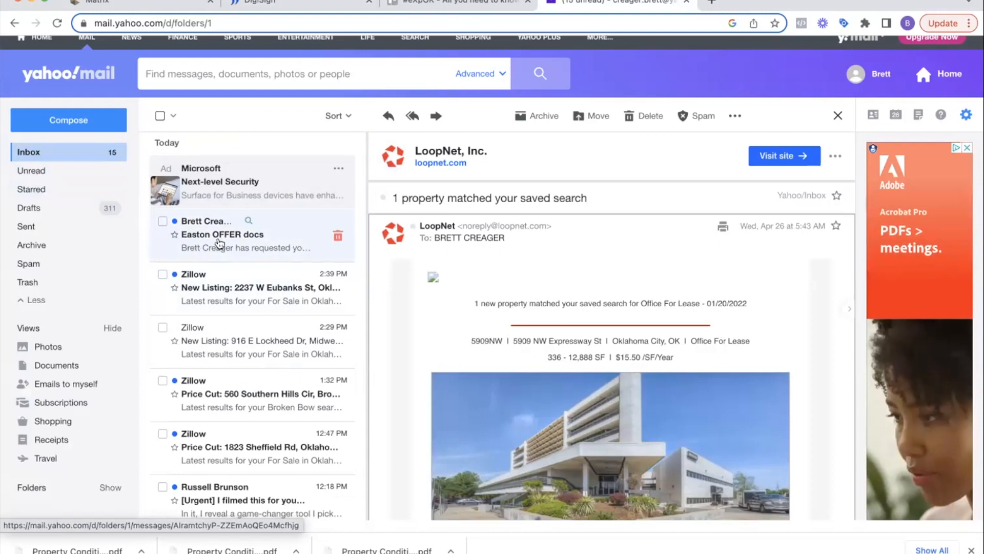
pyautogui.click(220, 234)
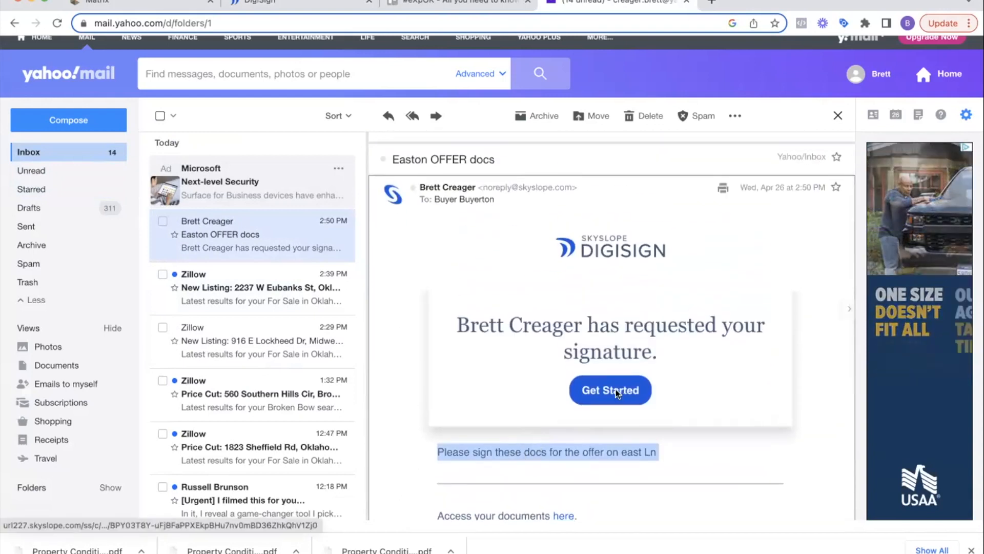
pyautogui.click(609, 390)
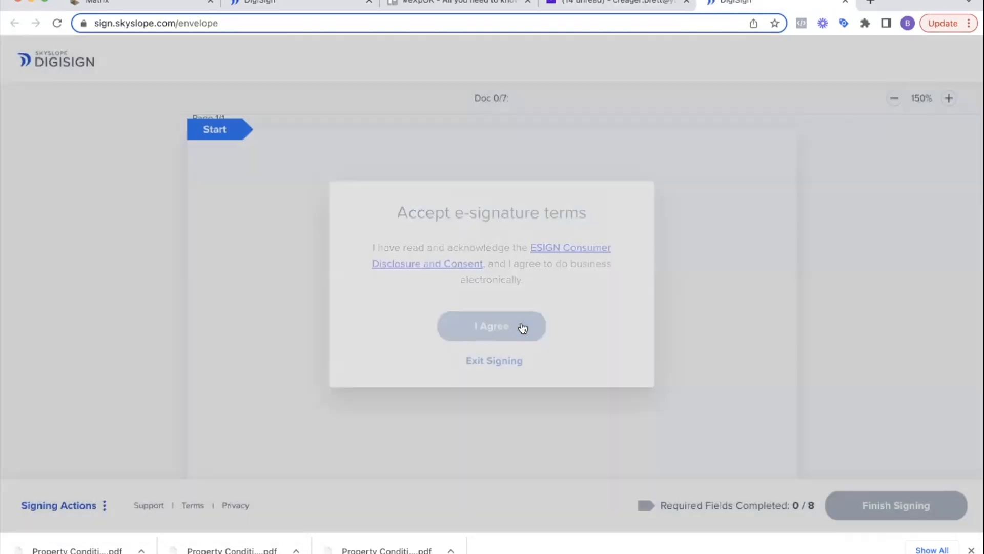
# - Agree to the e-signature terms and sign the buyer's required fields on the offer documents
pyautogui.click(491, 326)
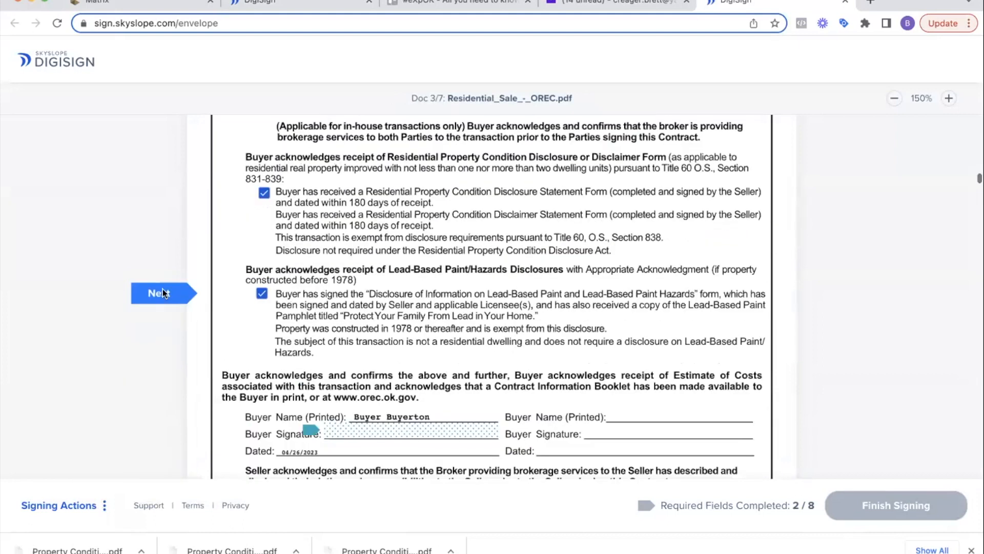
pyautogui.click(158, 292)
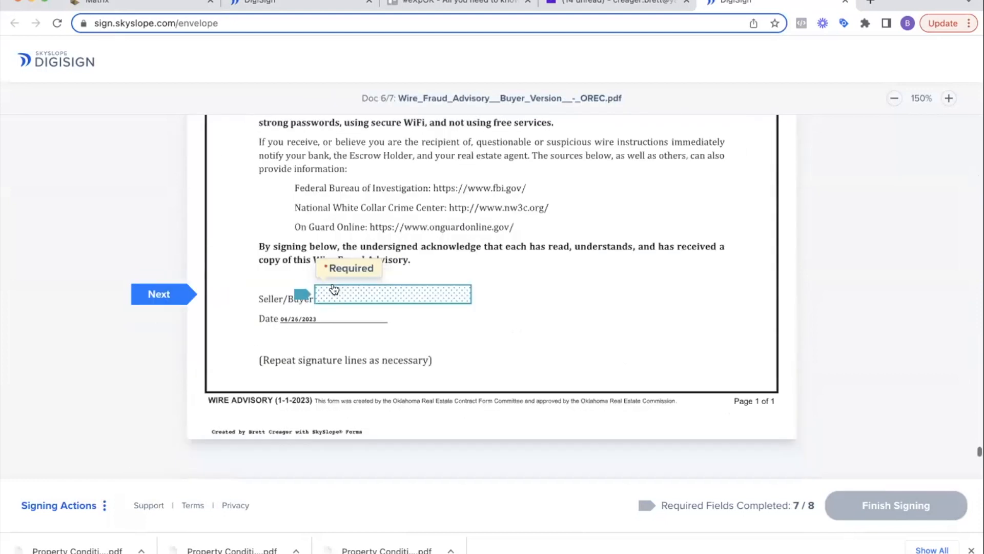
pyautogui.click(392, 294)
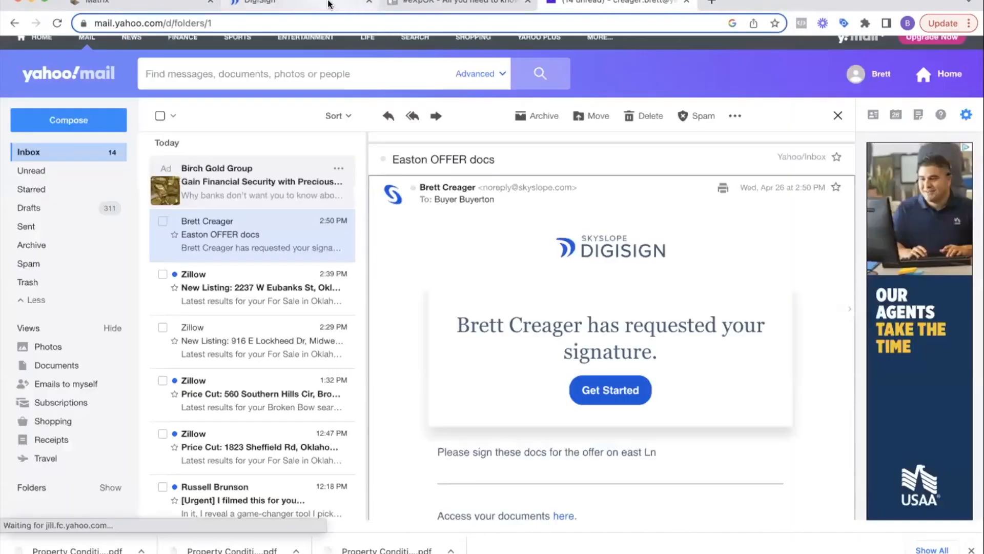
# - Download the completed 1849 Easton Ln - Buyer Buyerton envelope as a single PDF from its action menu
pyautogui.click(609, 389)
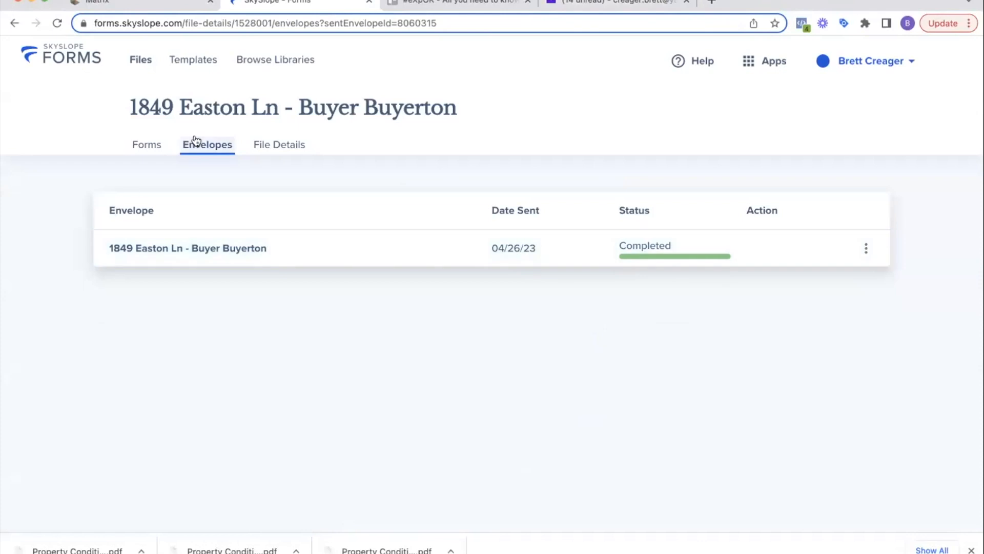
pyautogui.moveTo(295, 205)
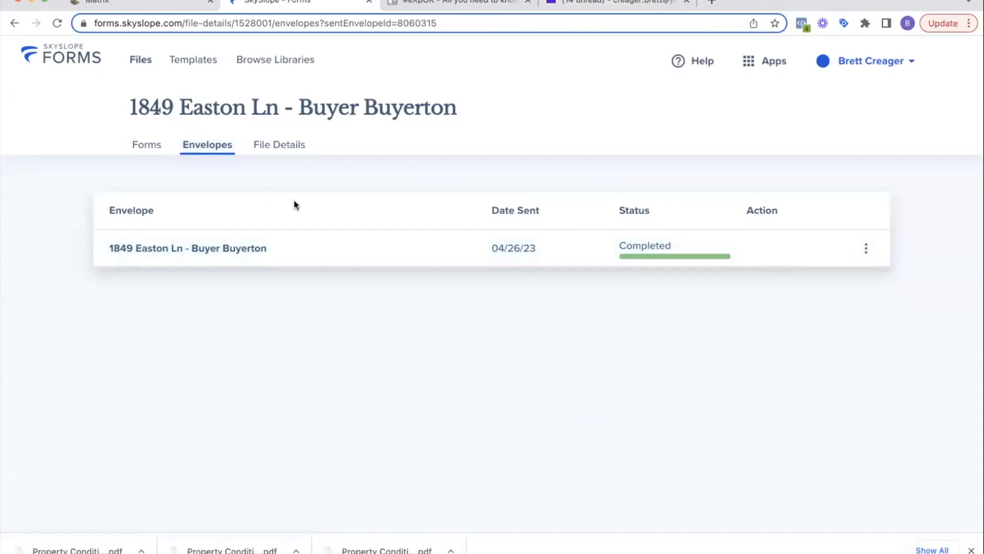
pyautogui.moveTo(591, 270)
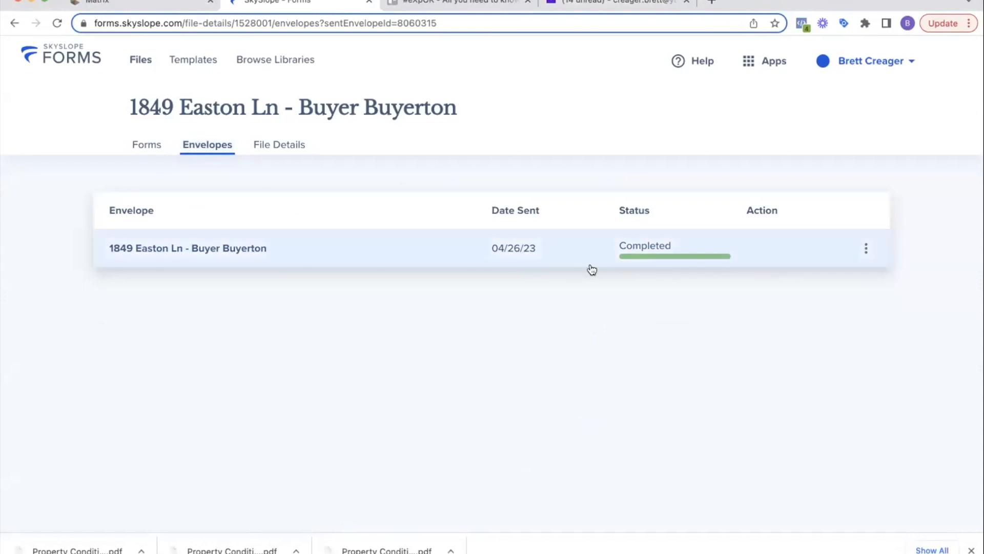
pyautogui.click(865, 247)
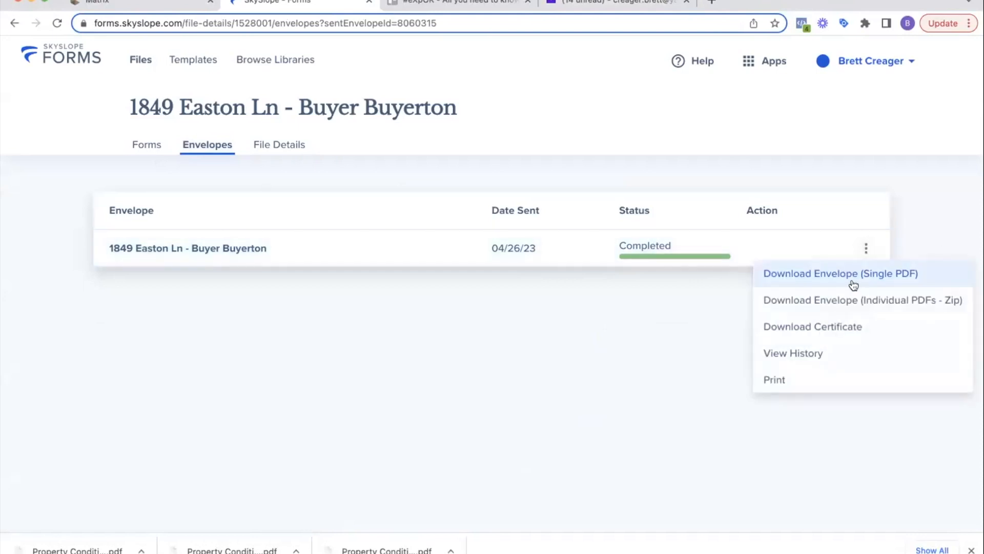
pyautogui.moveTo(829, 280)
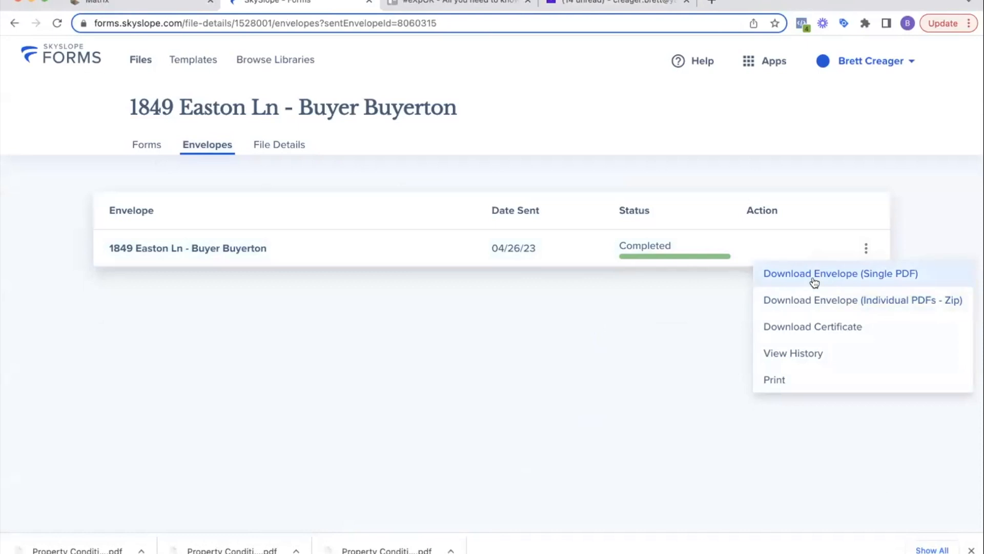
pyautogui.click(840, 273)
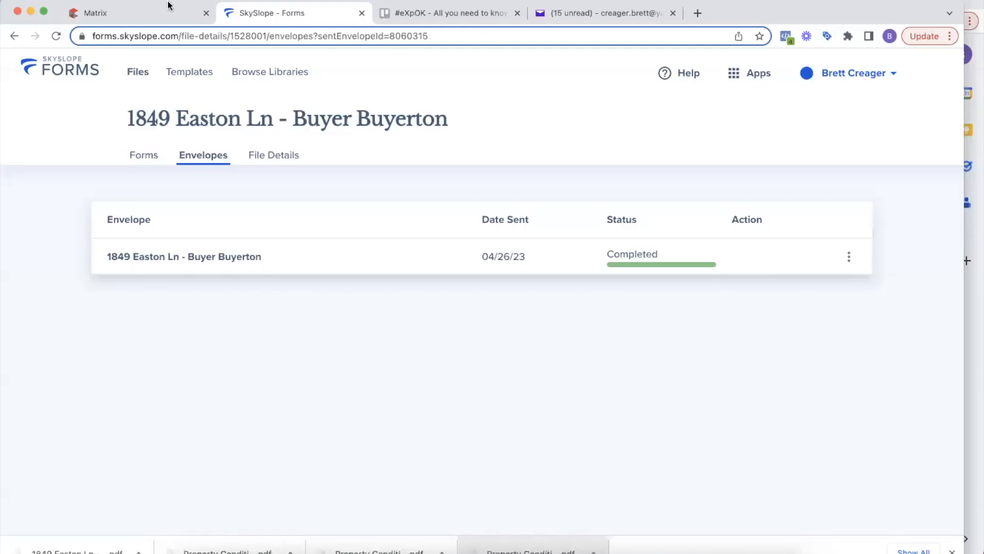
# - Email the listing agent the signed Easton PDF with subject 'East Ln Offer' and note 'Please see attached offer on east ln.'
pyautogui.click(603, 12)
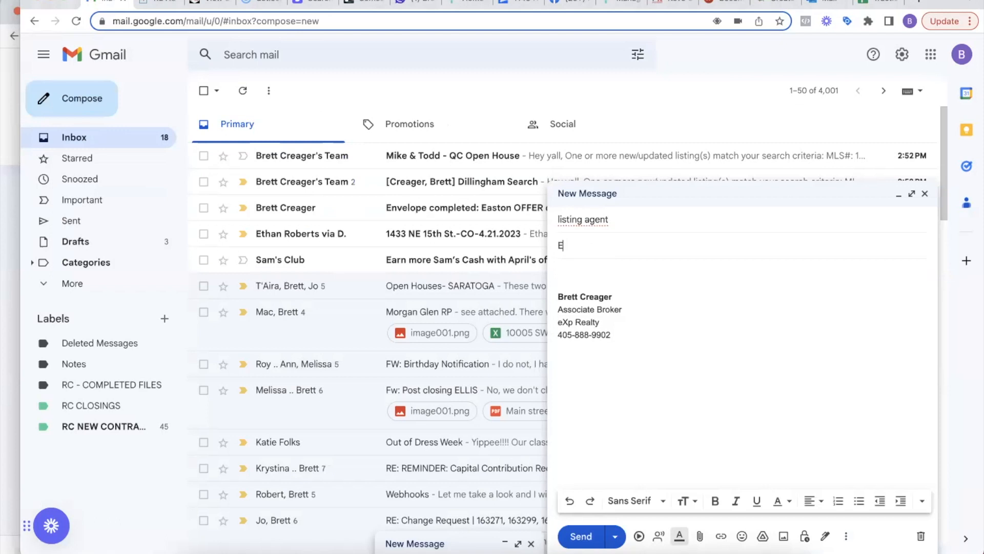
pyautogui.write('ast Ln Offer')
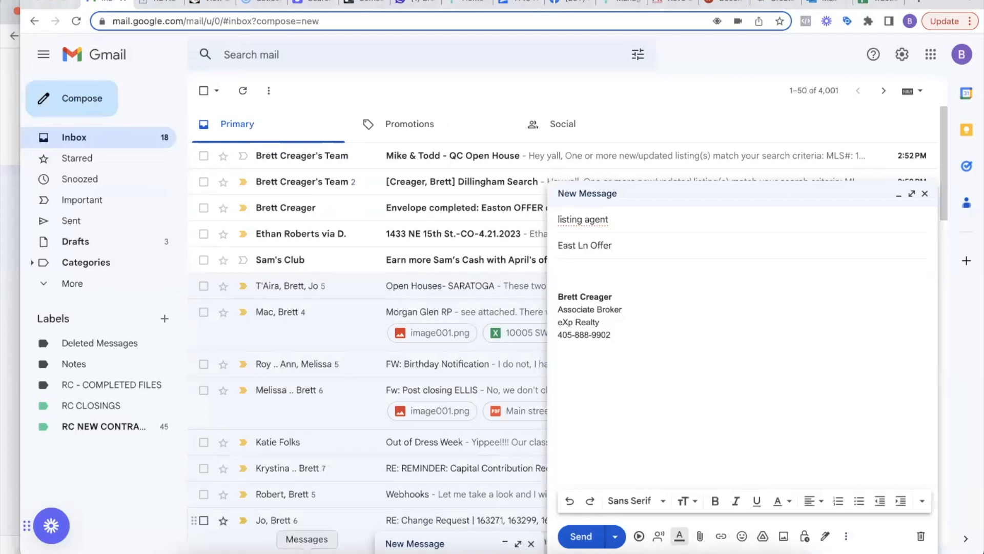
pyautogui.click(699, 536)
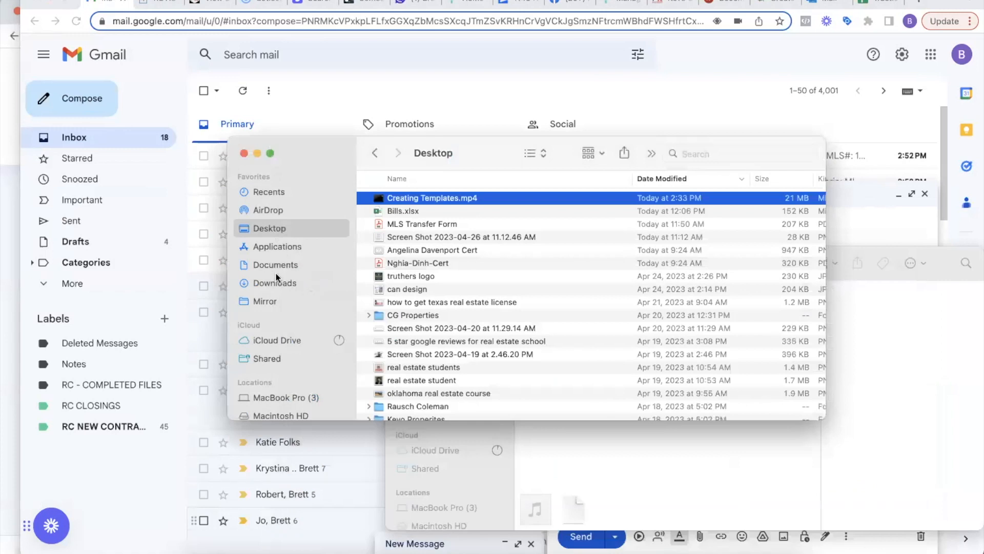
pyautogui.click(274, 283)
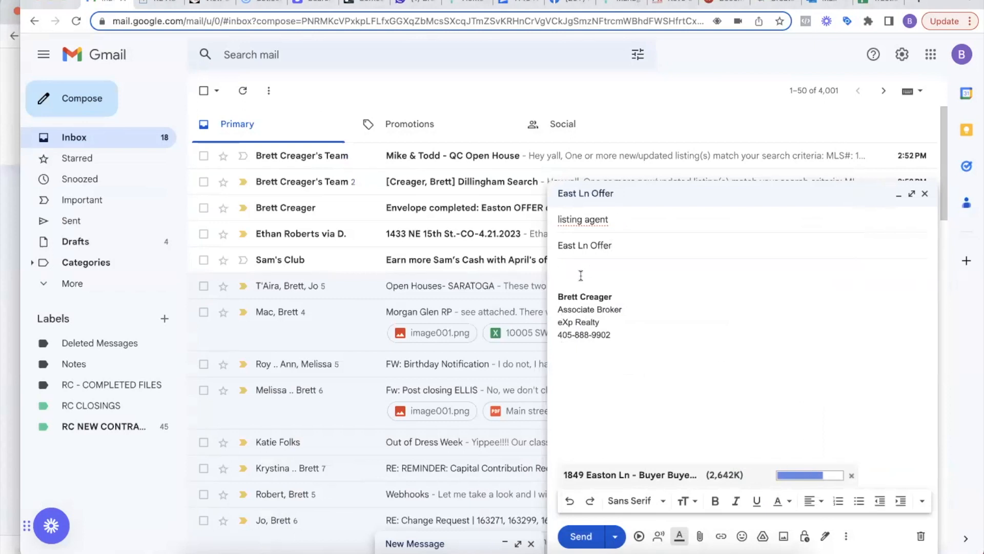
pyautogui.write('PLease se attached')
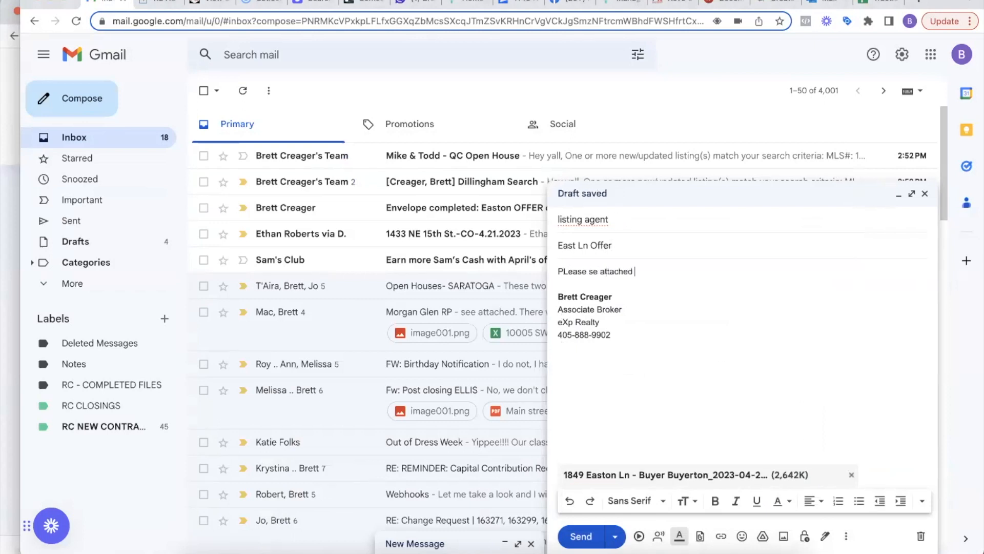
pyautogui.write('offer on east ln.')
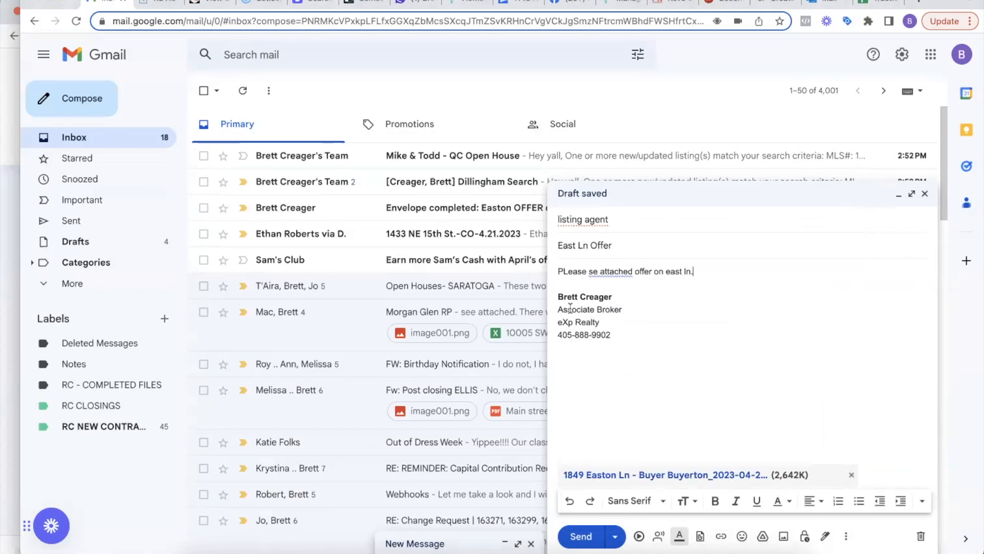
pyautogui.click(272, 2)
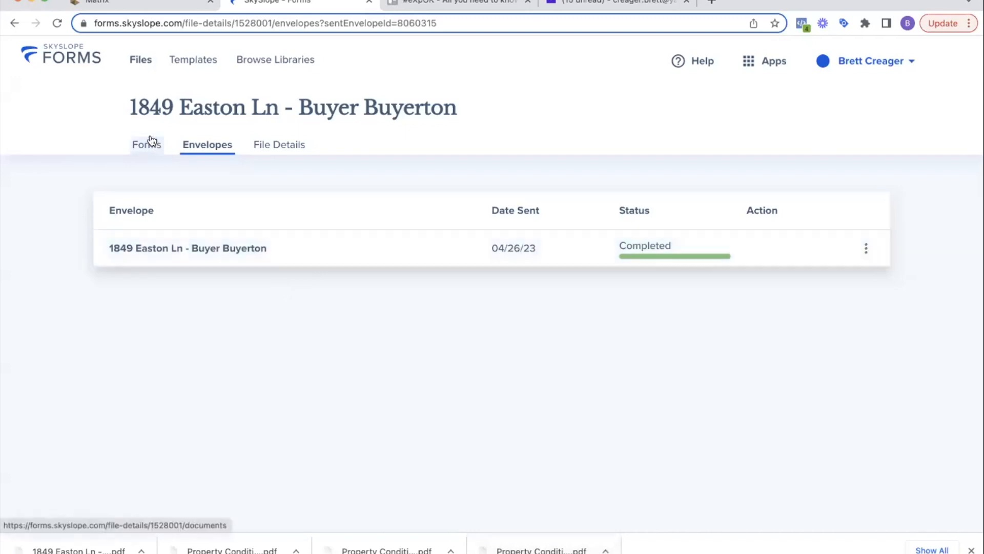
# - Search 'counter' and add the Buyers Counteroffer to Sellers Counteroffer - OREC form to the Buyer Buyerton file, then select it
pyautogui.click(146, 144)
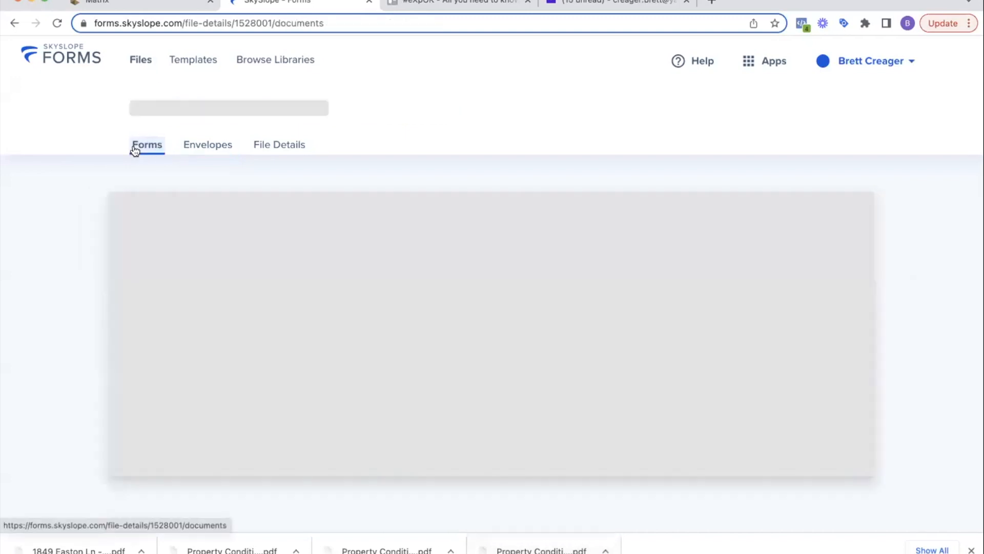
pyautogui.click(140, 59)
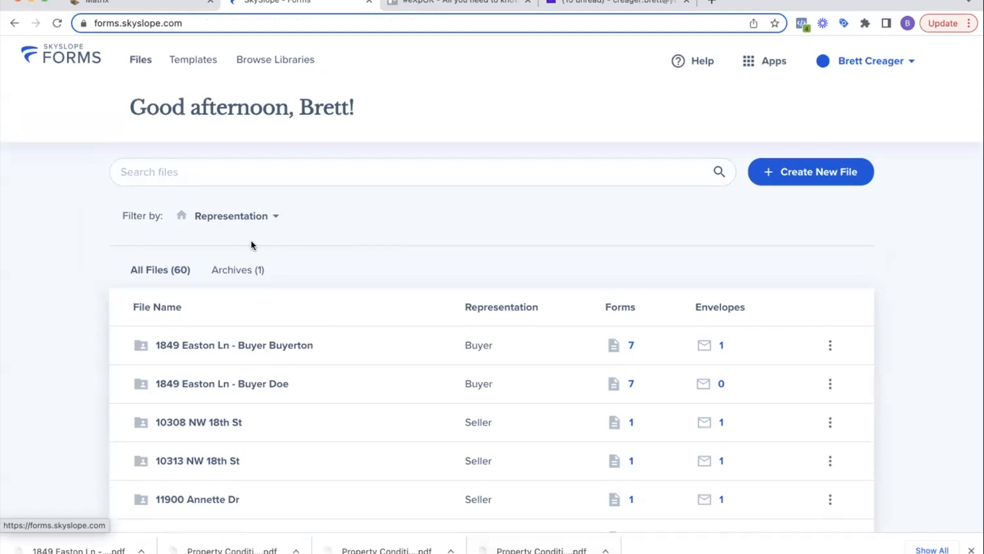
pyautogui.click(234, 344)
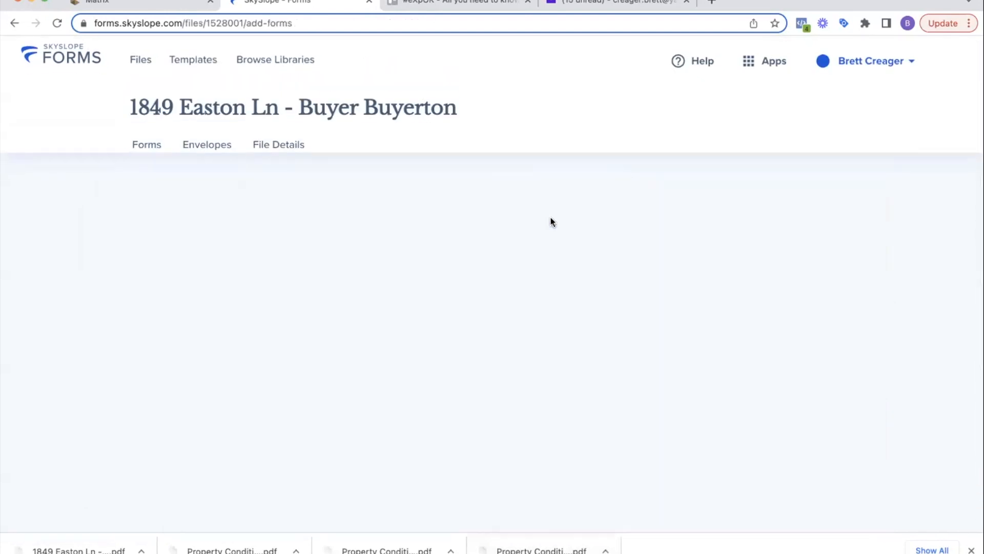
pyautogui.write('counter')
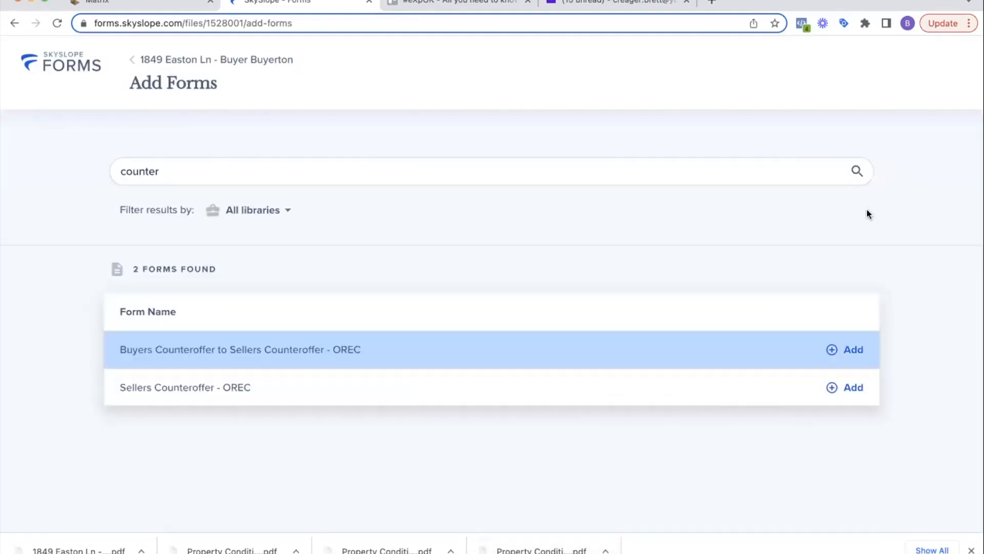
pyautogui.click(852, 348)
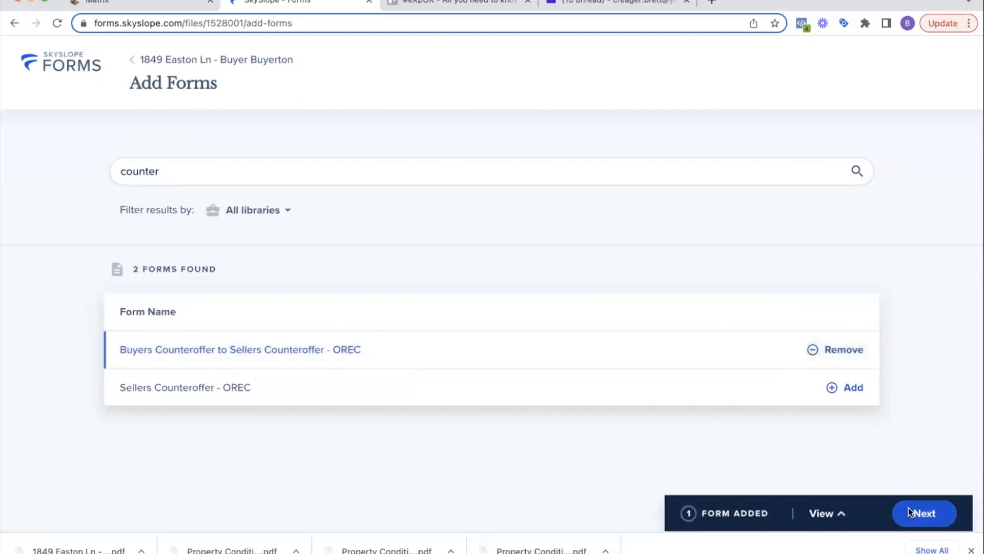
pyautogui.click(924, 513)
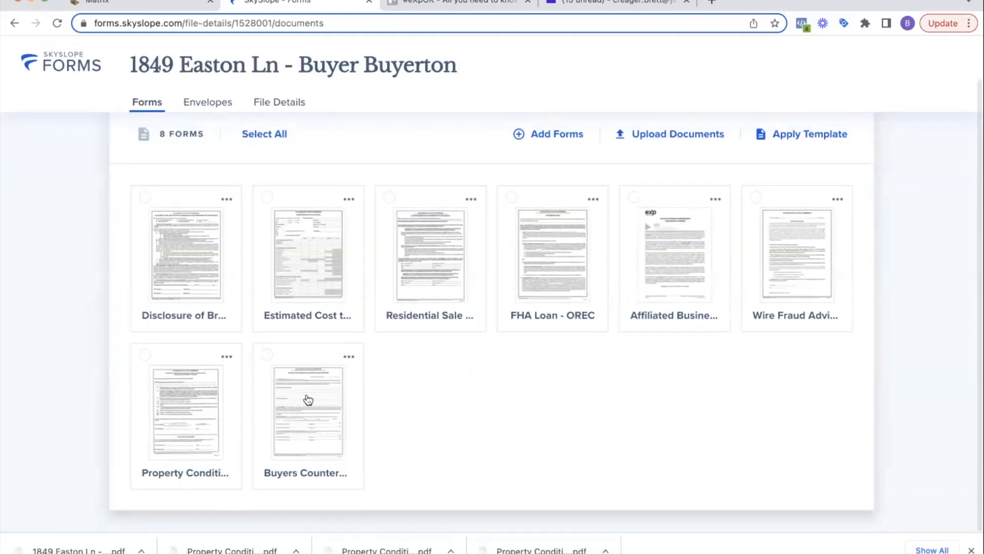
pyautogui.doubleClick(308, 412)
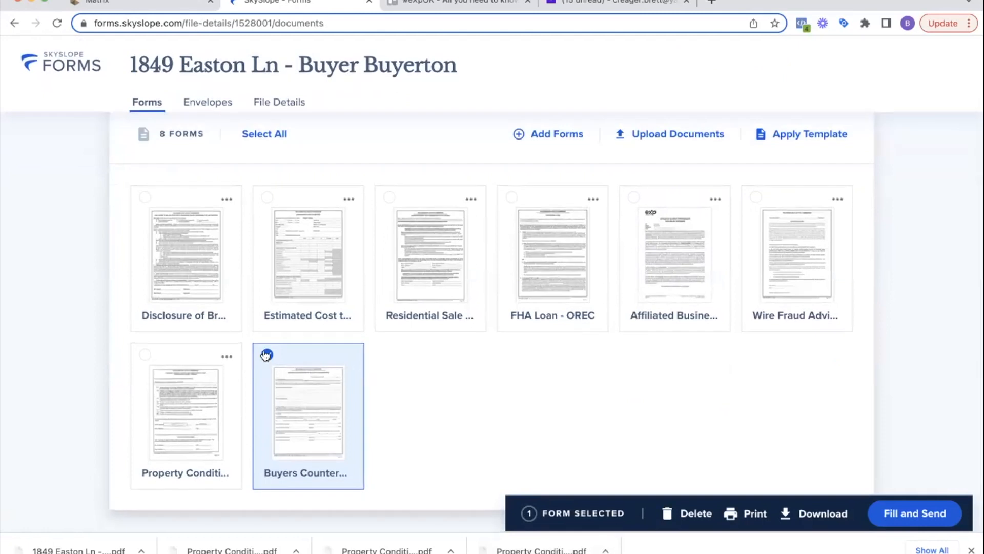
# - Start Fill and Send and save a 'purchase price to be...' term in the contract of sale terms
pyautogui.click(914, 513)
pyautogui.write('P')
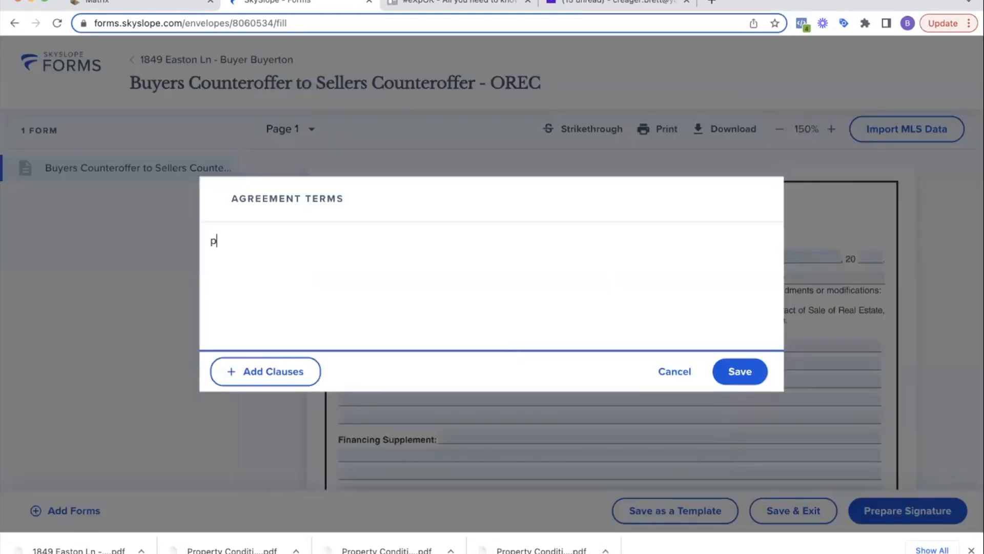
pyautogui.write('urchase ptrice to be')
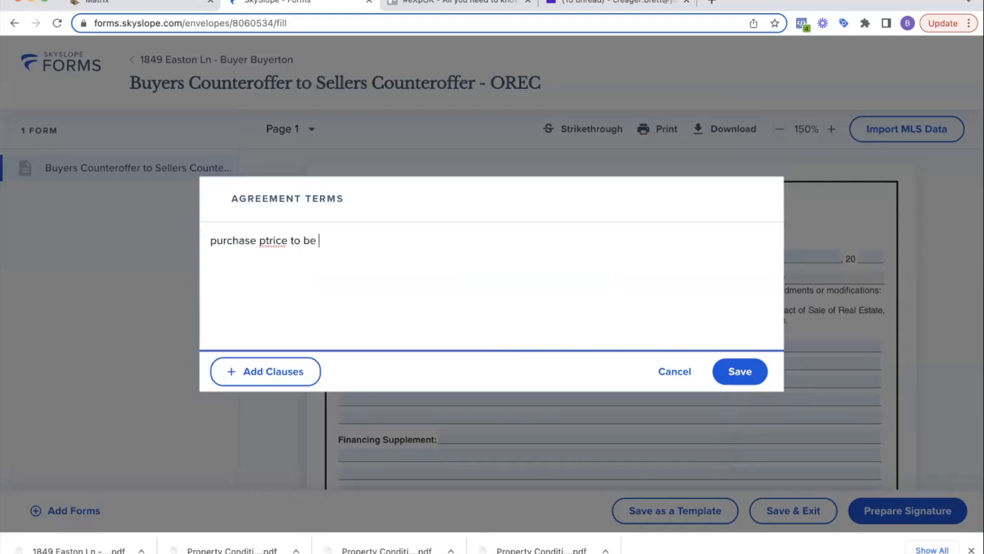
pyautogui.write('asd;lkjfgha;lsjkdhf')
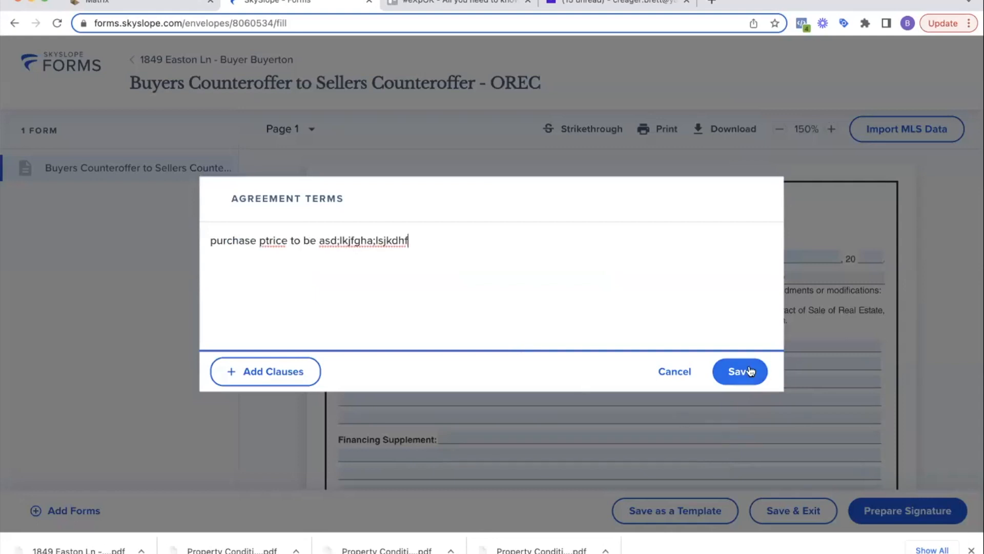
pyautogui.click(739, 371)
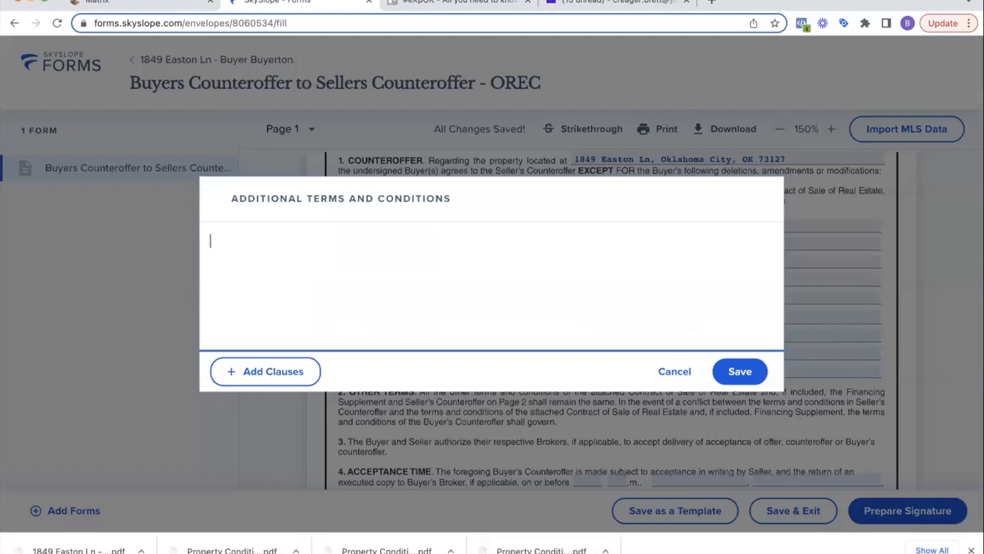
# - Save 'buyer wants 5000' as additional terms and prepare the counteroffer for the buyer's signature
pyautogui.write('buyer wants 5000')
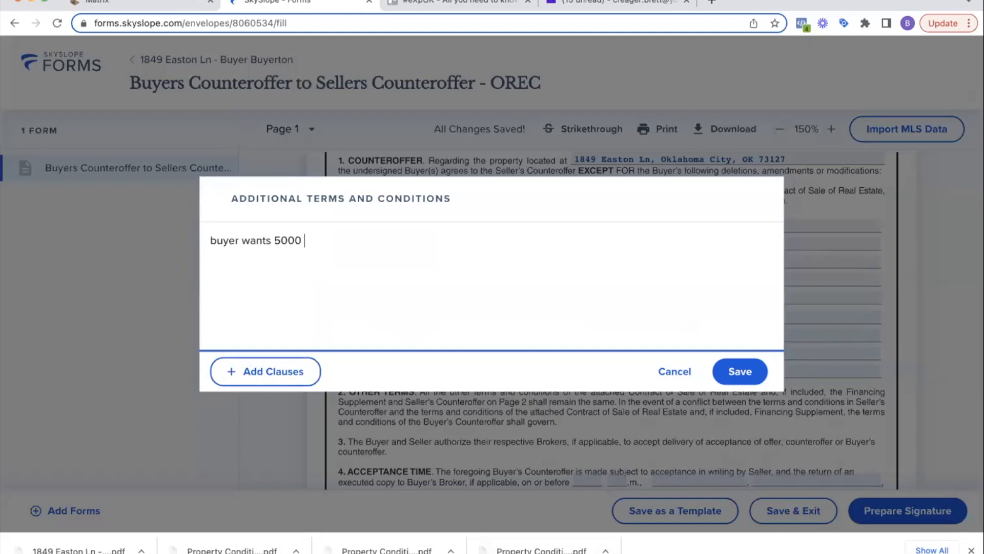
pyautogui.click(739, 371)
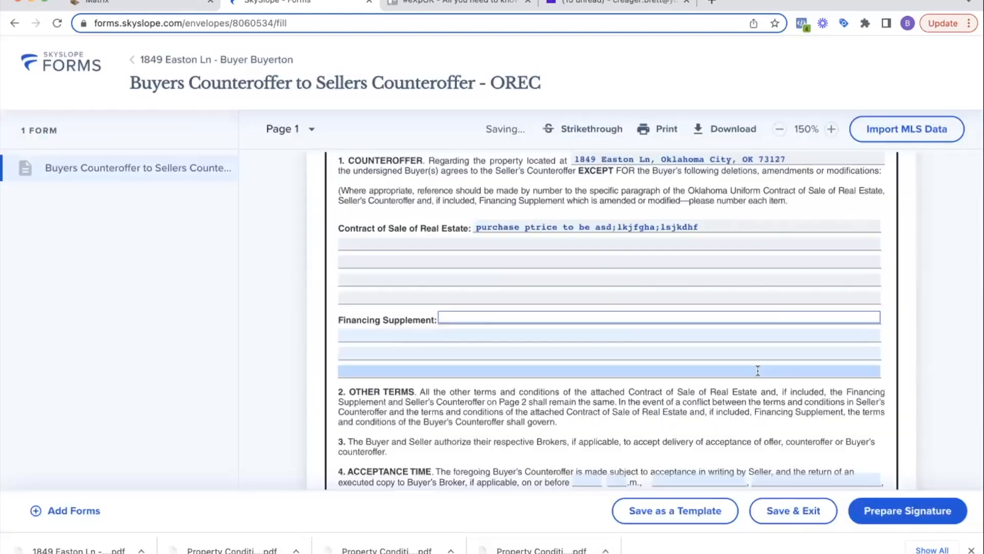
pyautogui.scroll(-3)
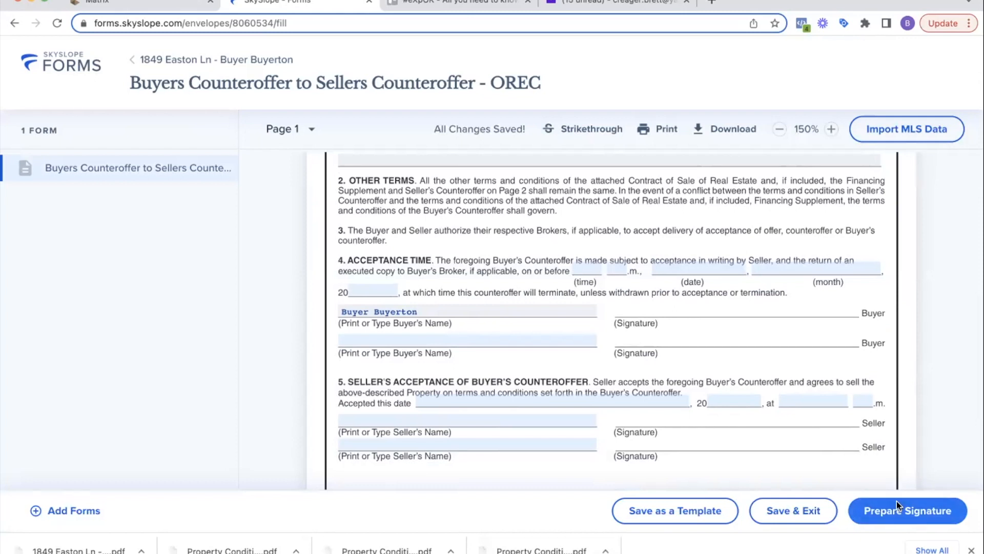
pyautogui.click(907, 511)
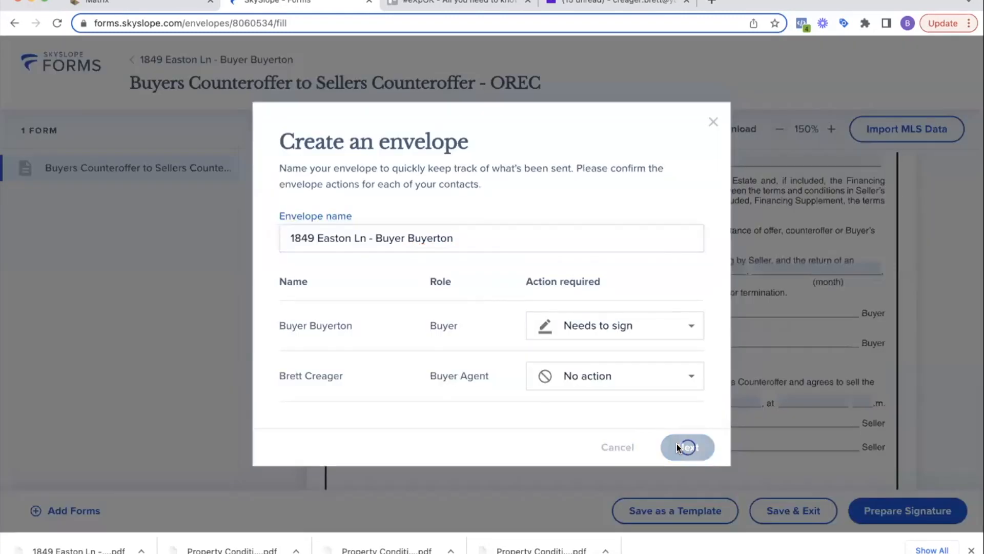
# - Continue to the signature fields, then exit the counteroffer envelope and leave without saving
pyautogui.click(687, 447)
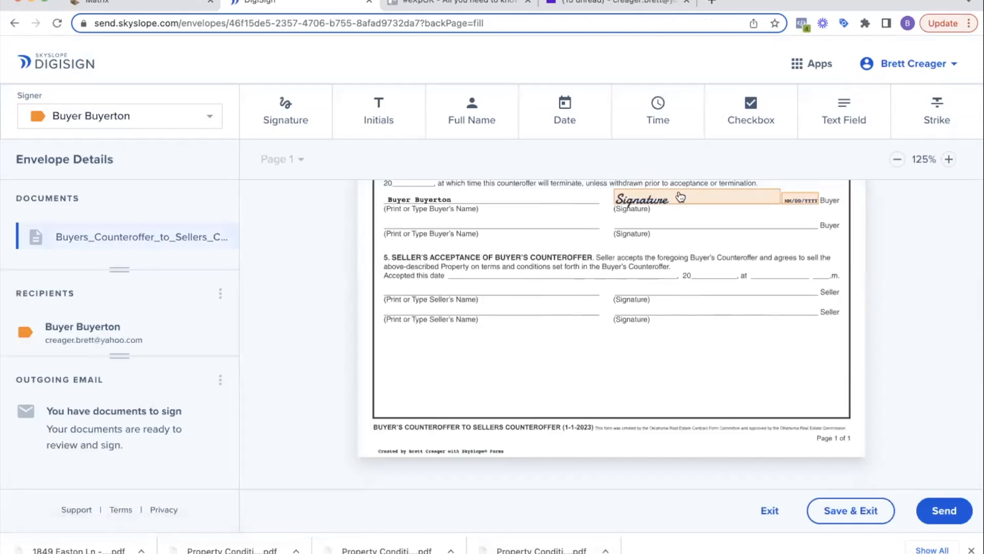
pyautogui.moveTo(103, 106)
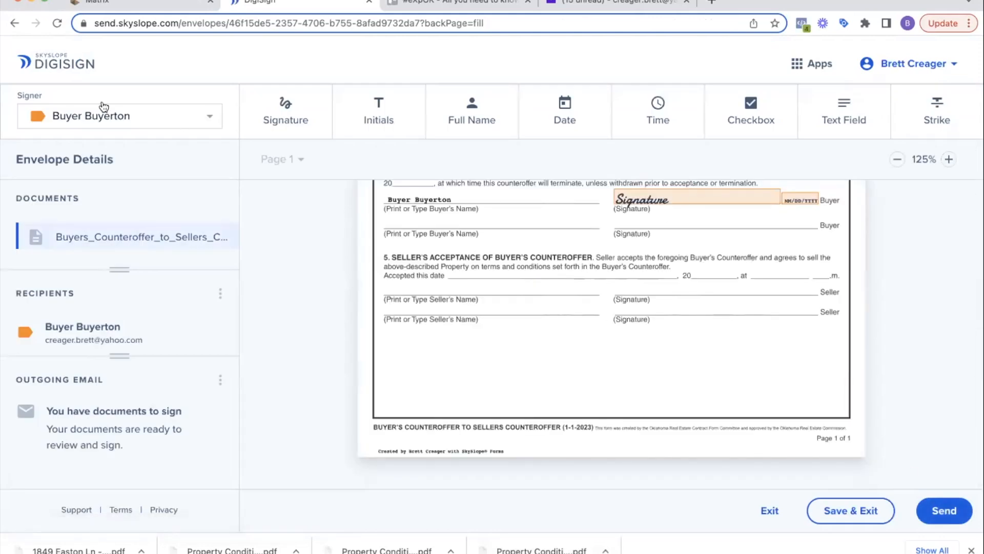
pyautogui.moveTo(428, 284)
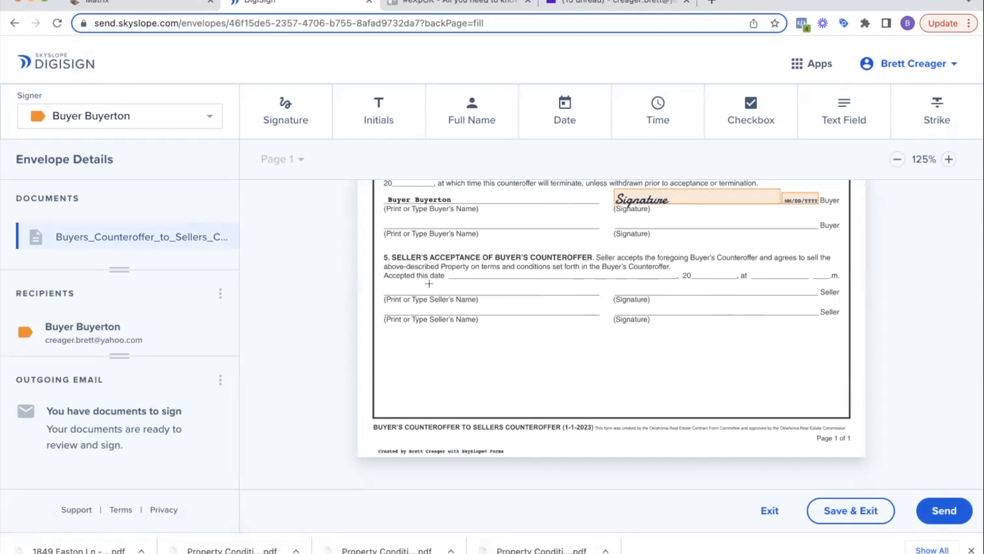
pyautogui.click(769, 510)
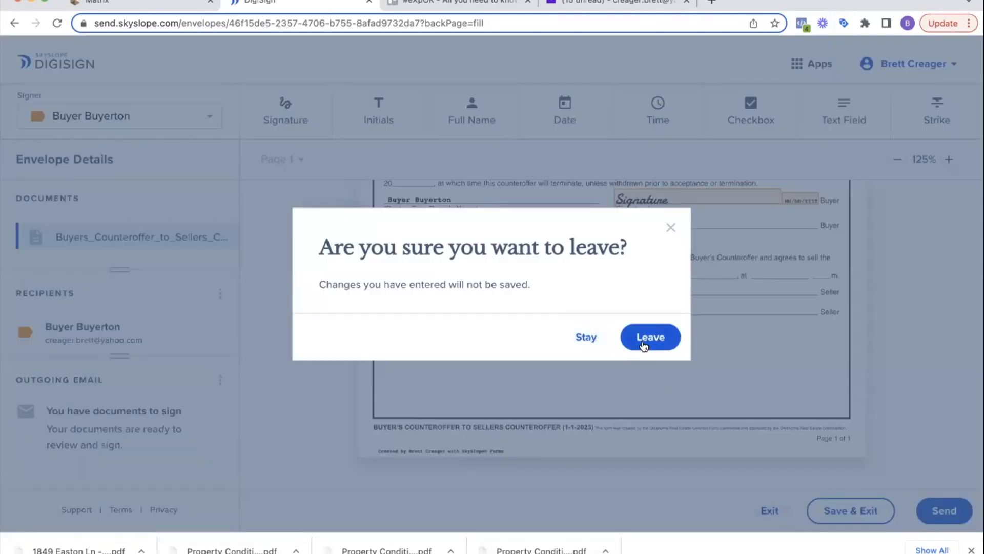
pyautogui.click(650, 336)
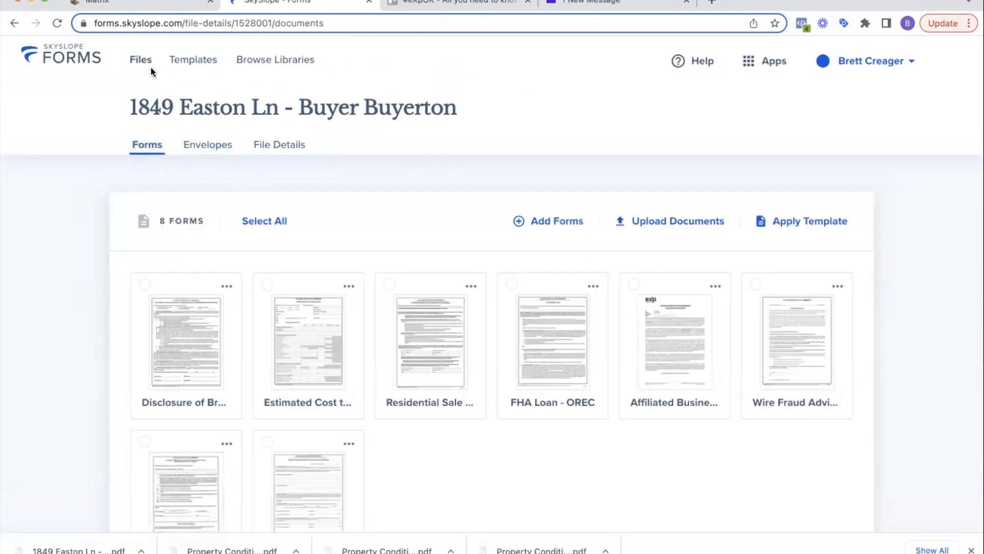
pyautogui.click(140, 59)
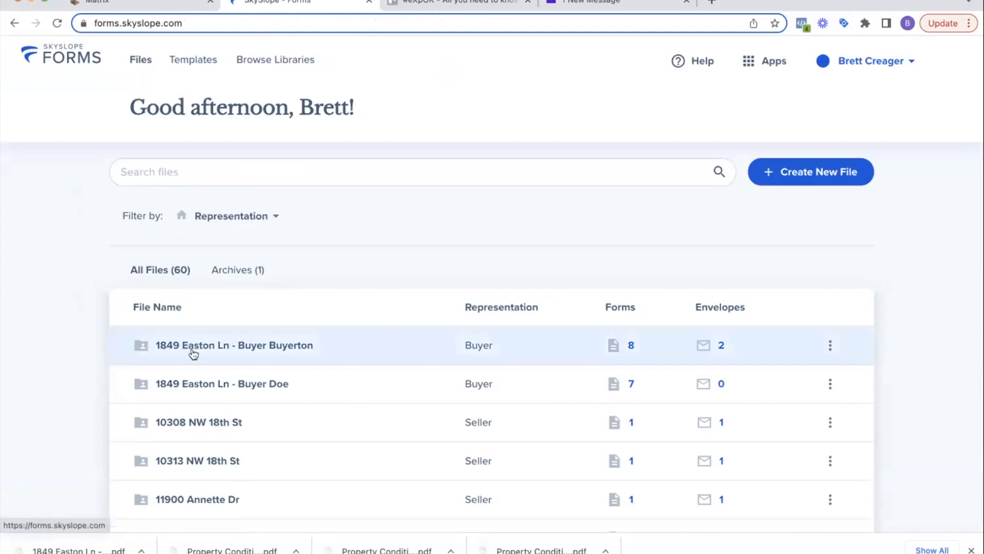
pyautogui.moveTo(281, 356)
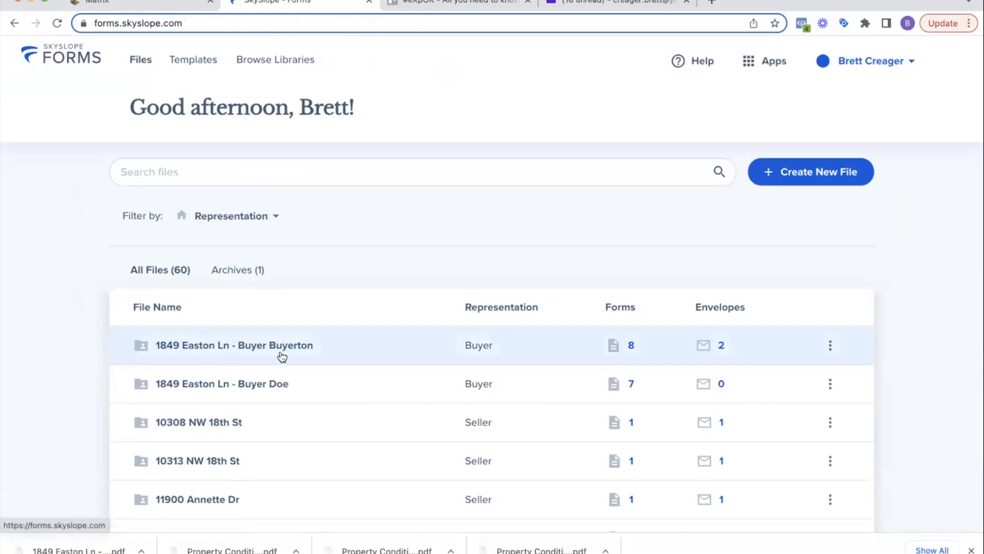
pyautogui.click(233, 345)
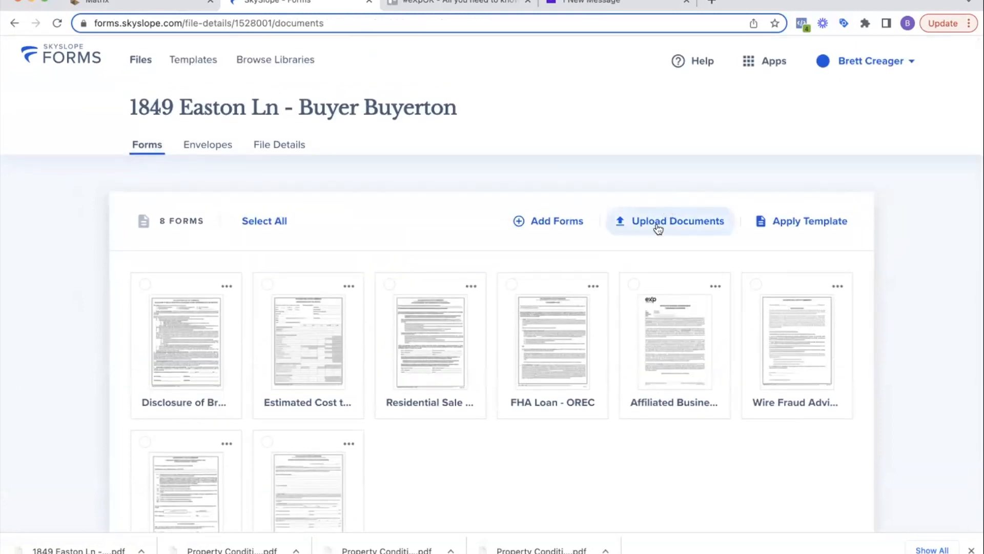
pyautogui.moveTo(547, 220)
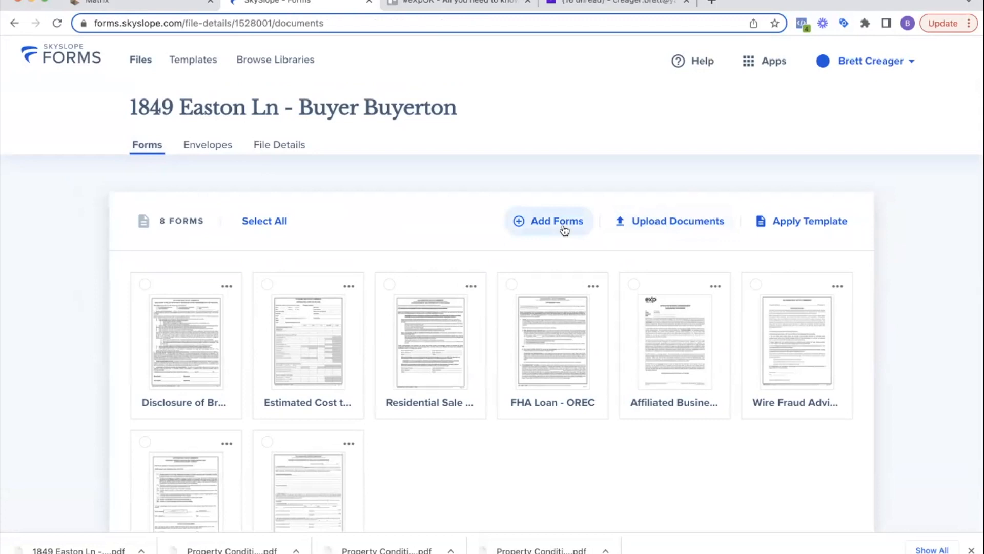
pyautogui.scroll(-3)
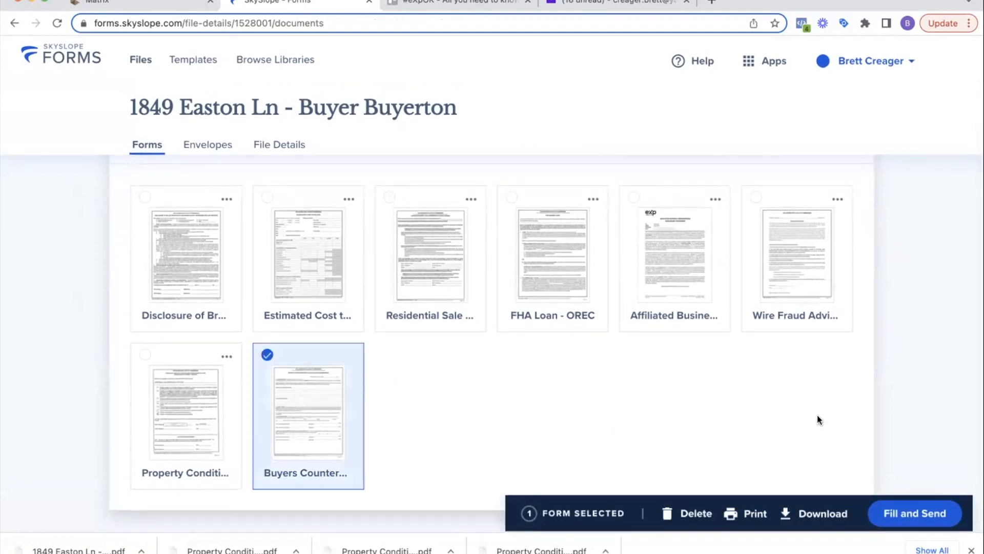
pyautogui.moveTo(772, 434)
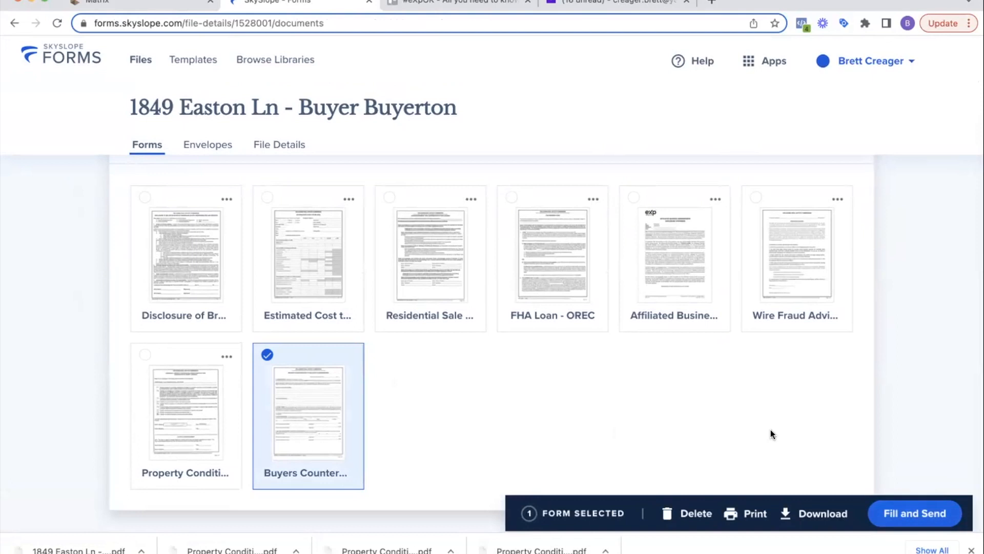